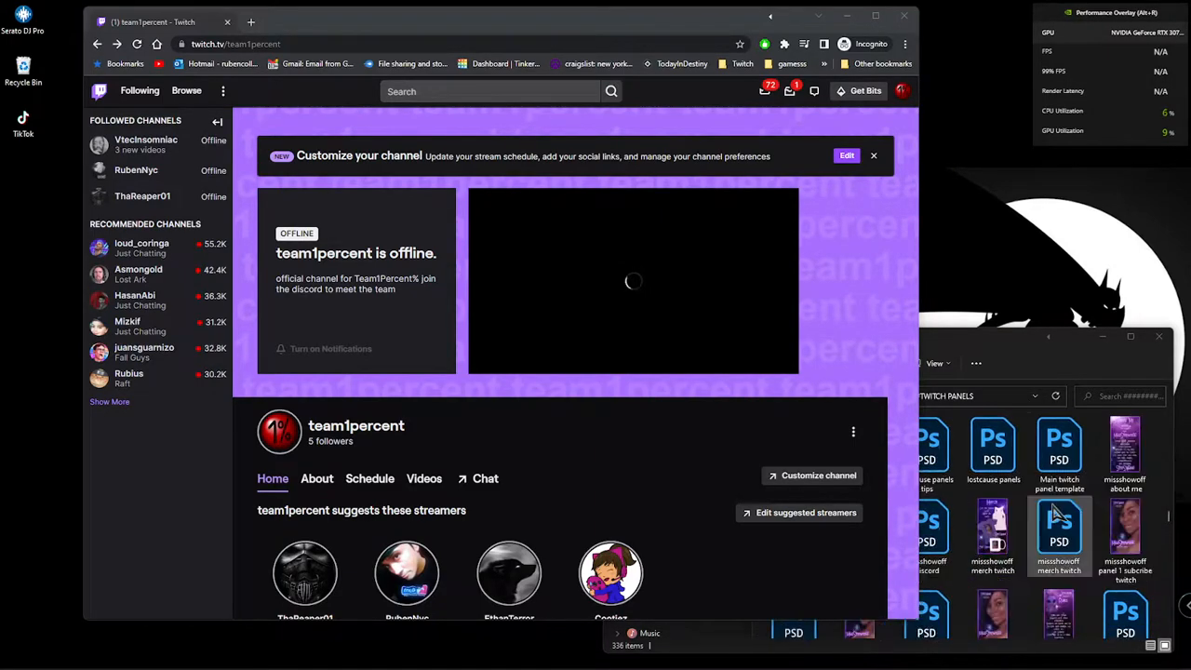
mouse_move(543, 30)
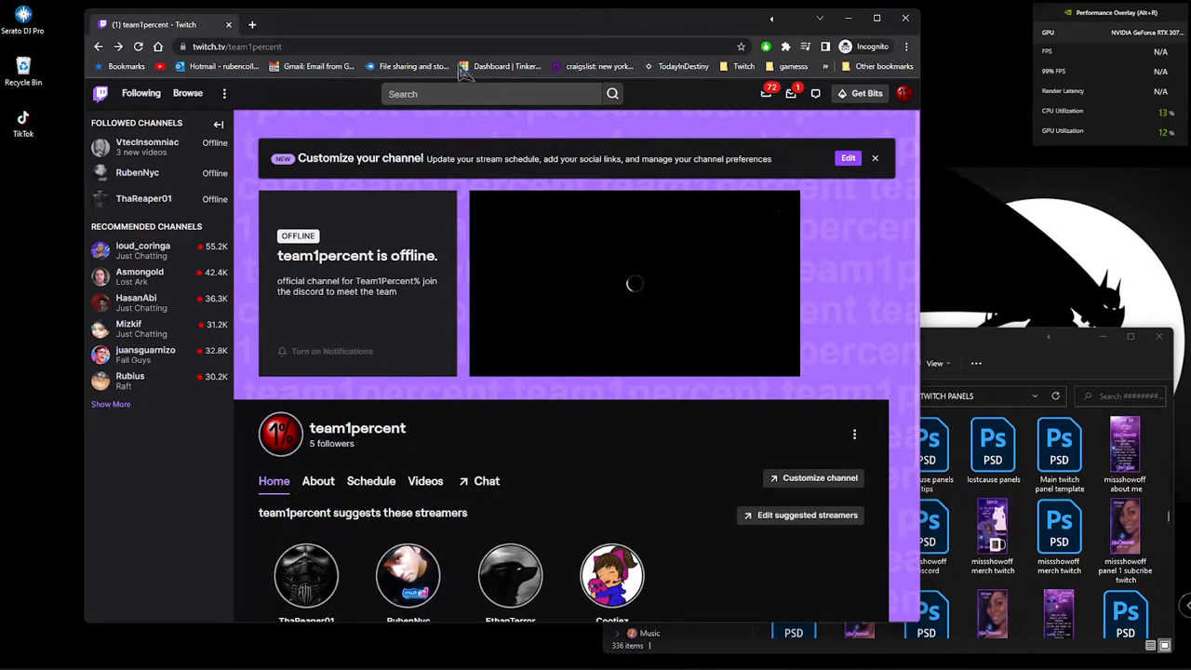
Step: Collapse the followed-channels sidebar on the team1percent channel page to icons
click(217, 123)
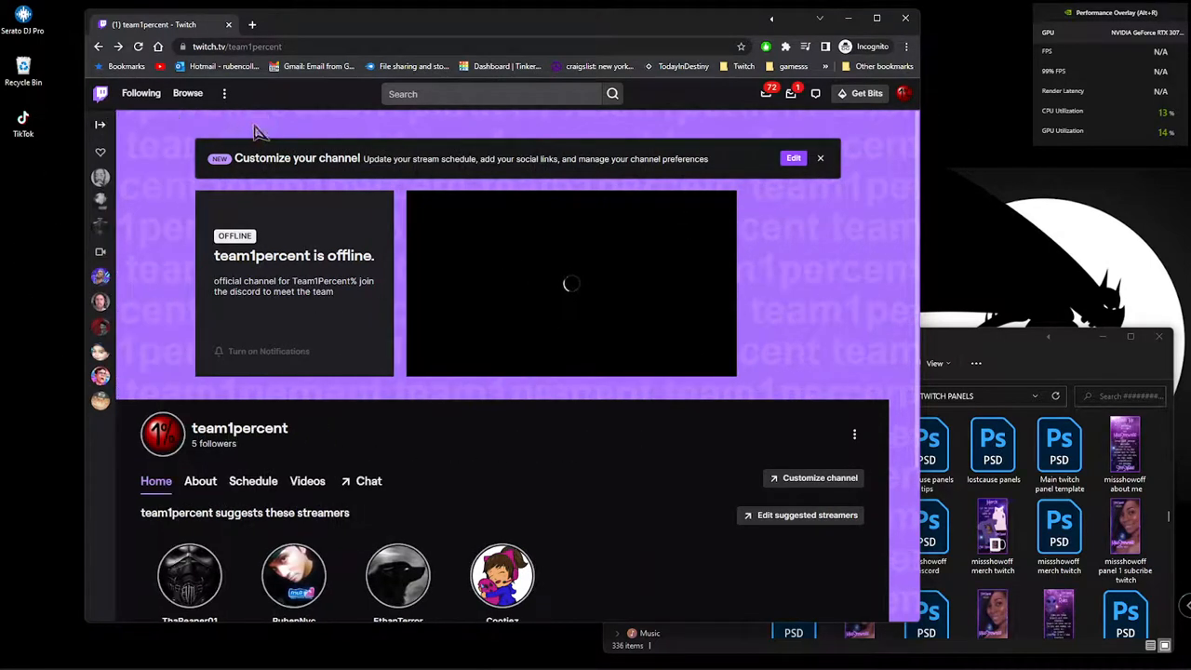
mouse_move(734, 307)
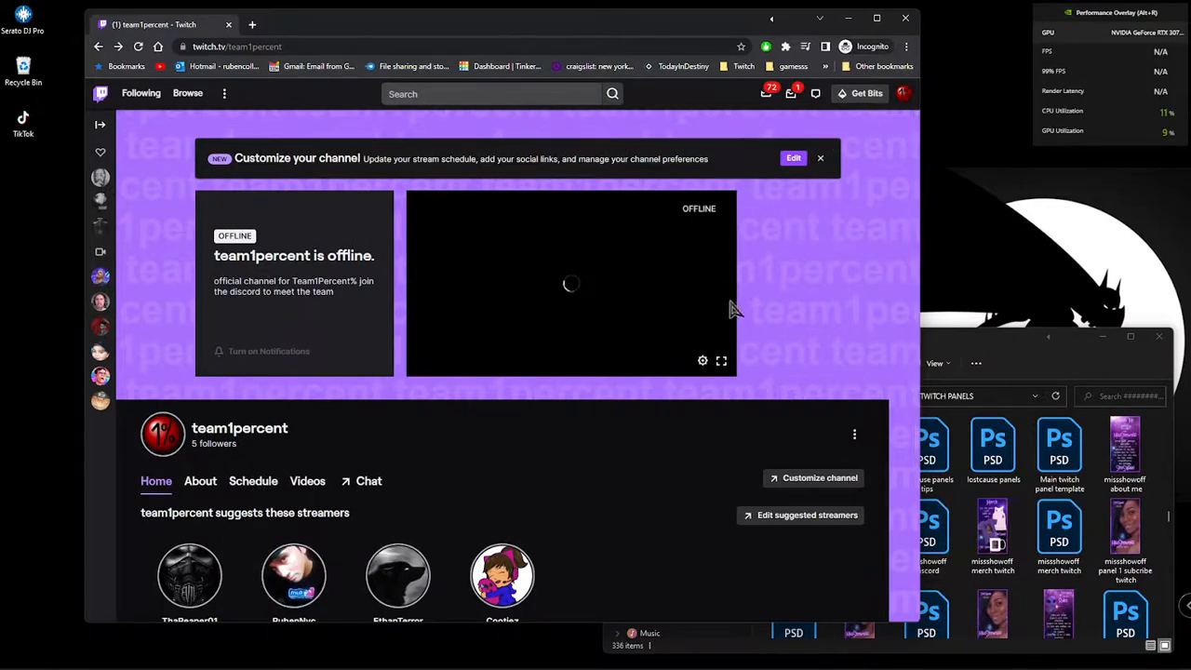
mouse_move(200, 481)
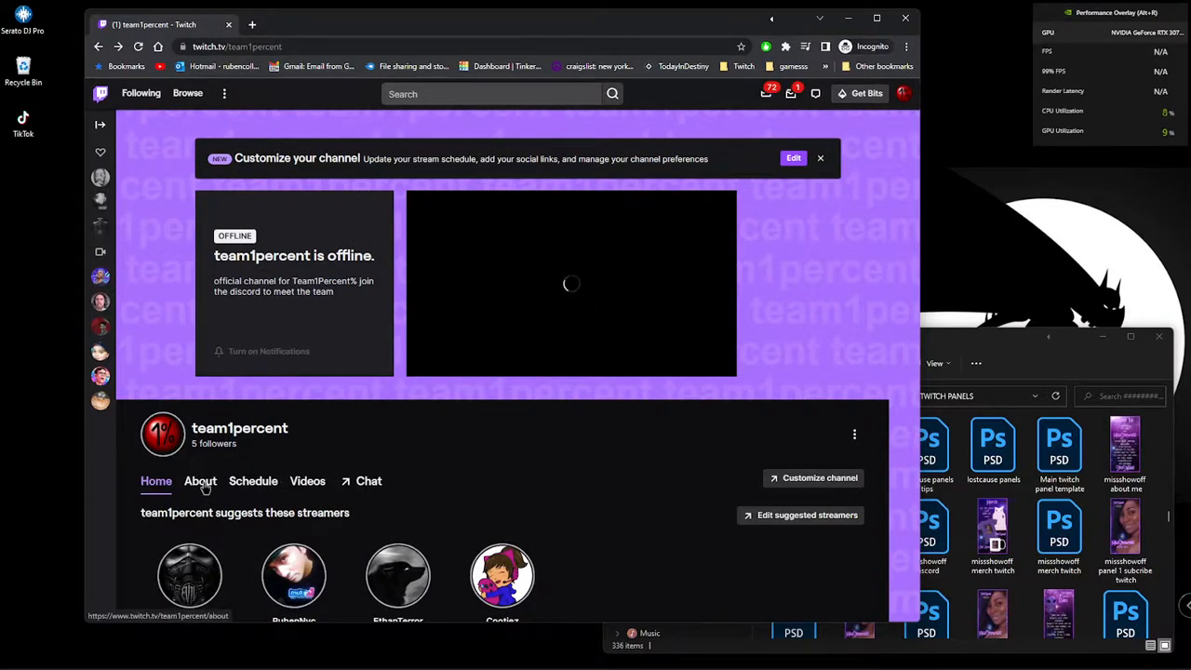
Step: Go to the channel's About page and switch Edit Panels on
click(200, 481)
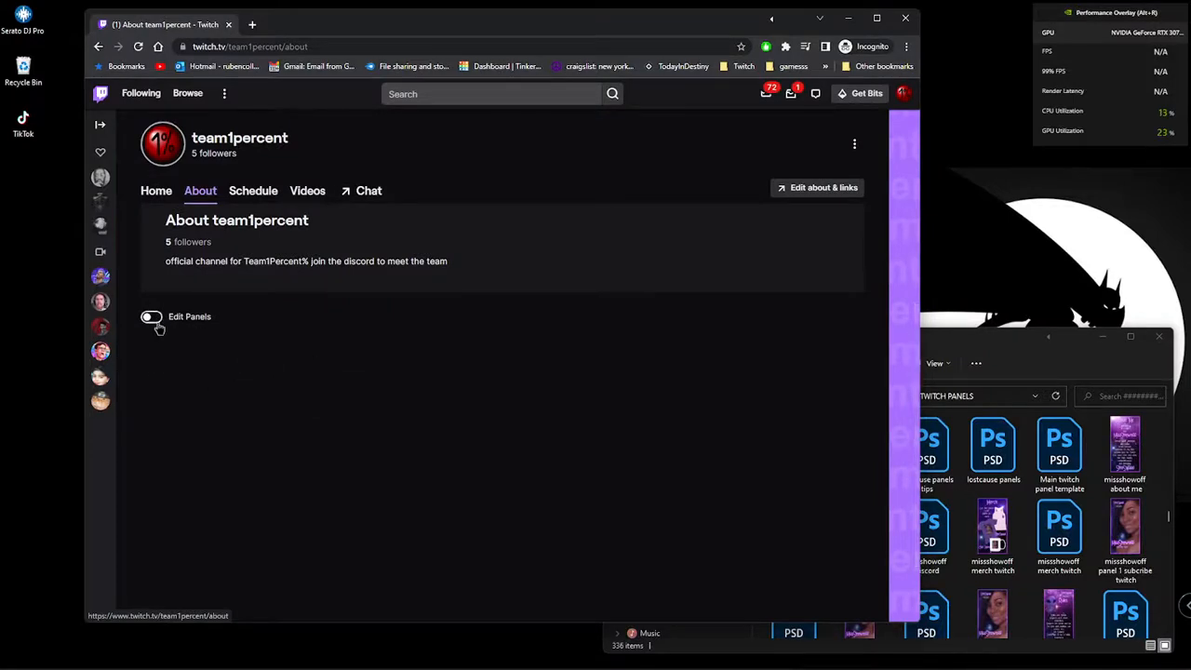
click(151, 316)
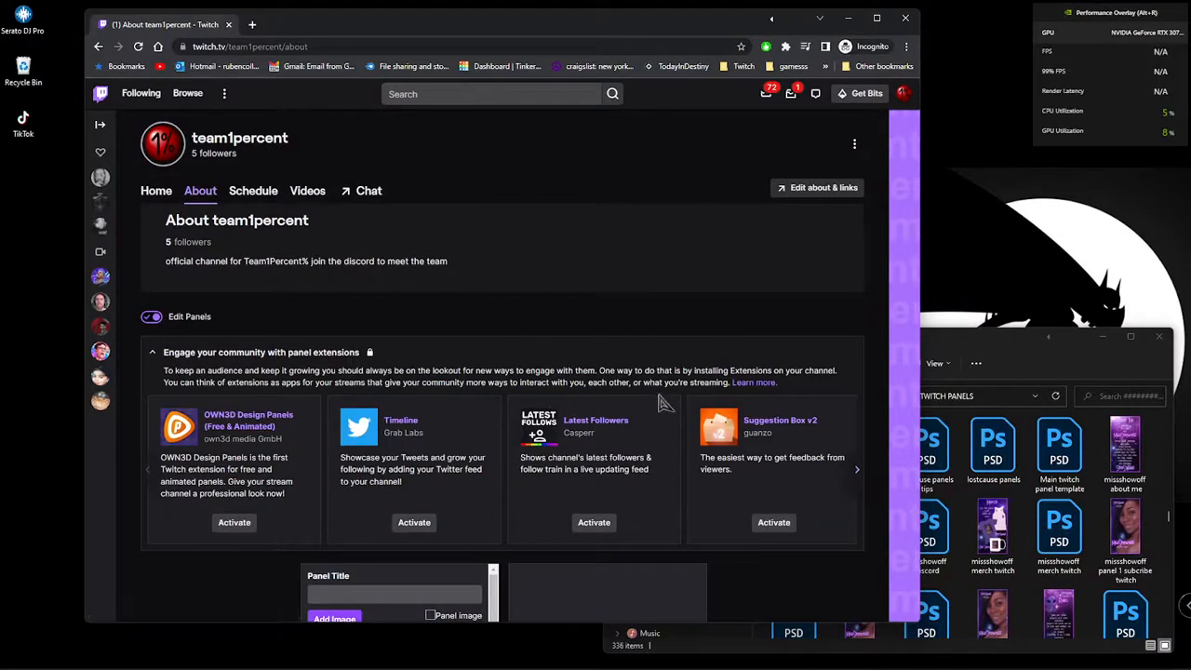
scroll(down, 3)
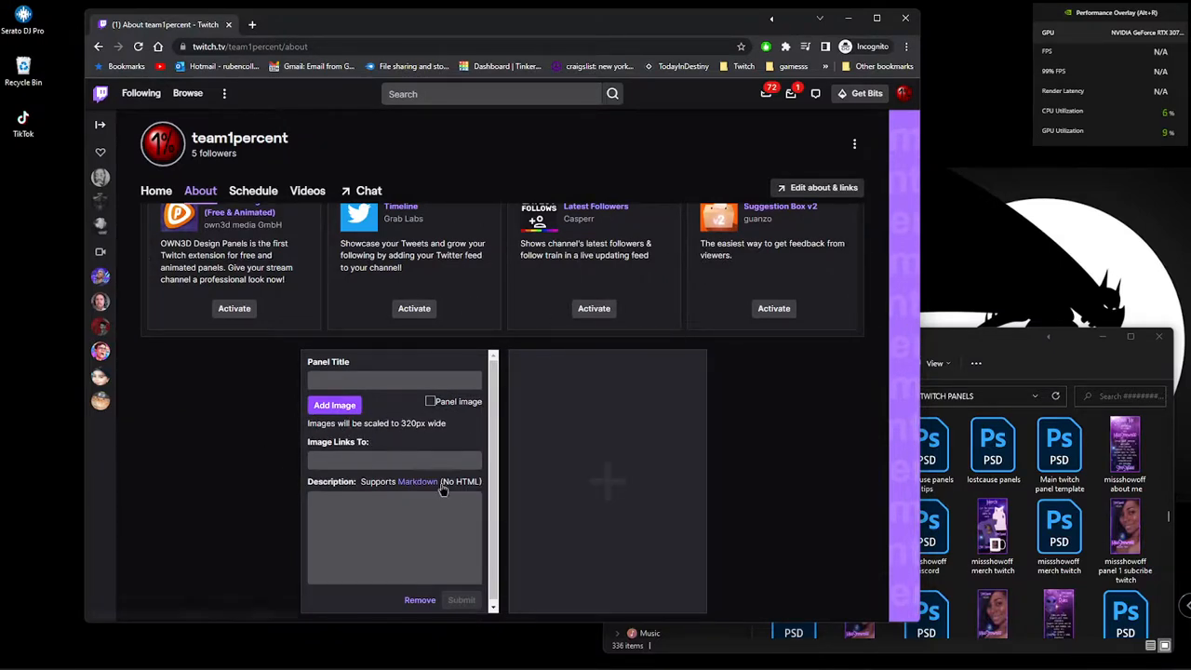
mouse_move(514, 488)
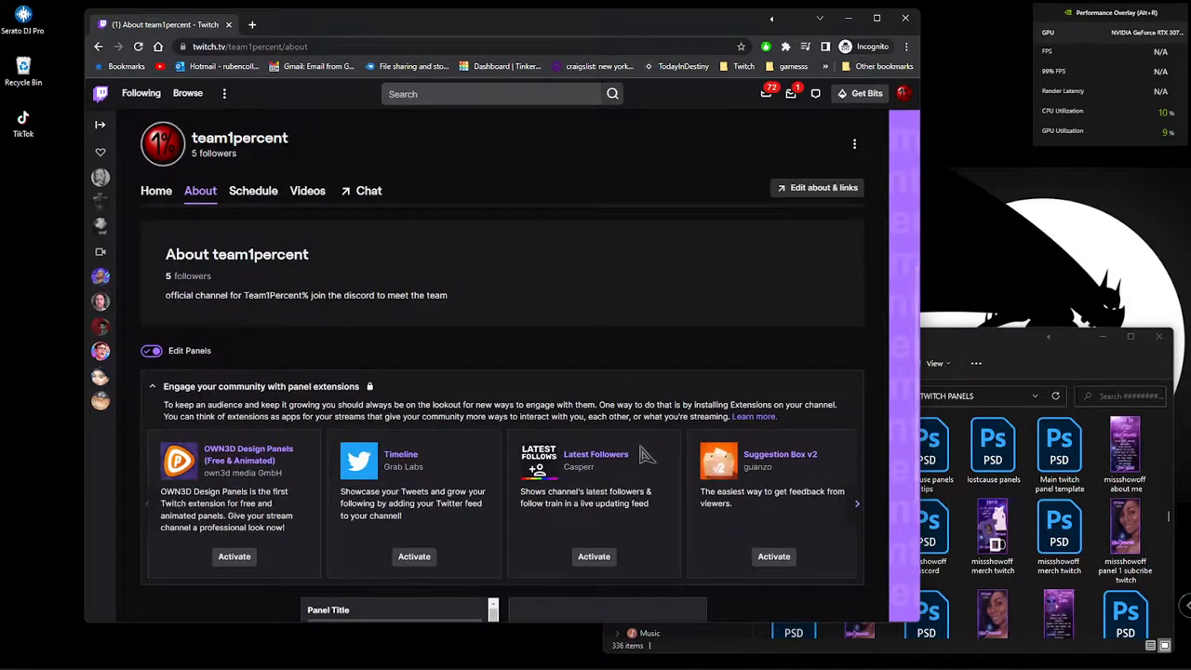
scroll(down, 3)
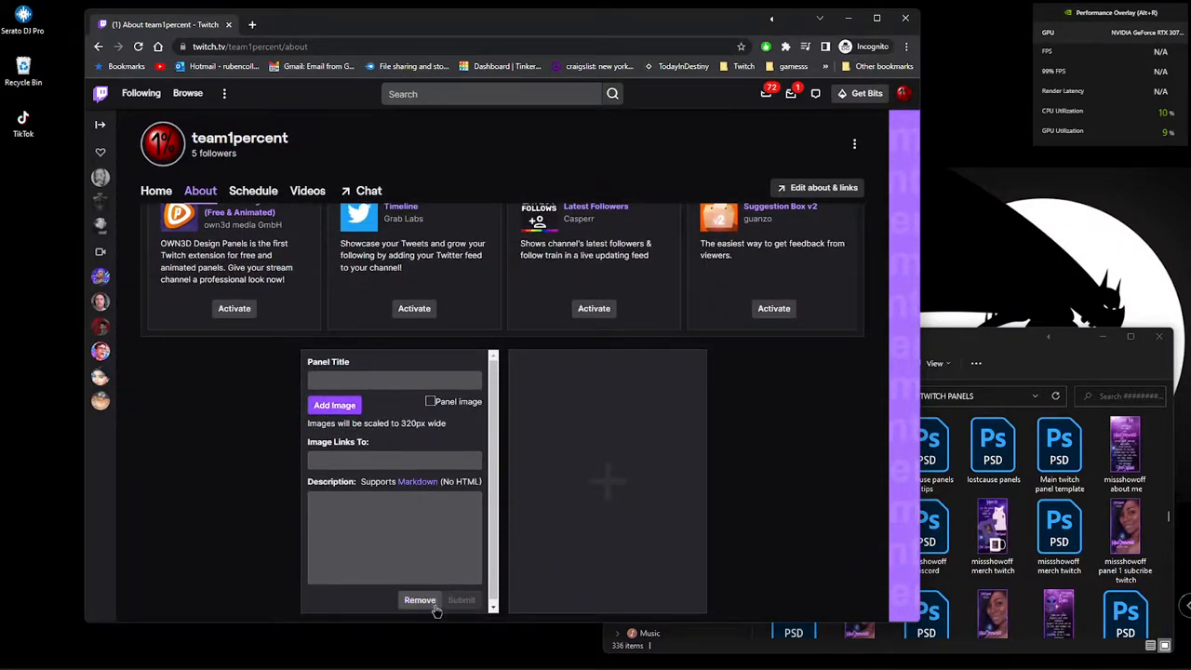
Step: Remove the blank panel and bring up the new-panel type options
click(419, 600)
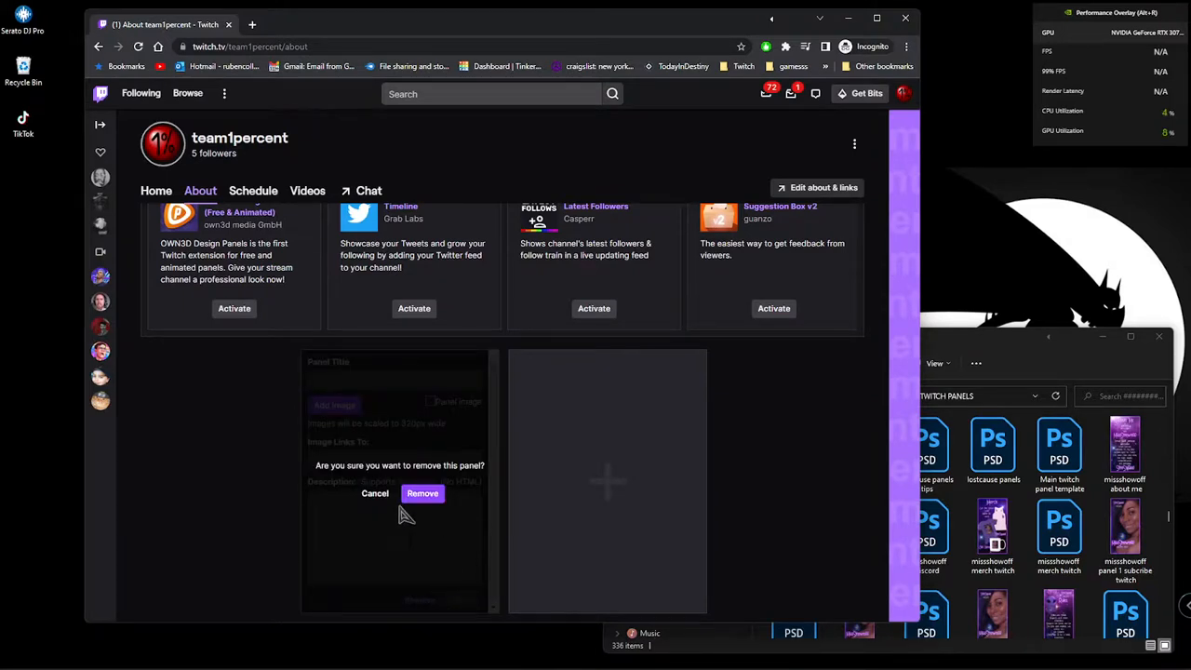
click(422, 493)
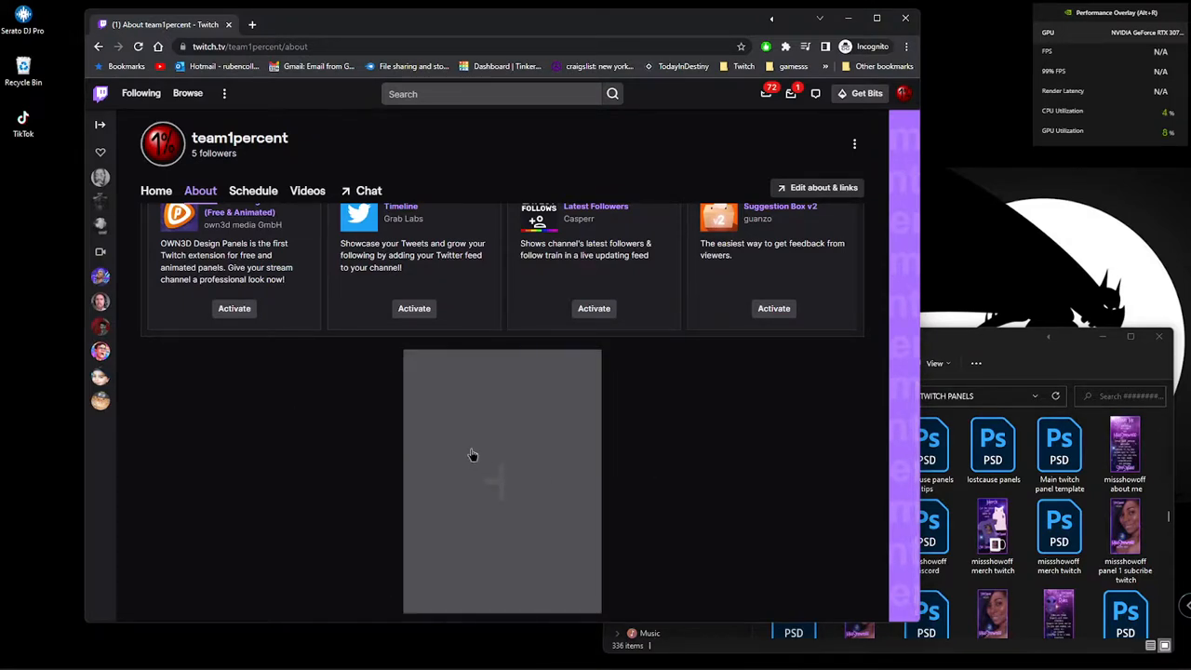
mouse_move(479, 480)
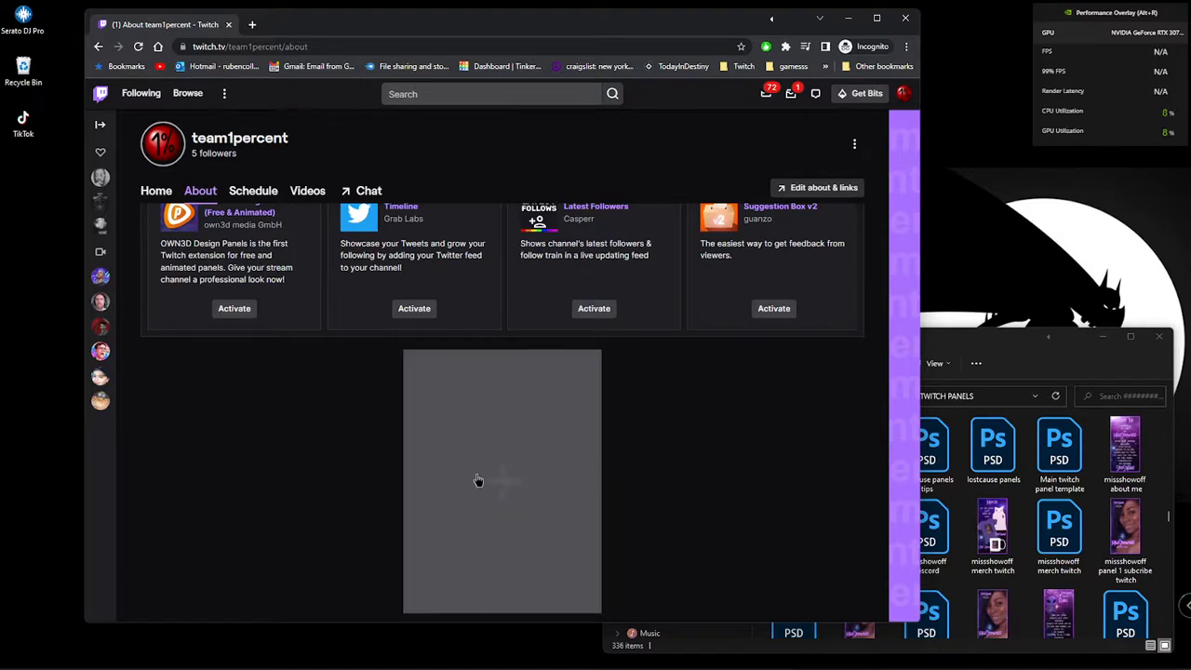
click(479, 479)
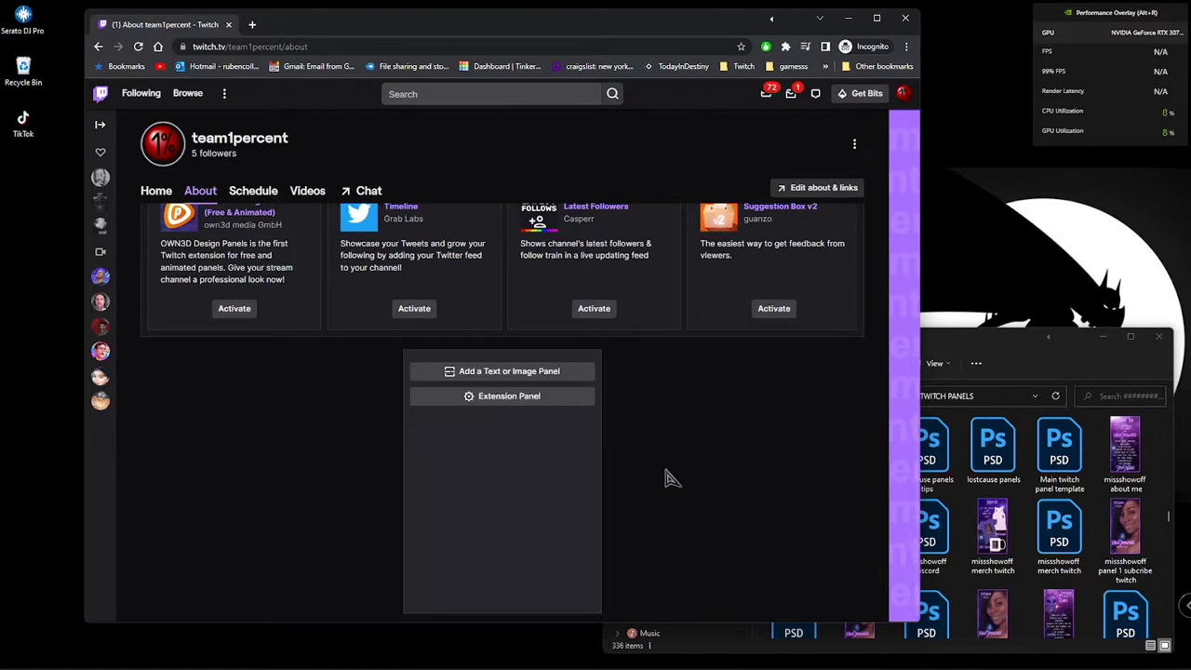
Step: Add a Text or Image Panel and start its image upload
click(501, 371)
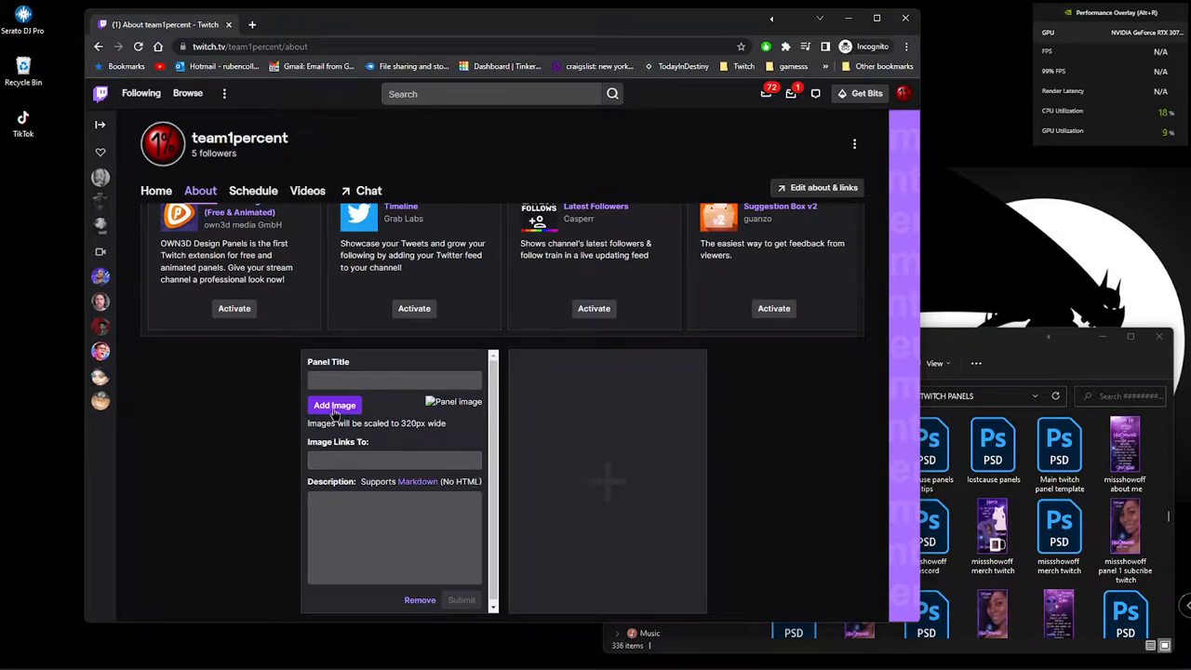
click(333, 404)
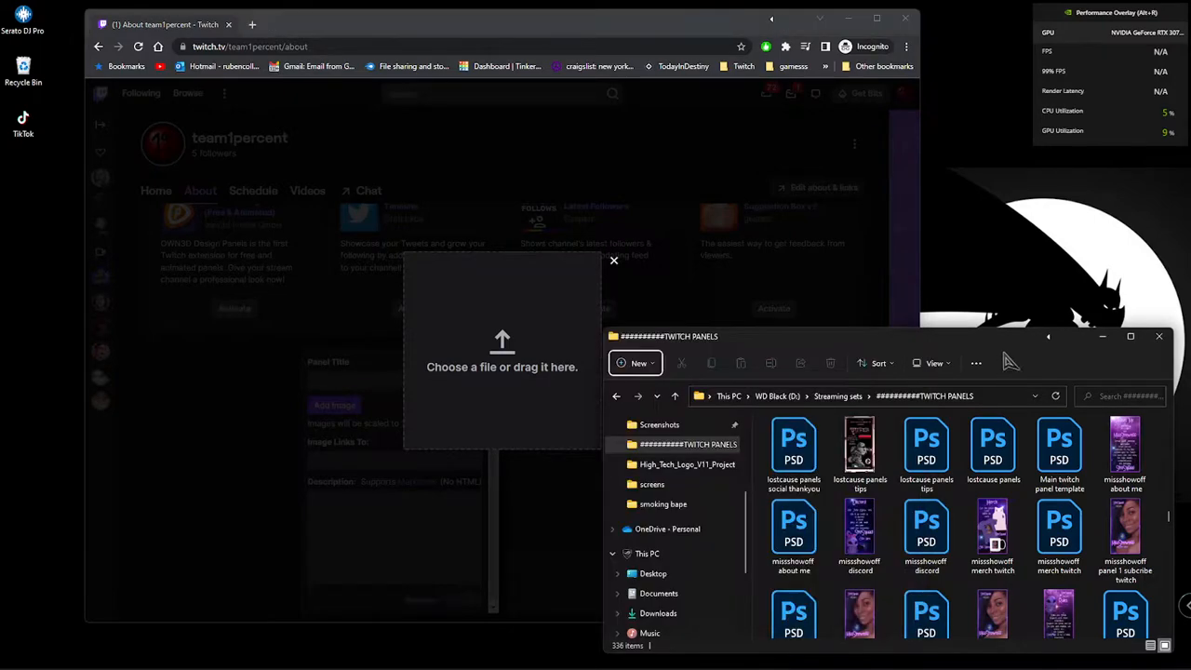
Step: Load 'smoking bape about me' from the TWITCH PANELS folder into the panel upload
scroll(down, 3)
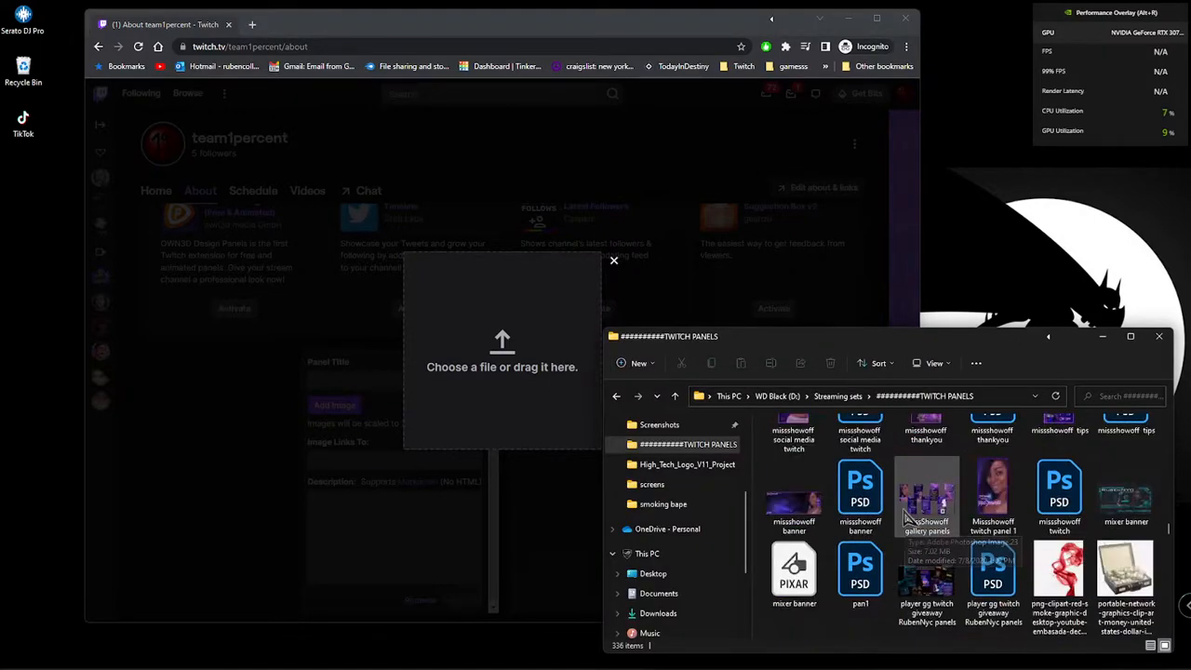
scroll(down, 3)
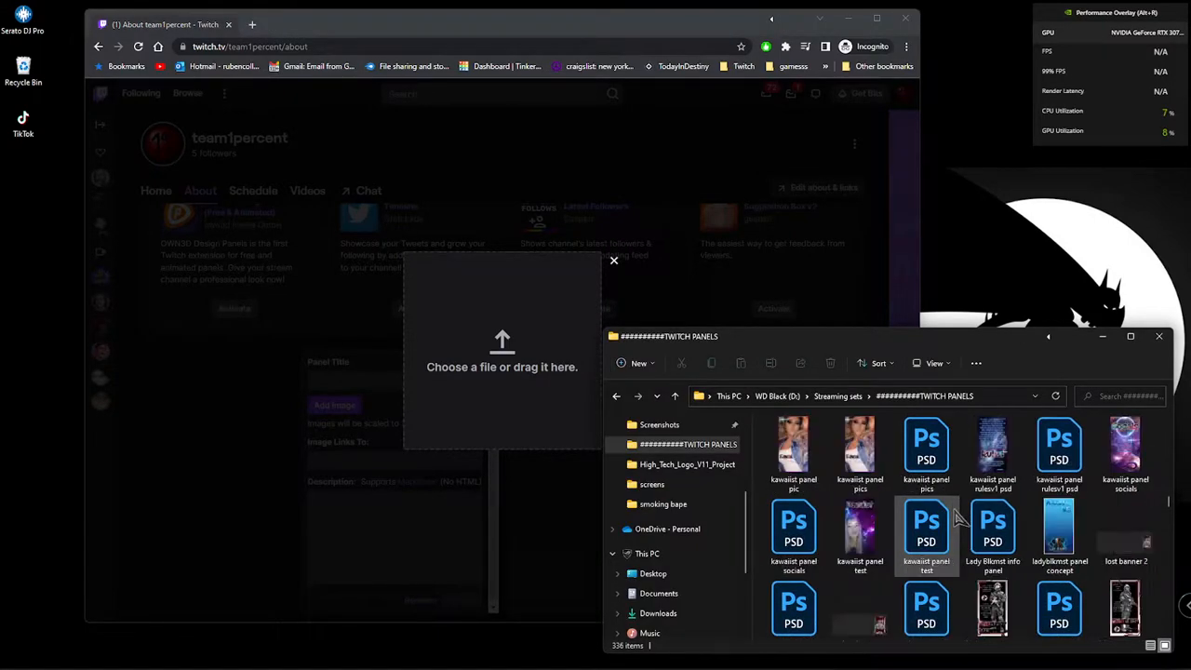
scroll(down, 3)
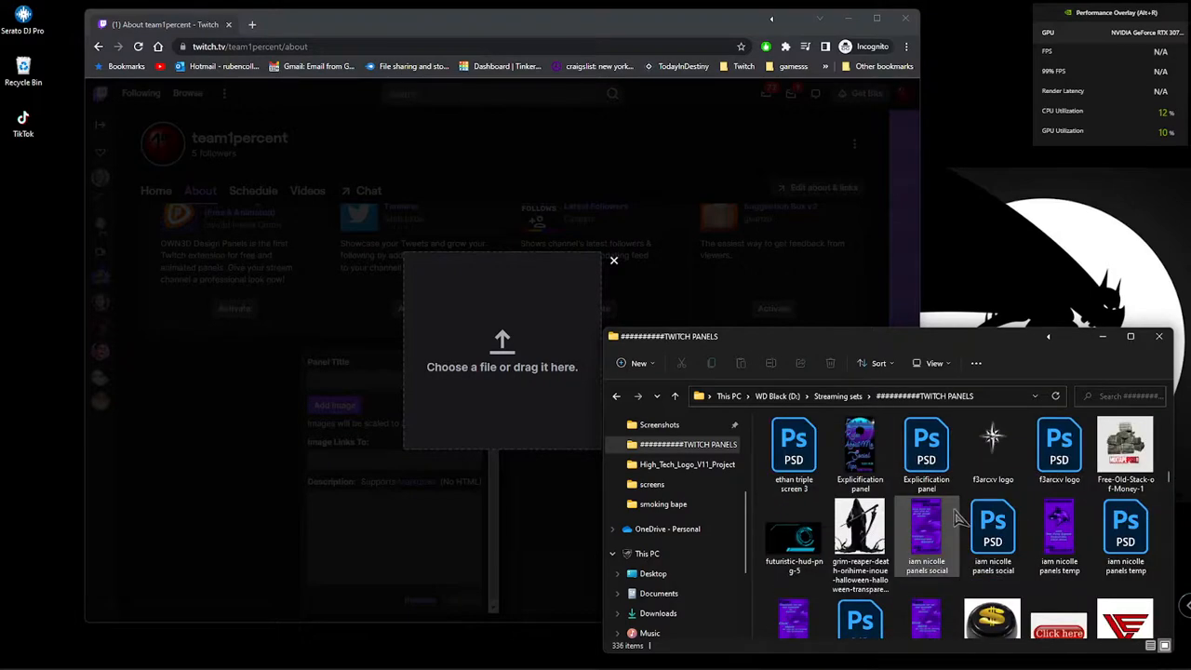
scroll(down, 3)
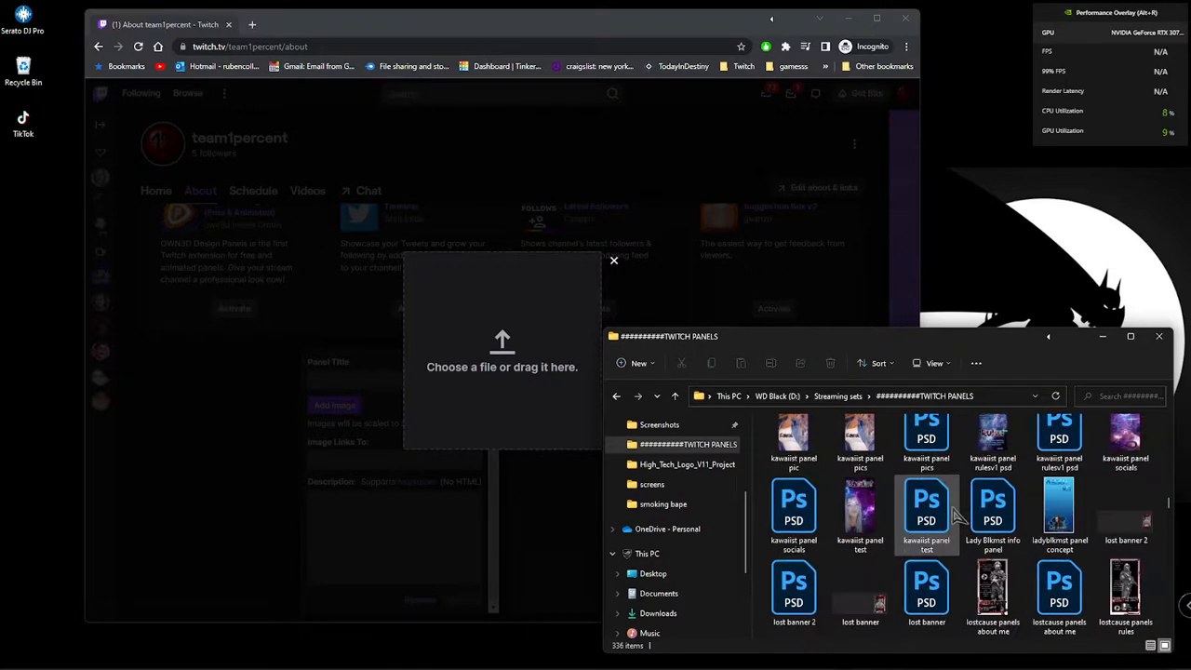
scroll(down, 3)
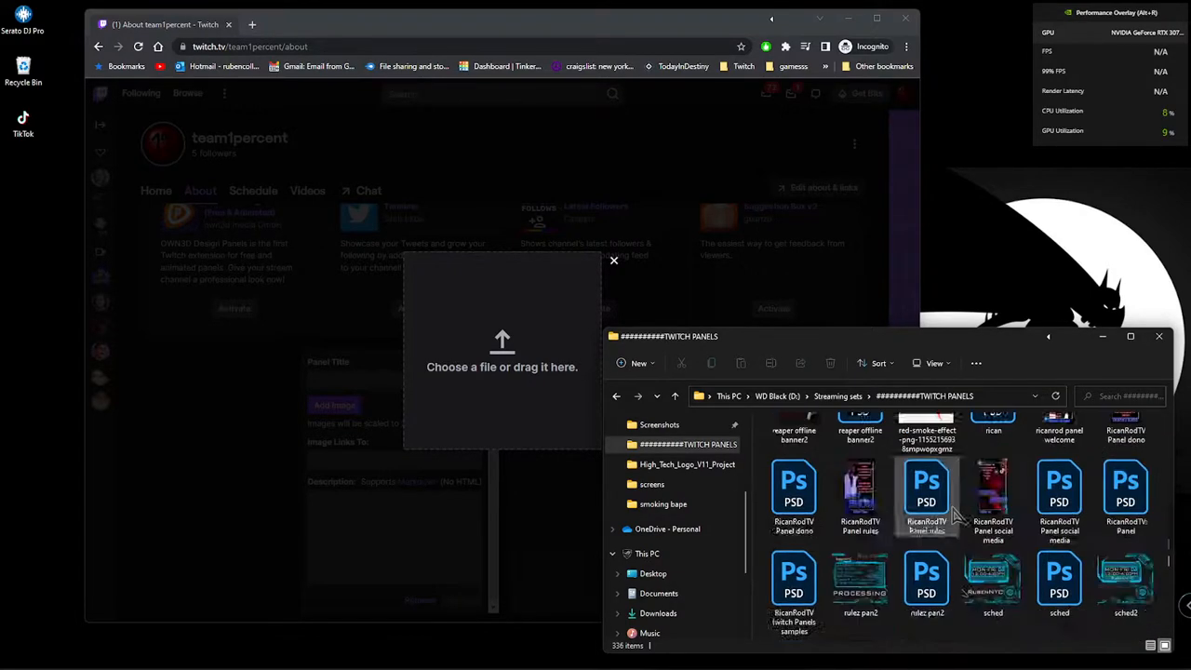
scroll(down, 3)
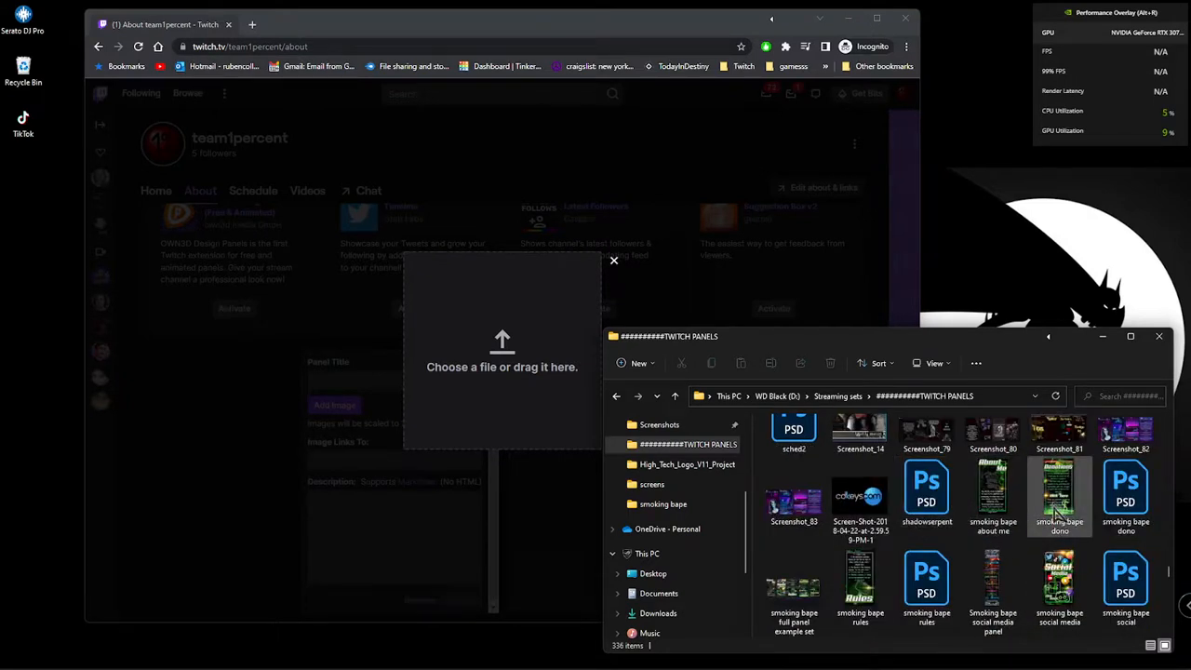
click(858, 432)
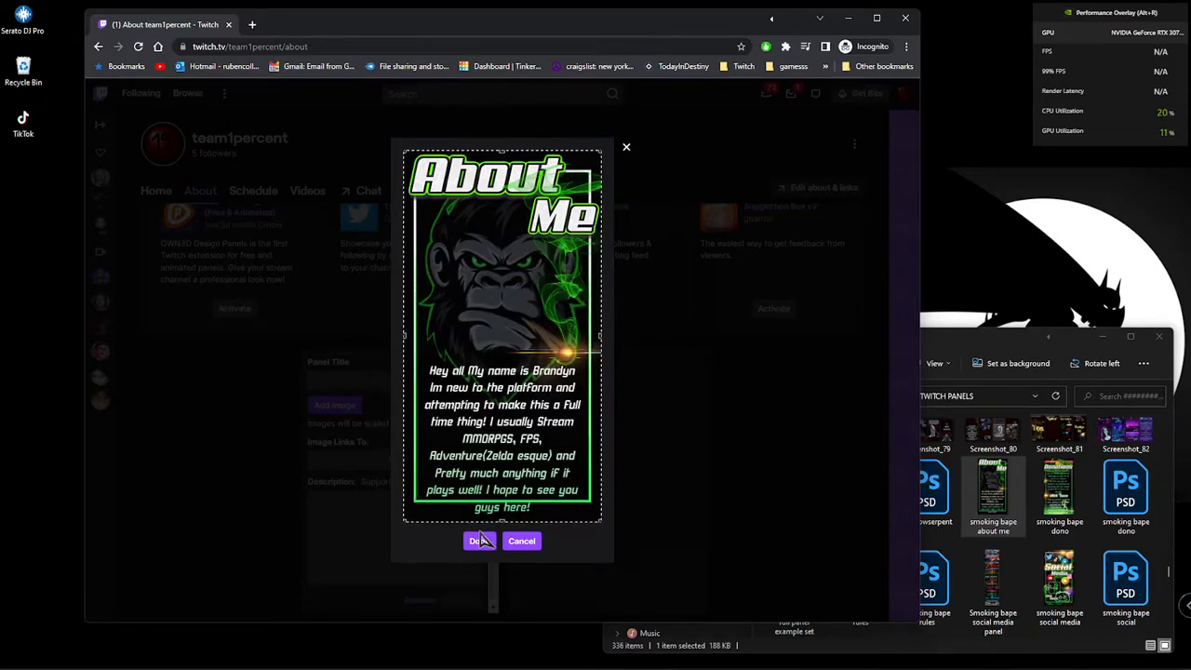
Step: Accept the About Me image crop and submit it as the first panel
click(479, 540)
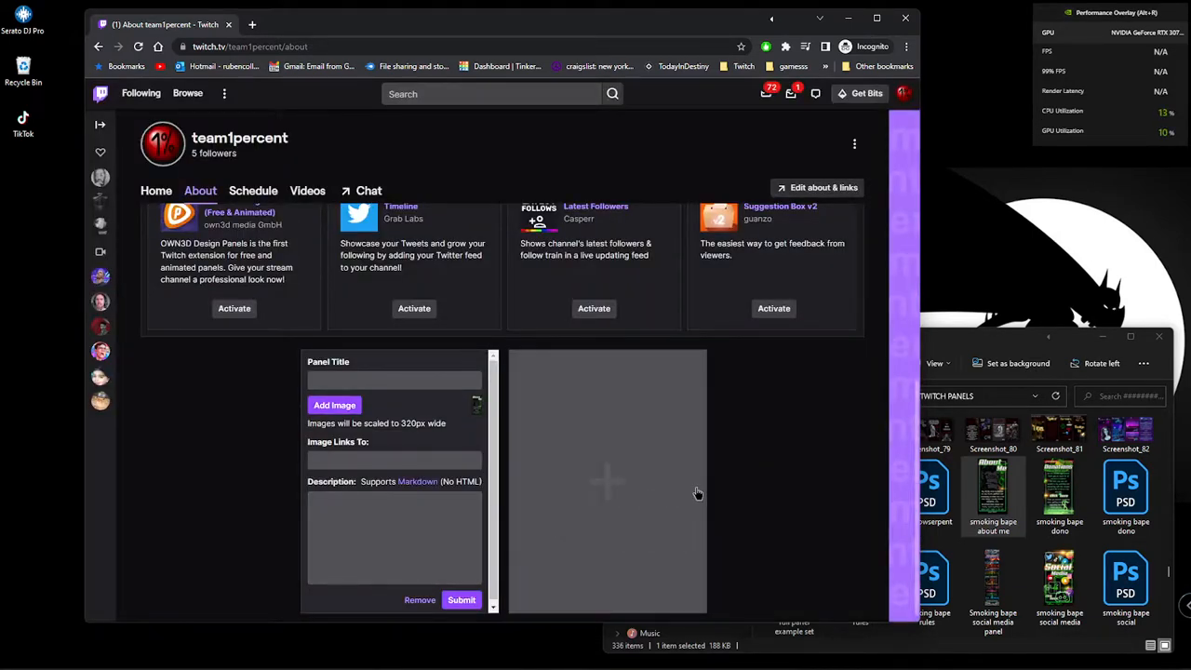
mouse_move(462, 600)
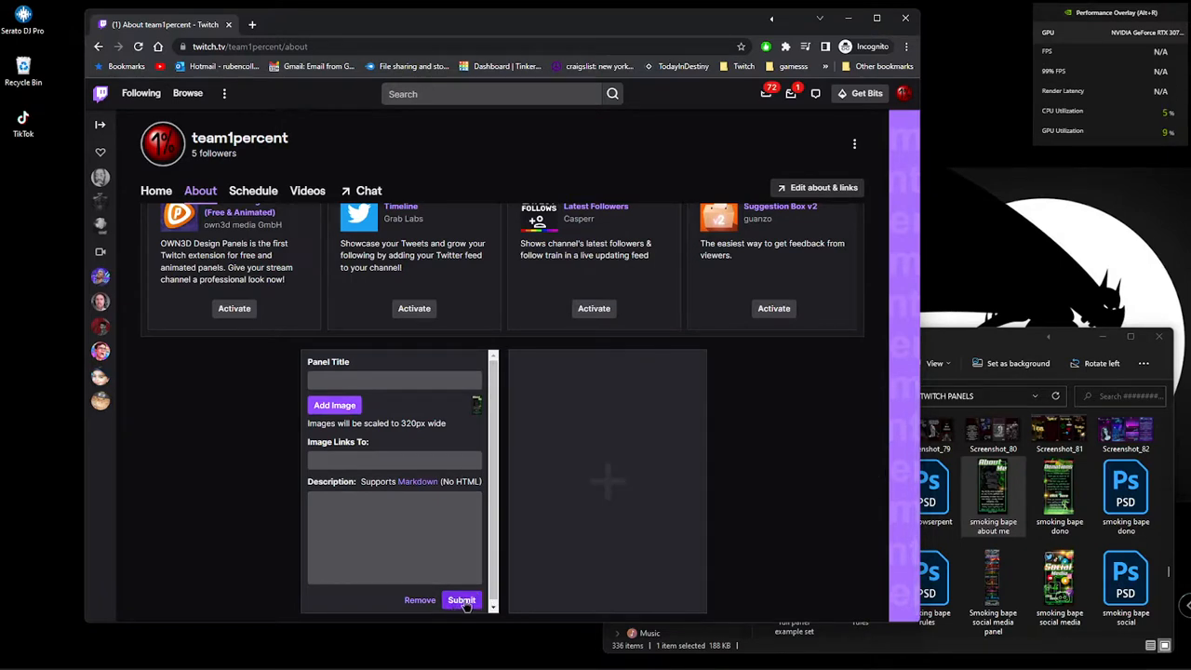
click(461, 600)
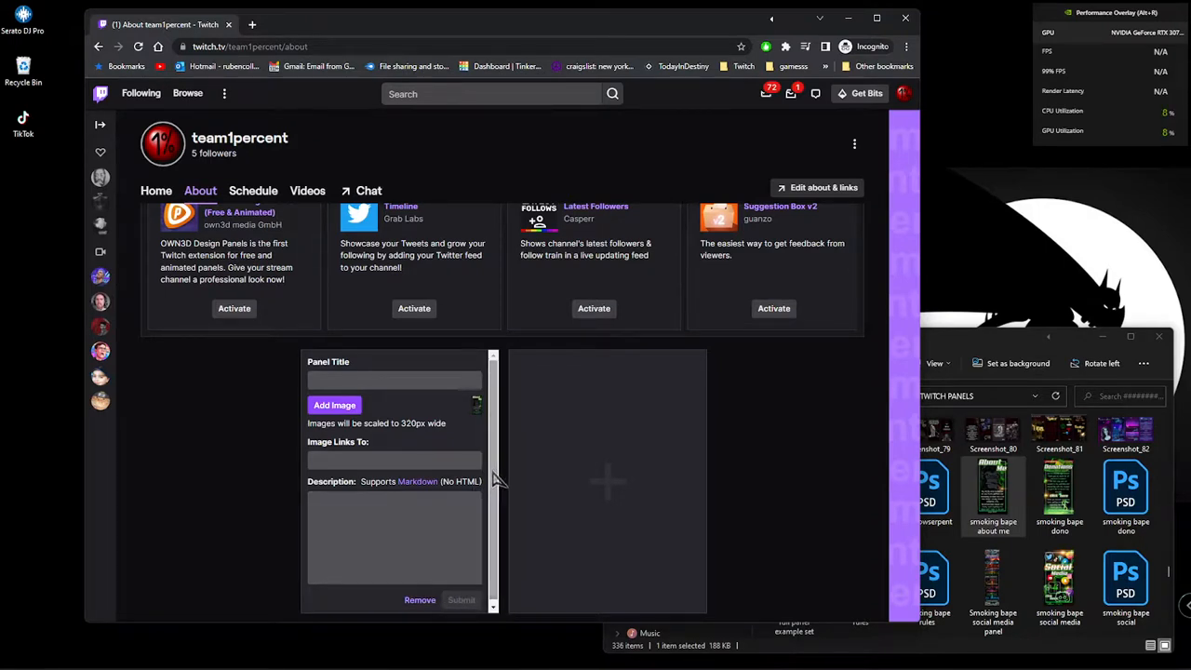
mouse_move(618, 494)
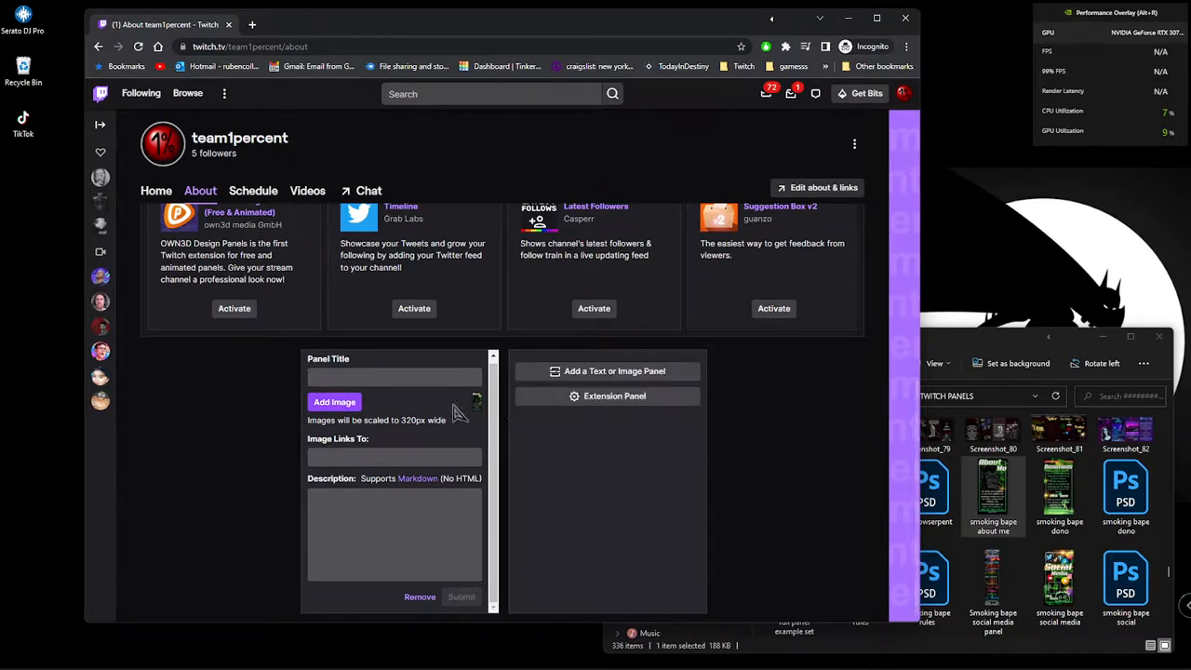
mouse_move(802, 482)
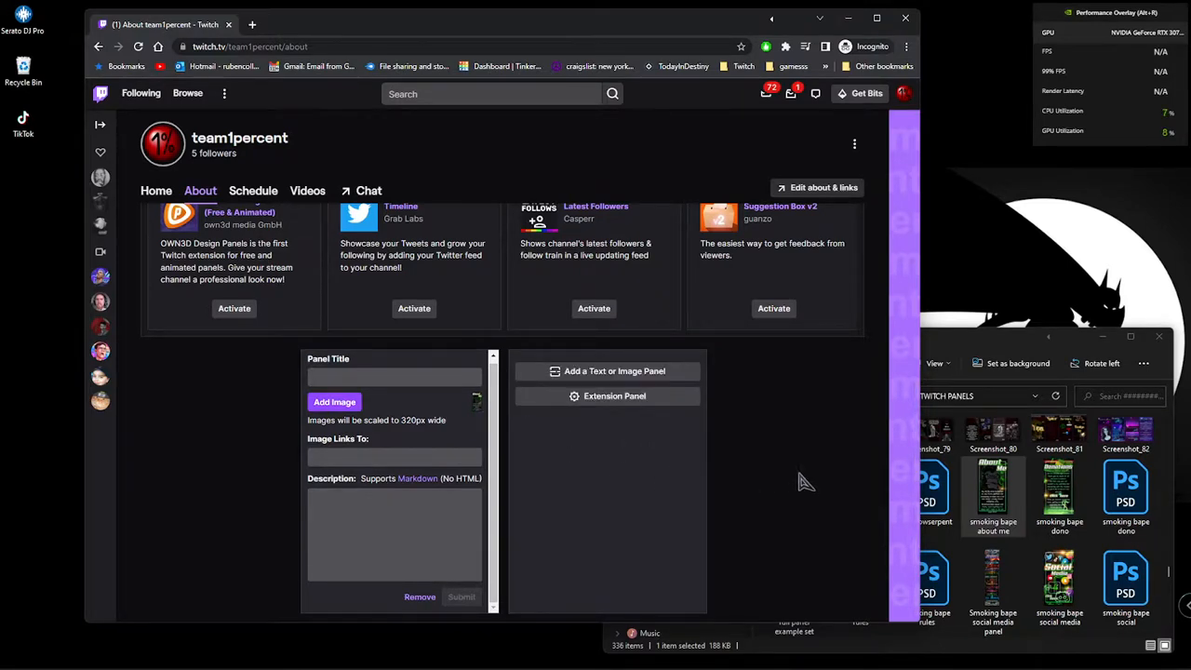
click(416, 557)
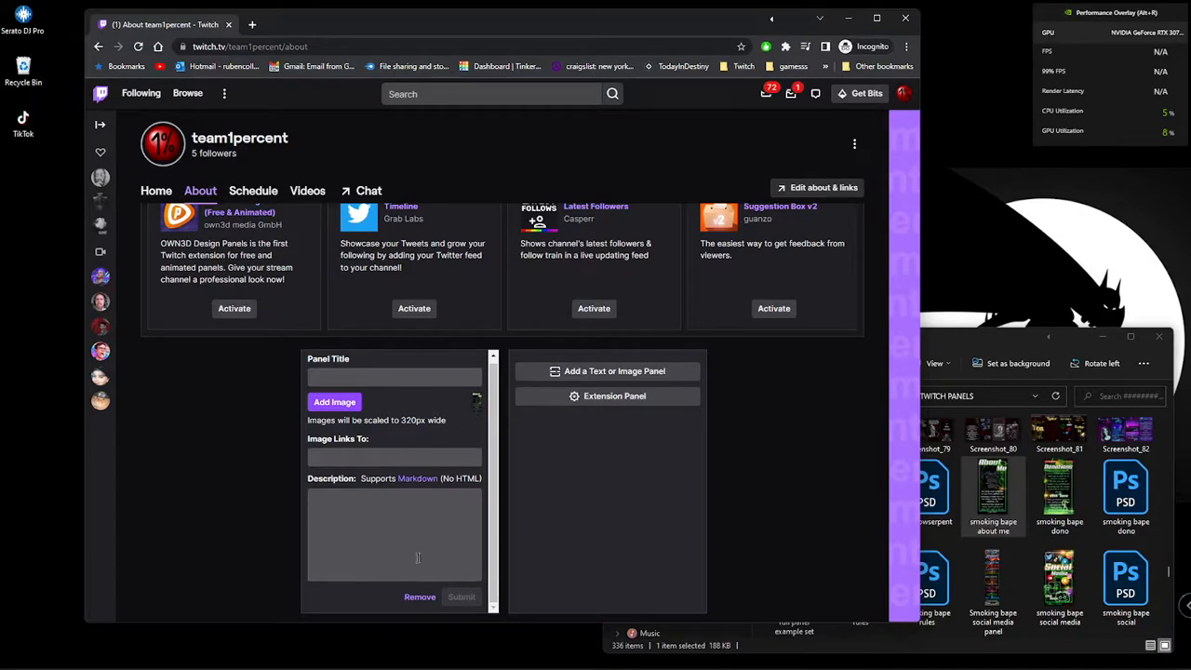
click(393, 456)
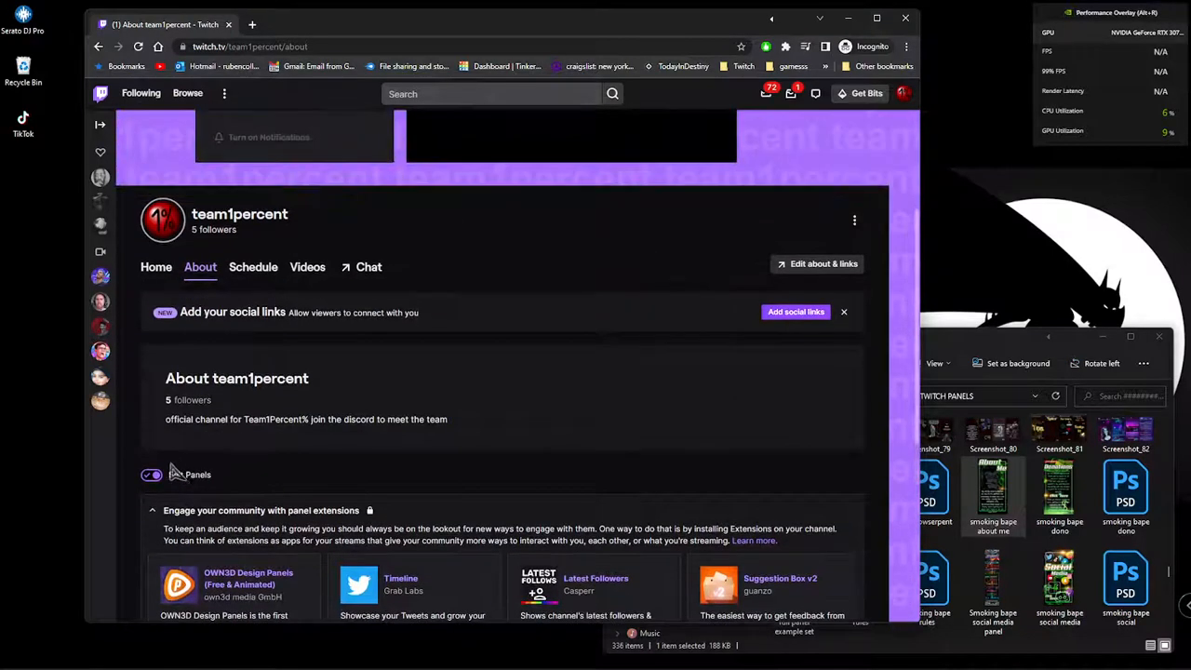
click(150, 474)
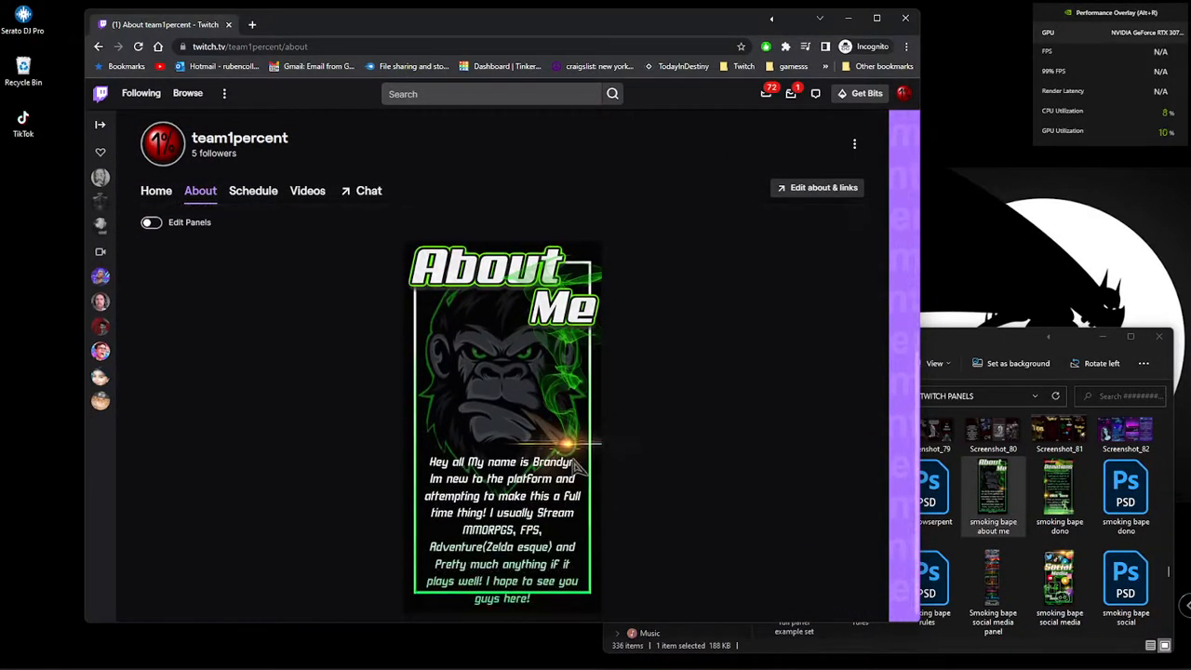
mouse_move(597, 484)
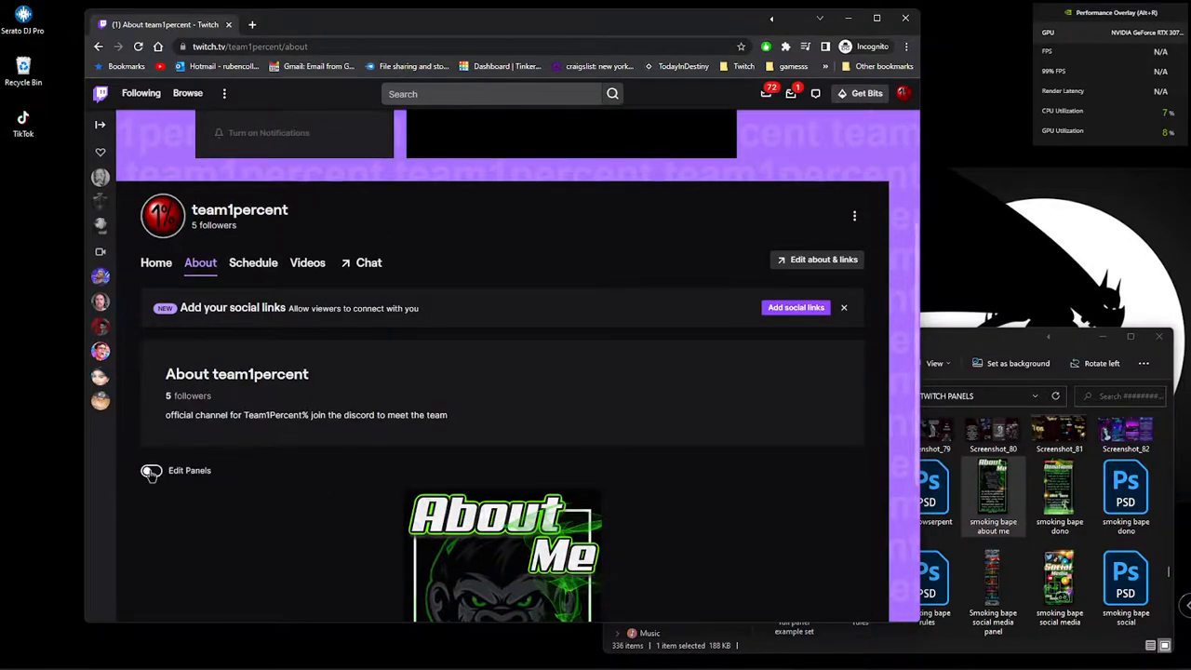
click(151, 469)
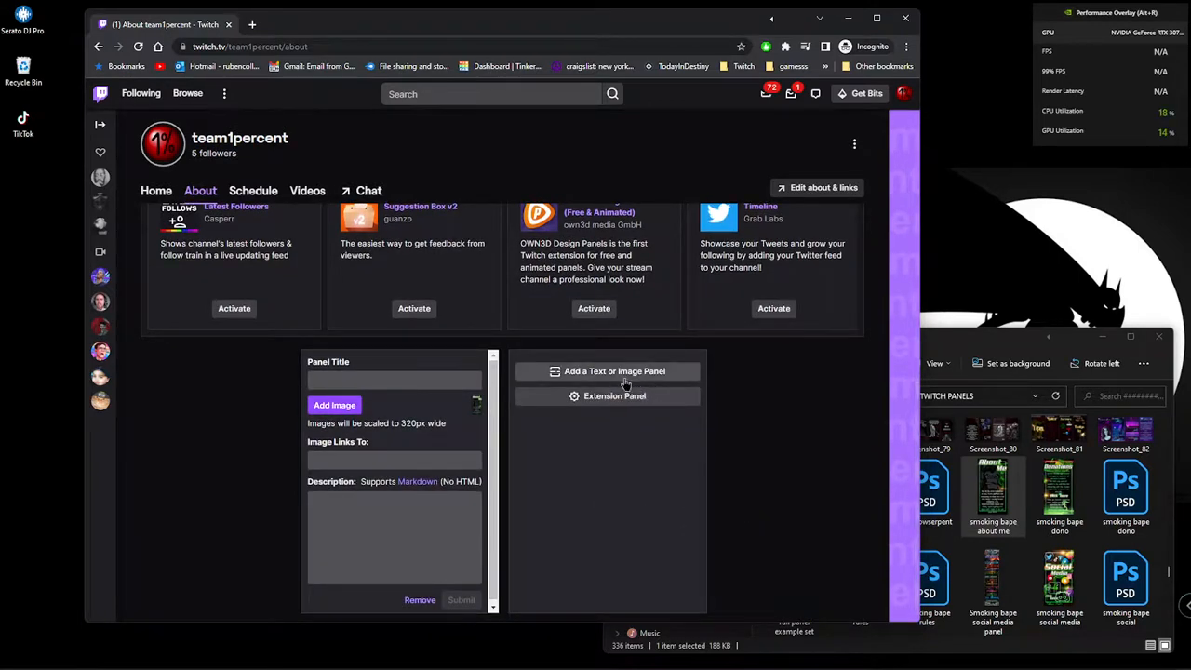
Step: Add a Donations image panel with its cropped picture and submit it
click(607, 372)
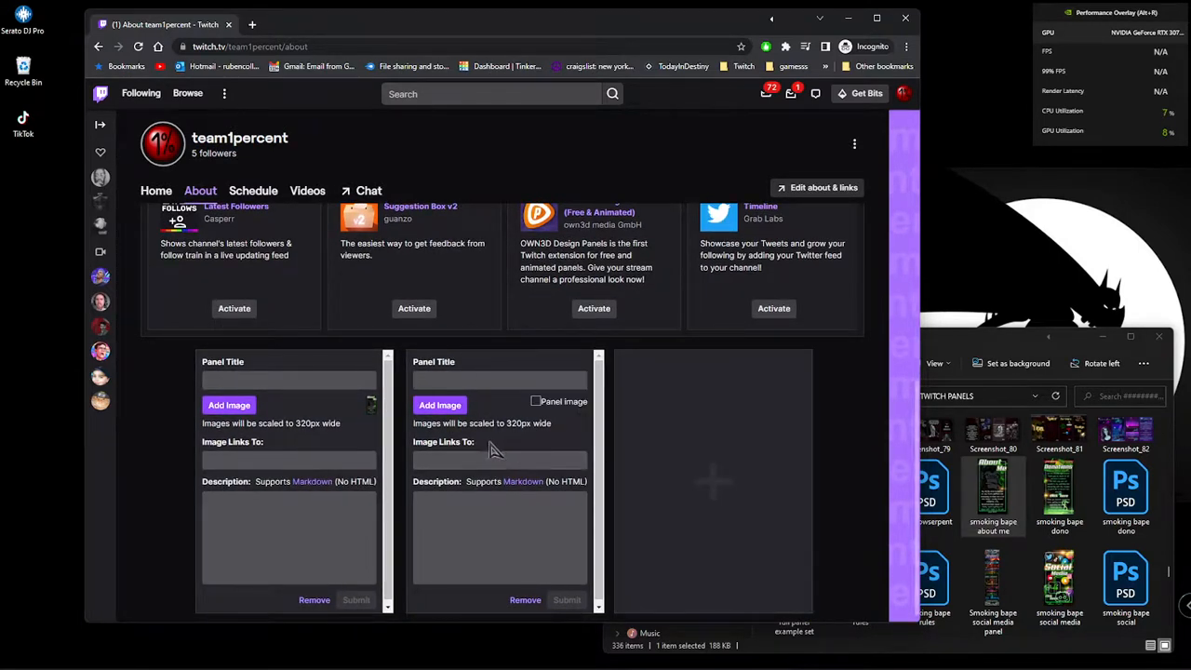
click(439, 405)
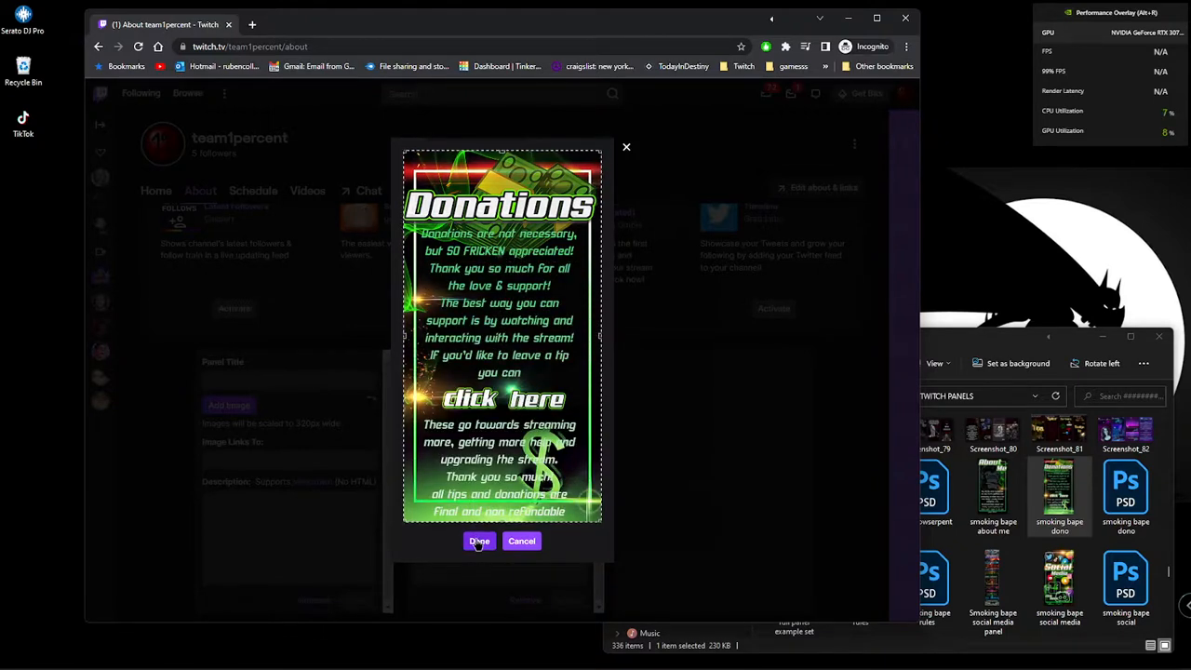
mouse_move(556, 558)
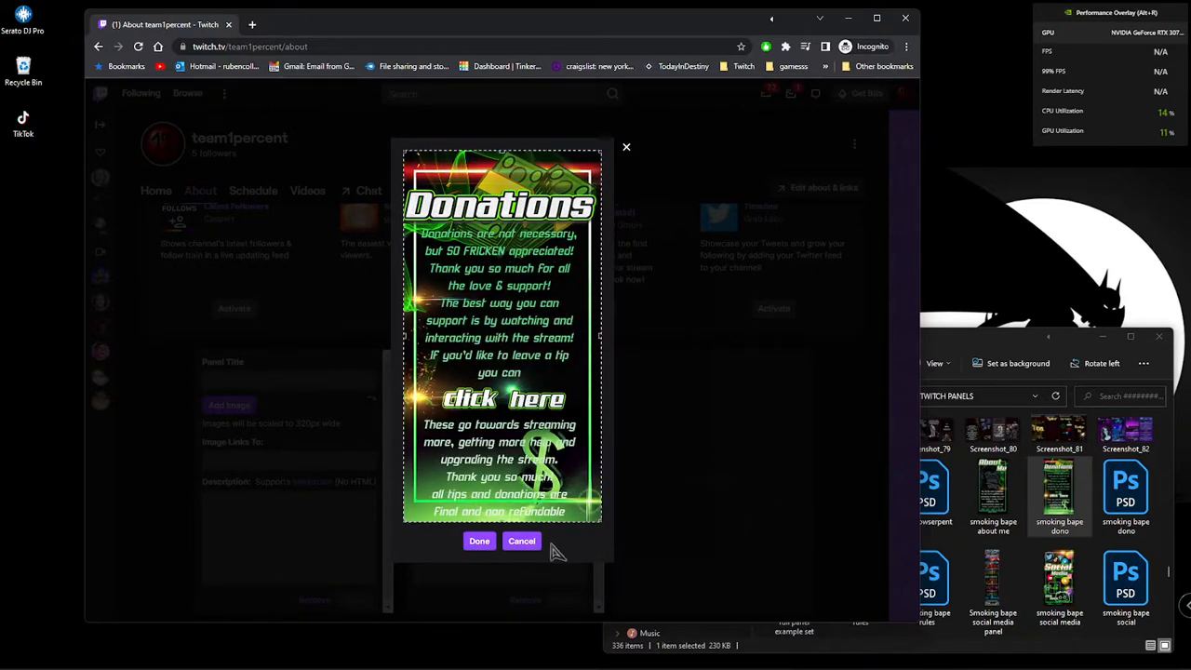
click(521, 541)
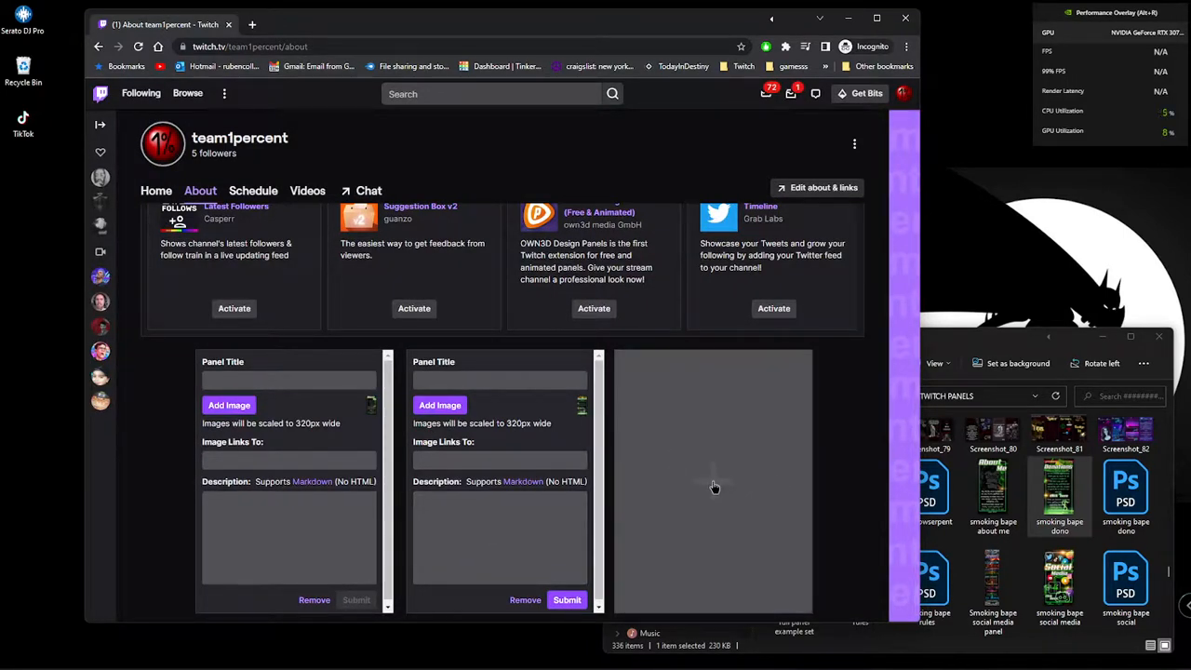
click(714, 486)
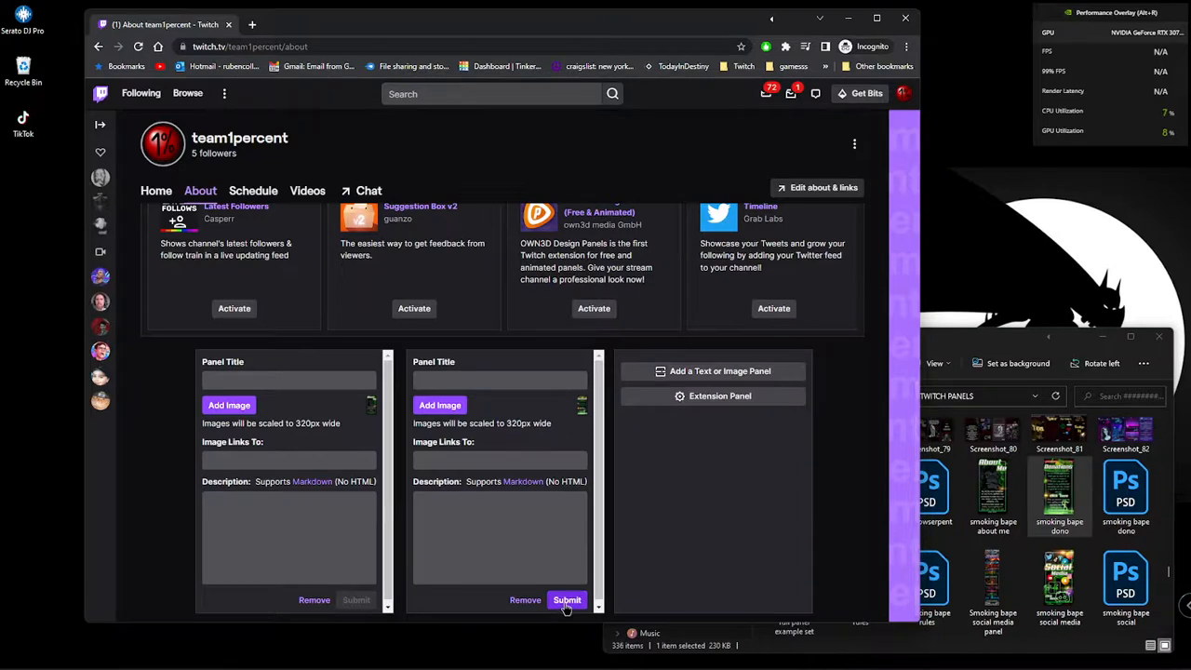
click(567, 600)
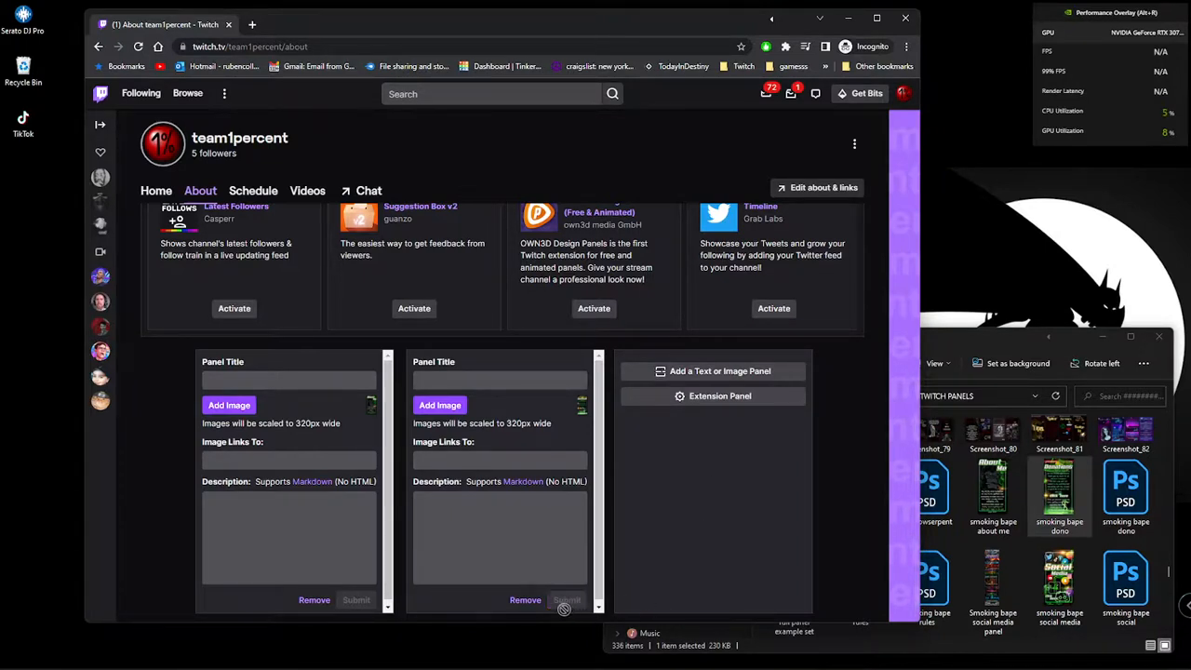
mouse_move(600, 517)
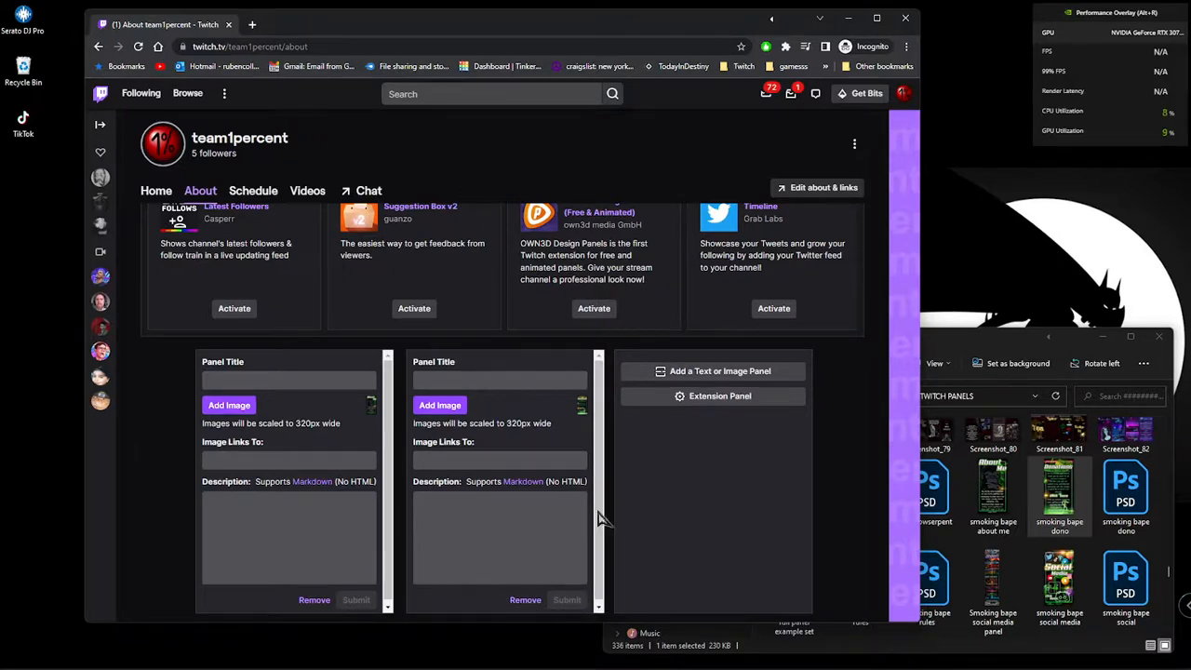
Step: Add a third panel with the cropped Social Media picture and submit it
click(713, 370)
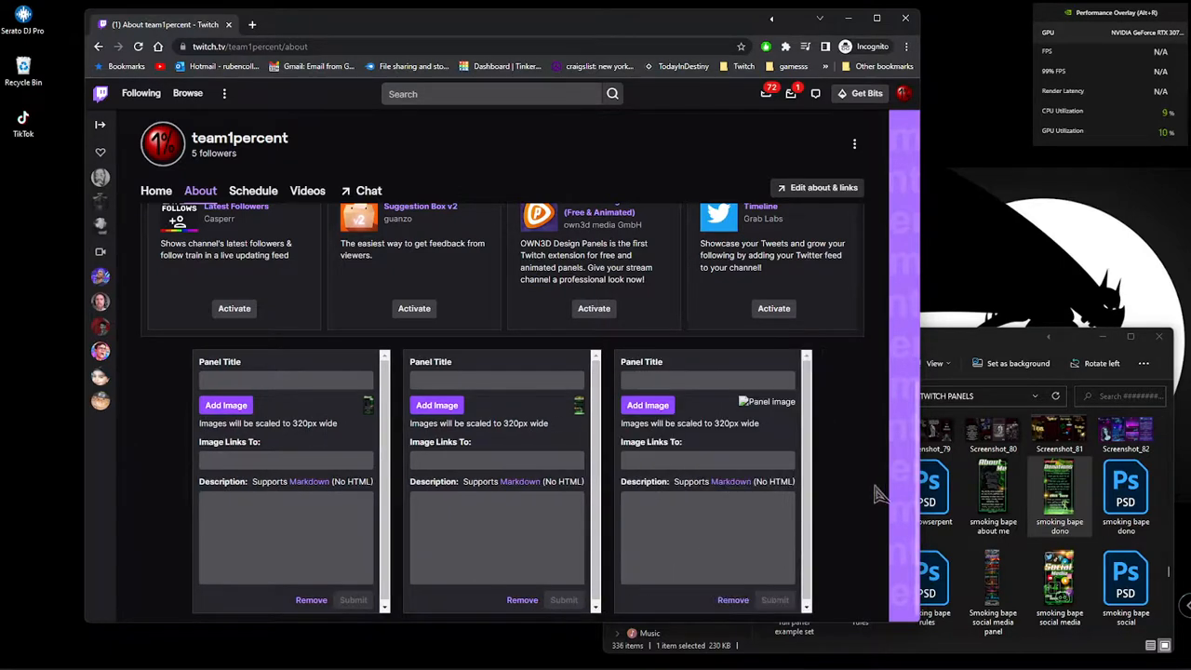
click(1059, 586)
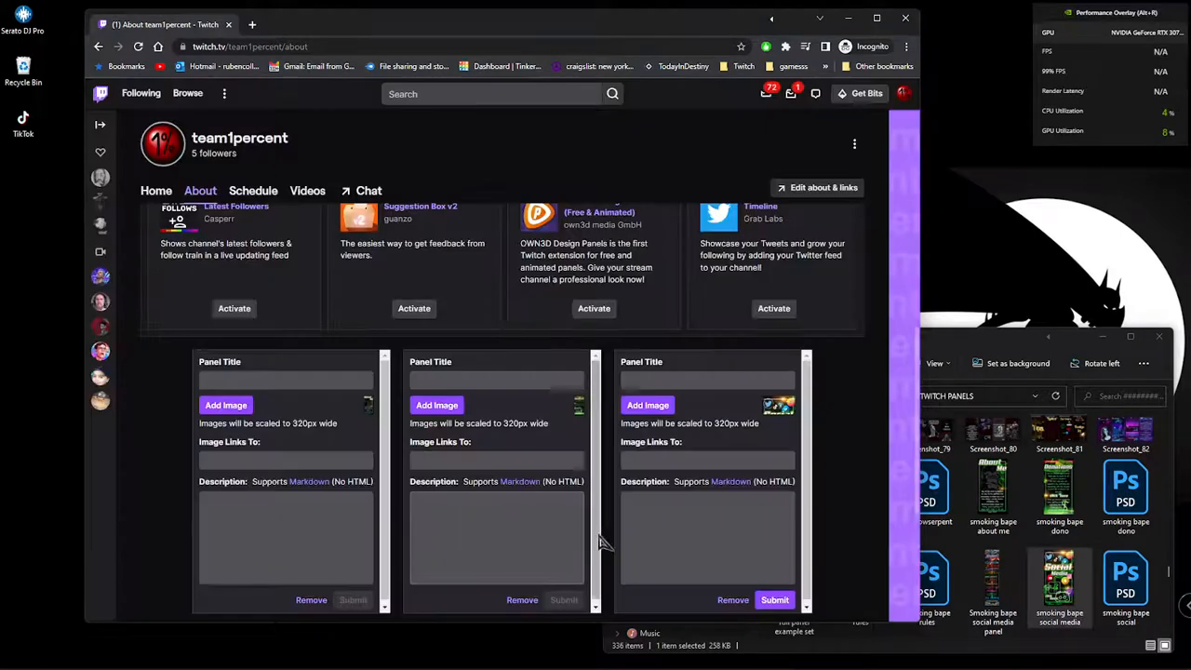
mouse_move(777, 461)
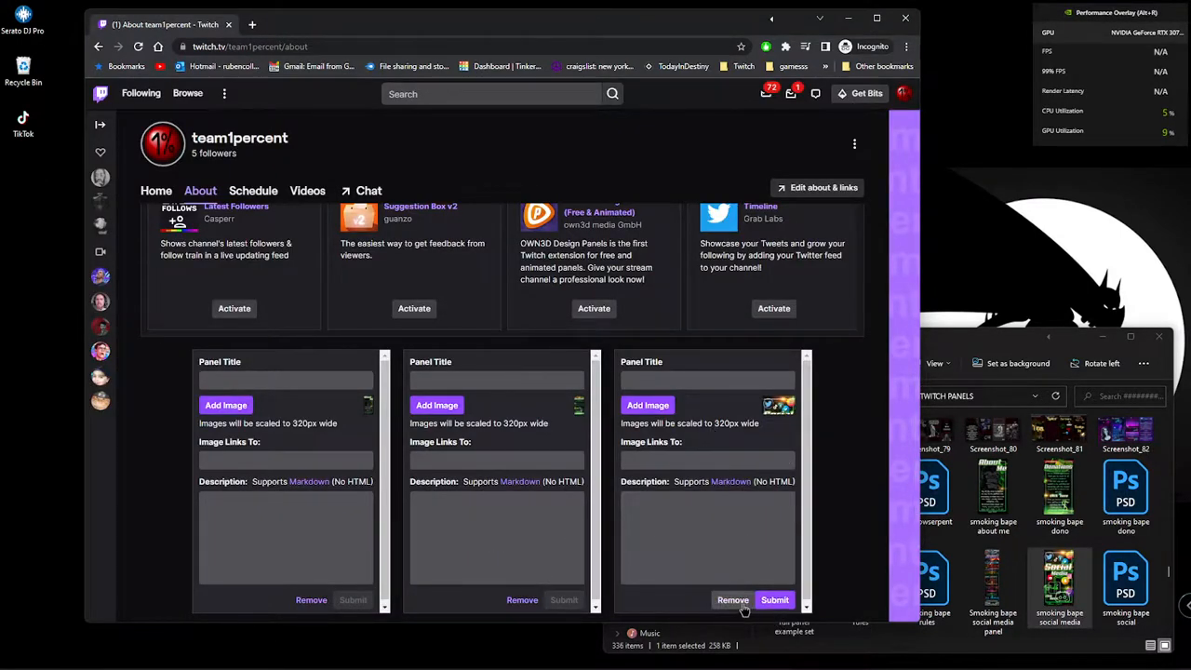
click(731, 600)
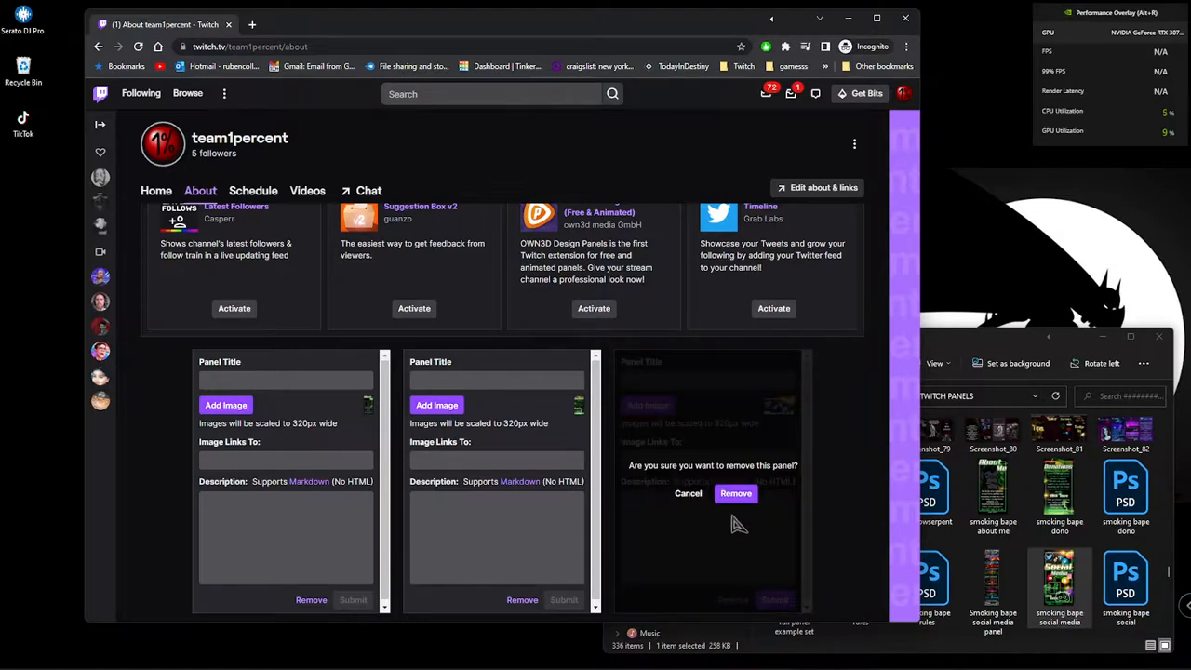
click(734, 493)
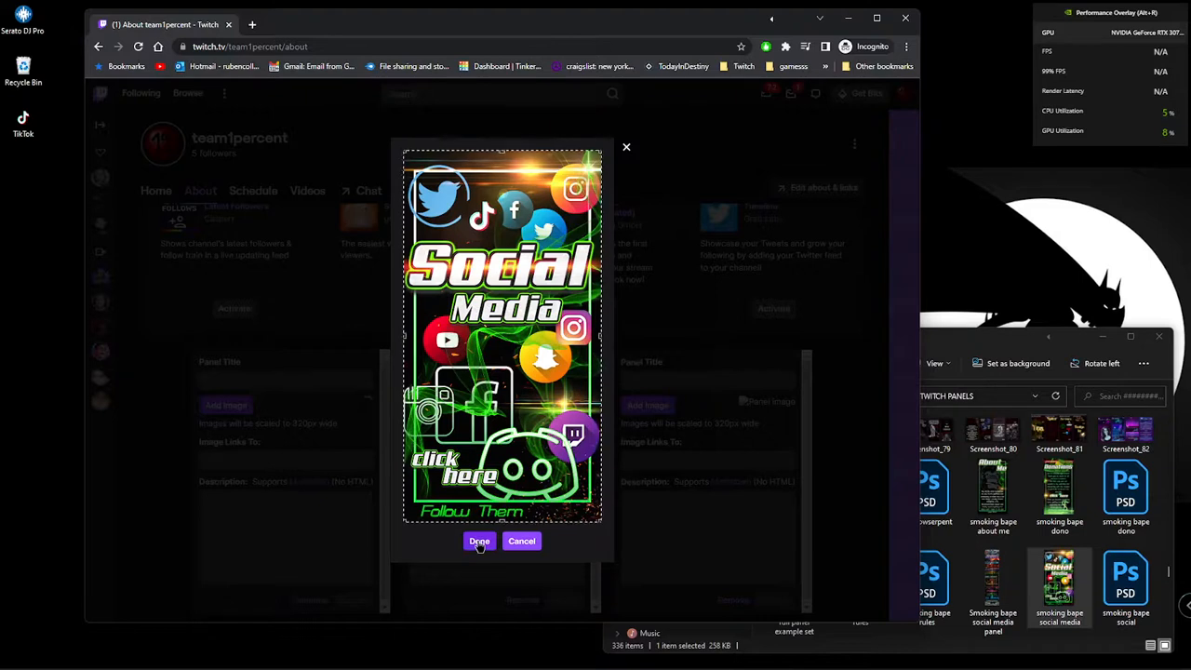
click(478, 540)
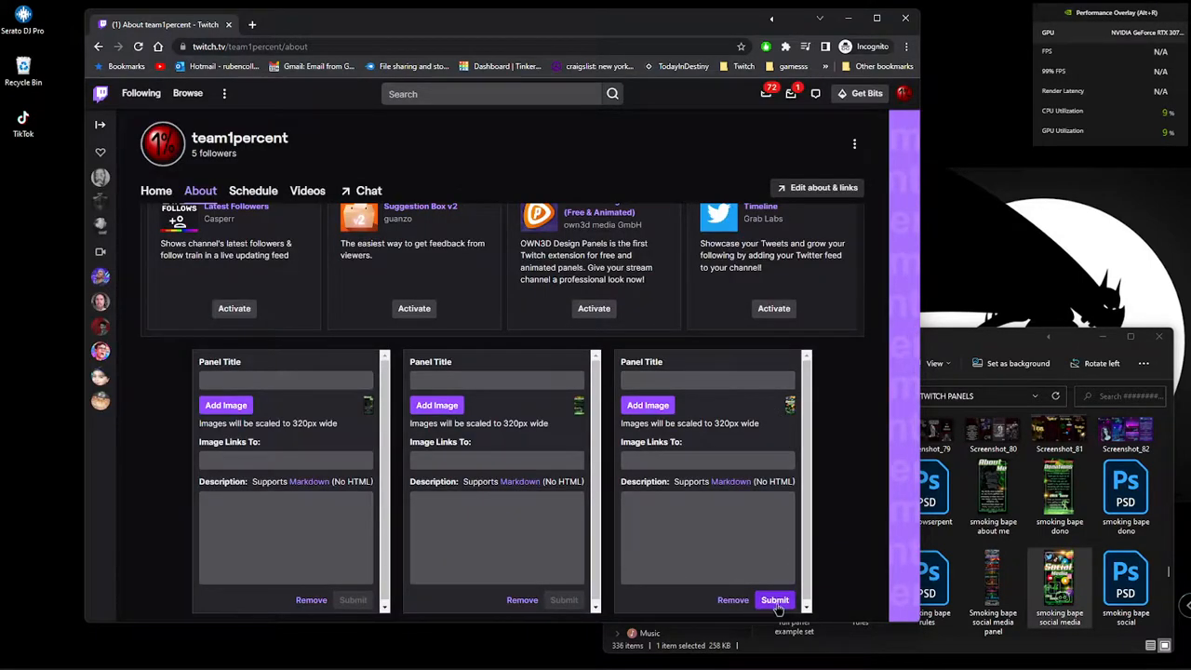
click(775, 600)
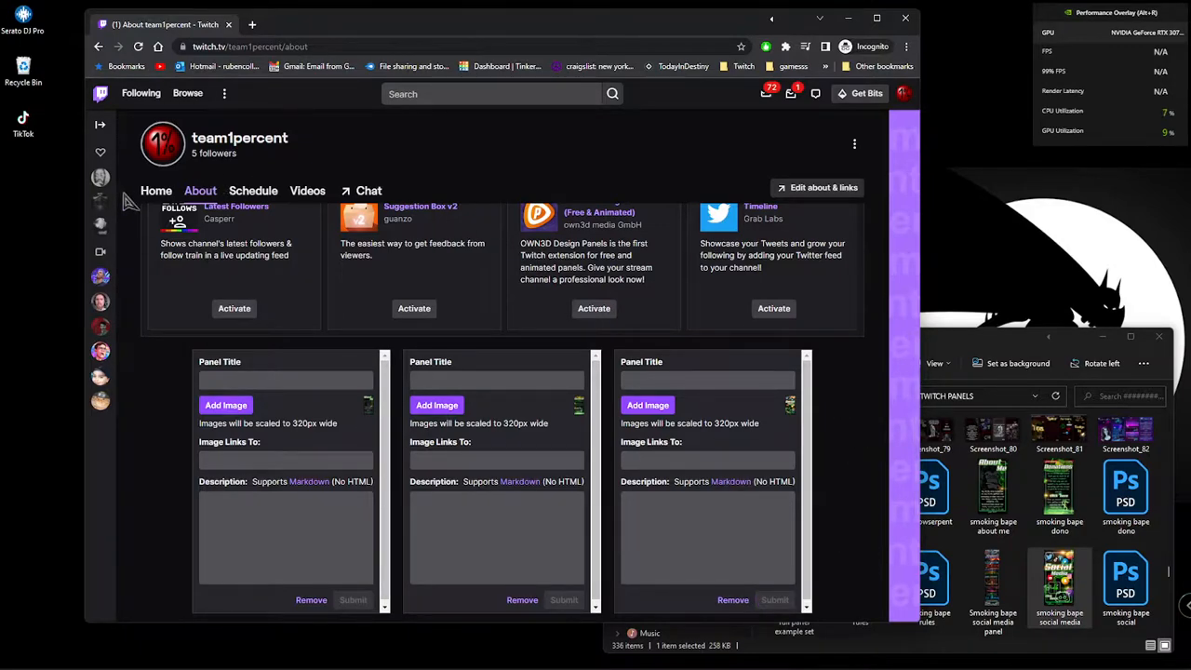
click(149, 351)
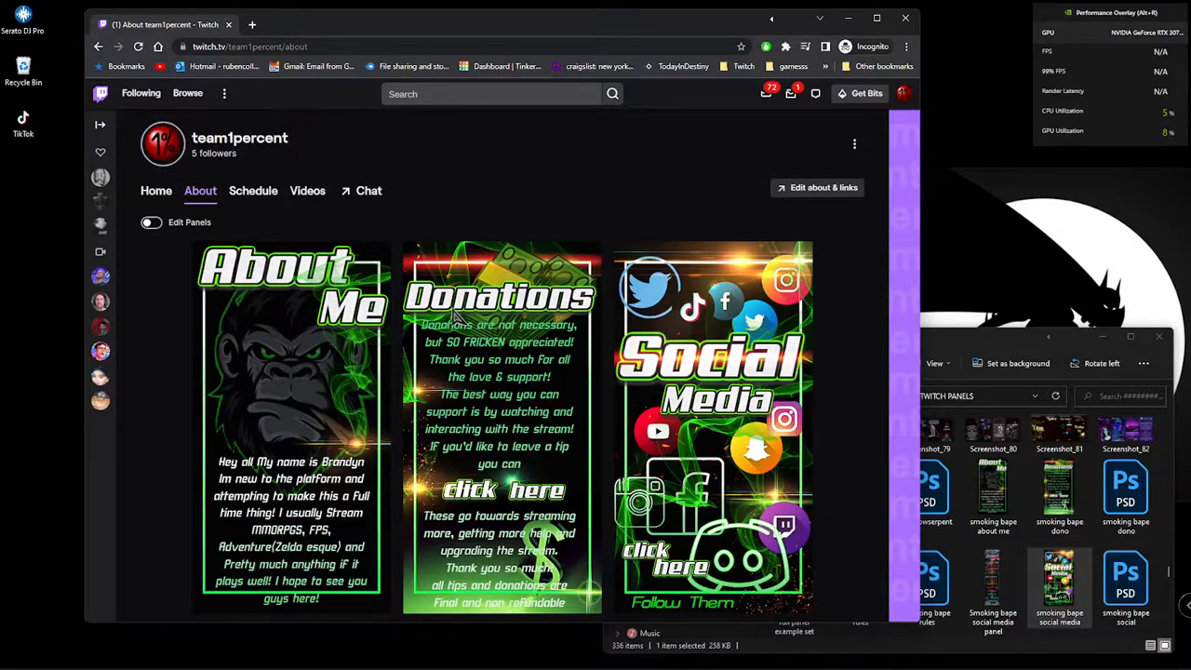
mouse_move(283, 237)
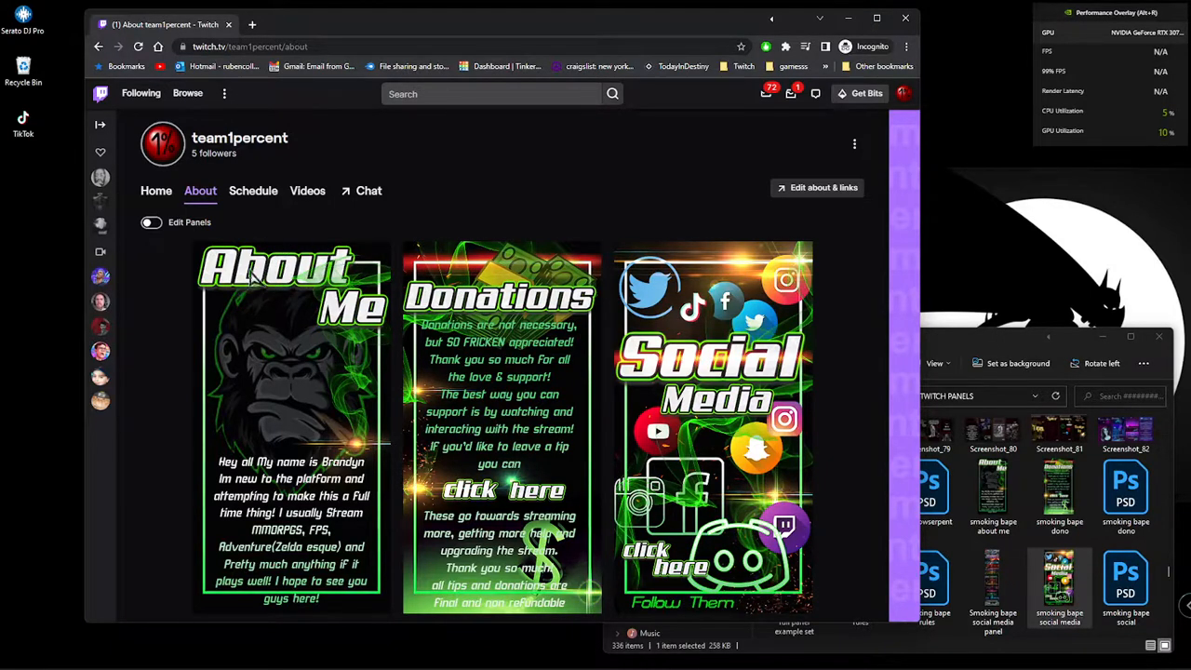
mouse_move(218, 234)
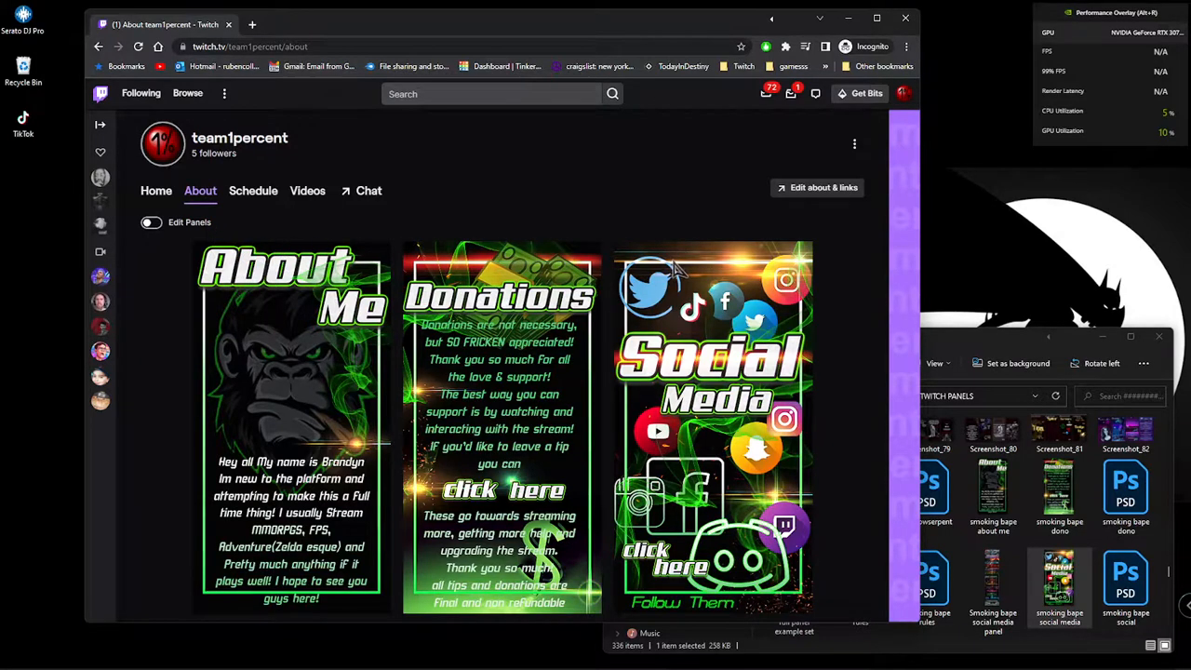
mouse_move(232, 247)
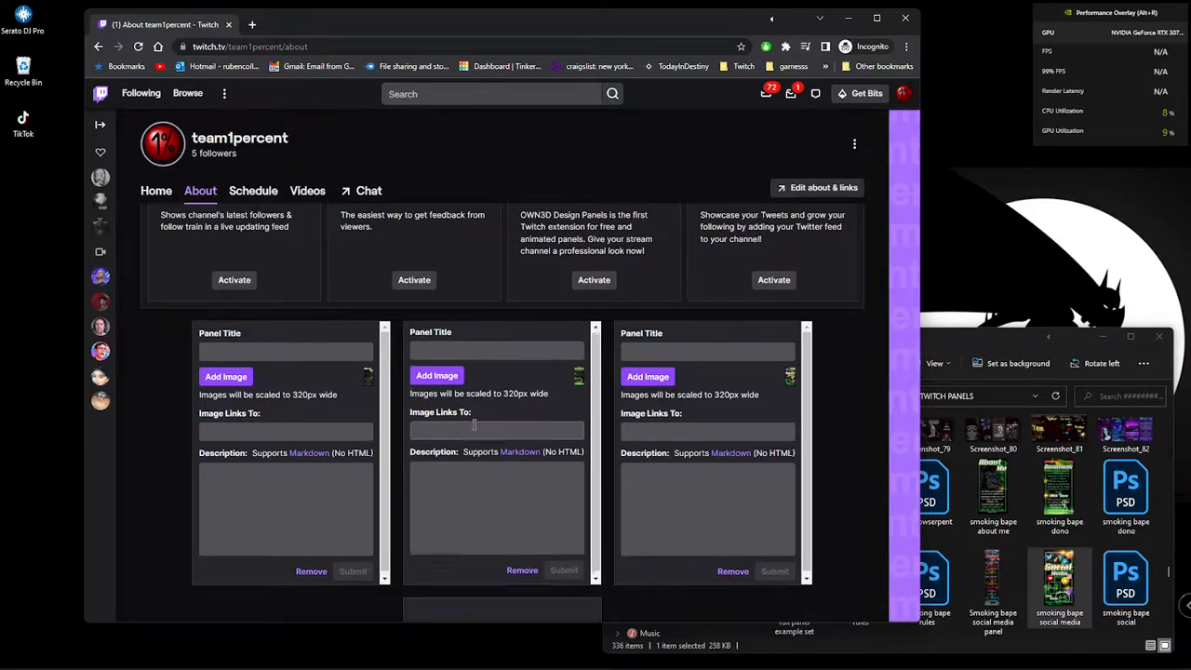
Step: Upload and crop the Rules picture into a new panel and submit it
scroll(down, 3)
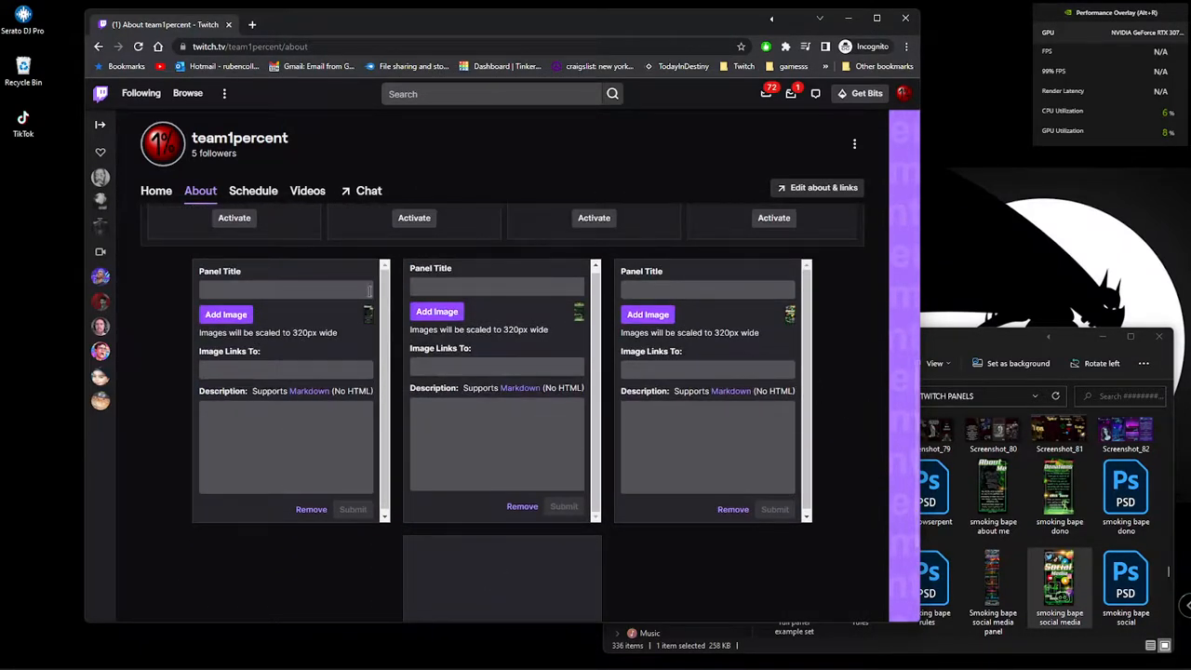
mouse_move(820, 394)
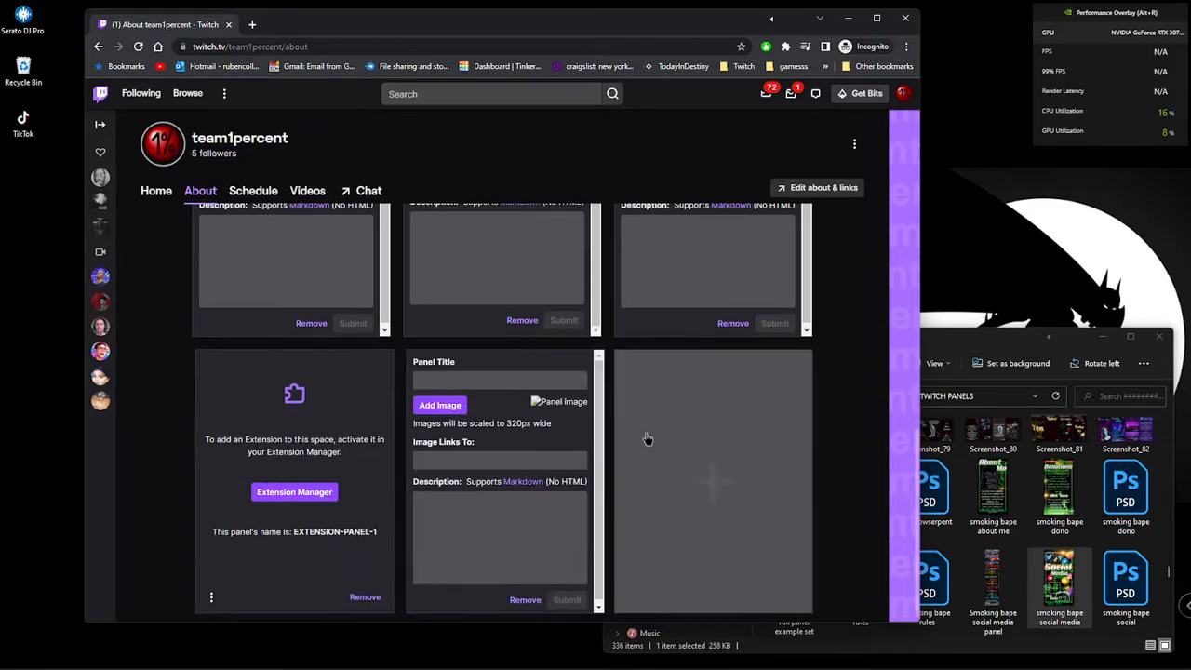
click(439, 405)
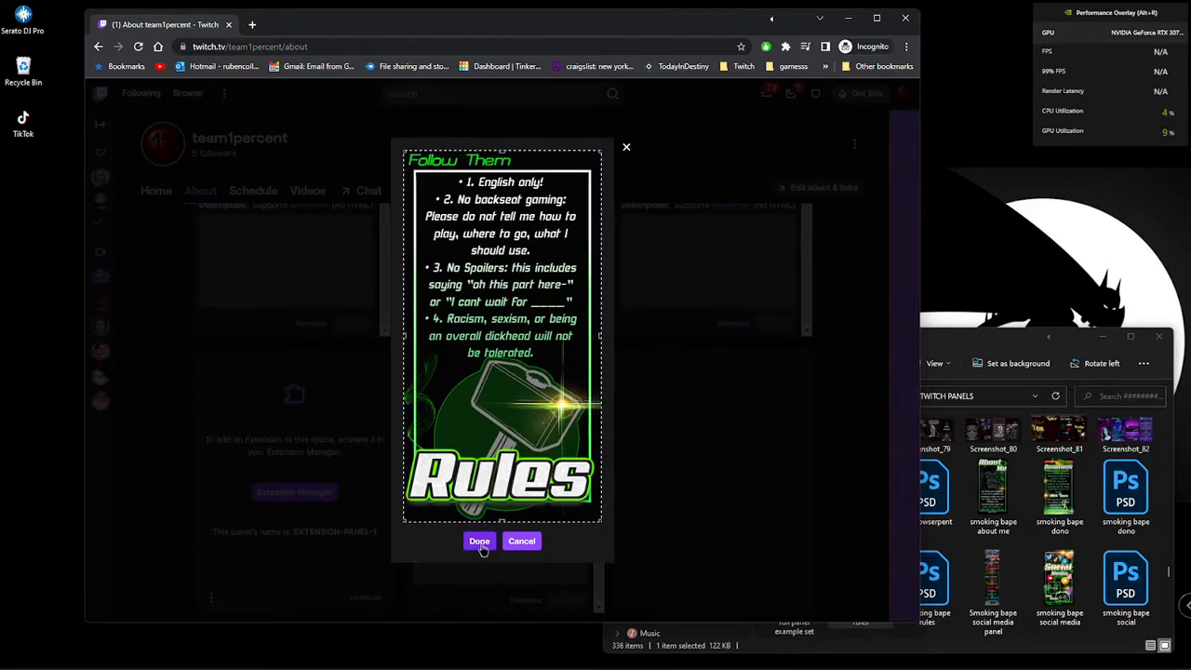
click(478, 540)
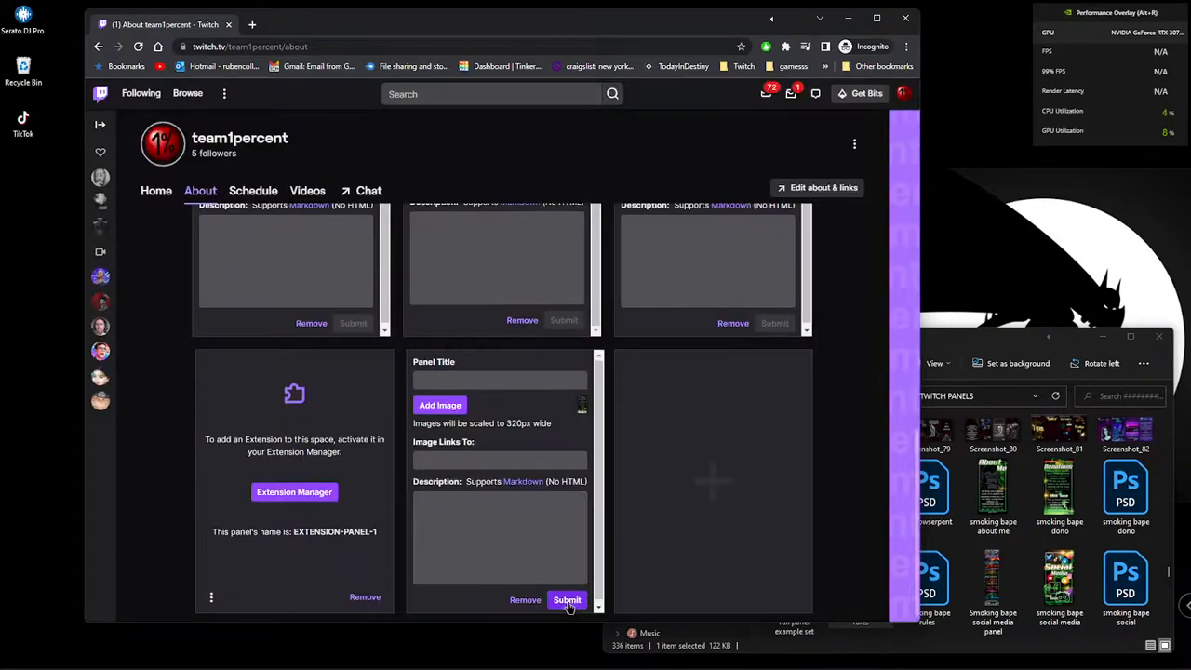
click(568, 600)
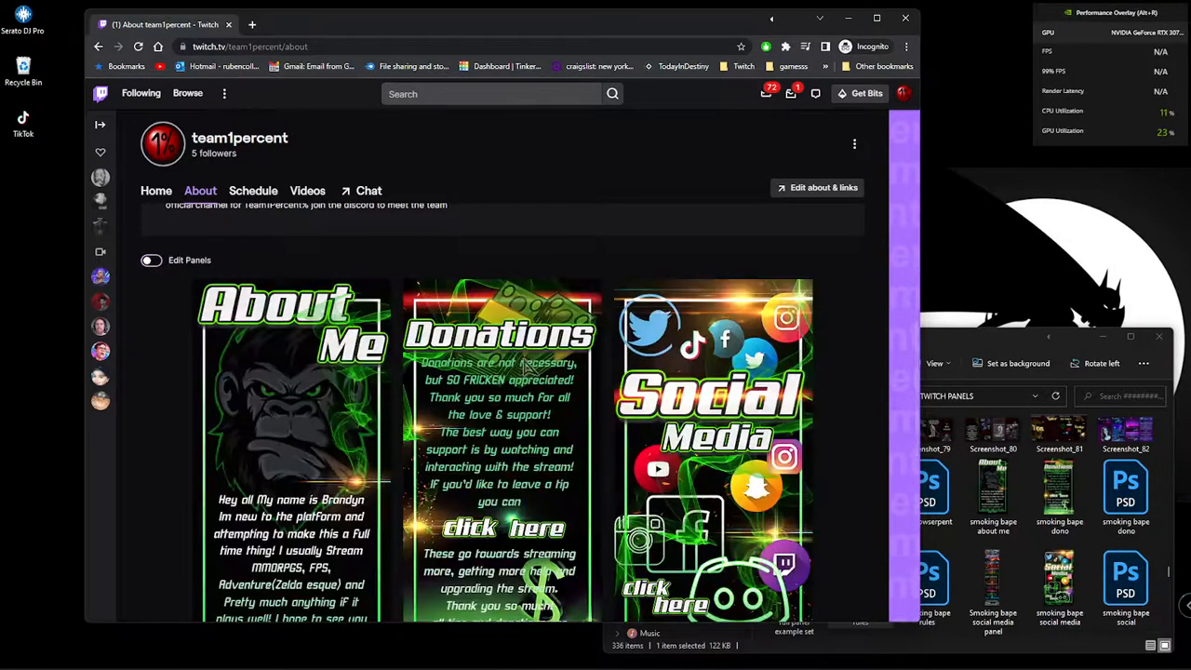
Step: Scroll the About page to view About Me, Donations, Social Media and Rules in one row
scroll(down, 3)
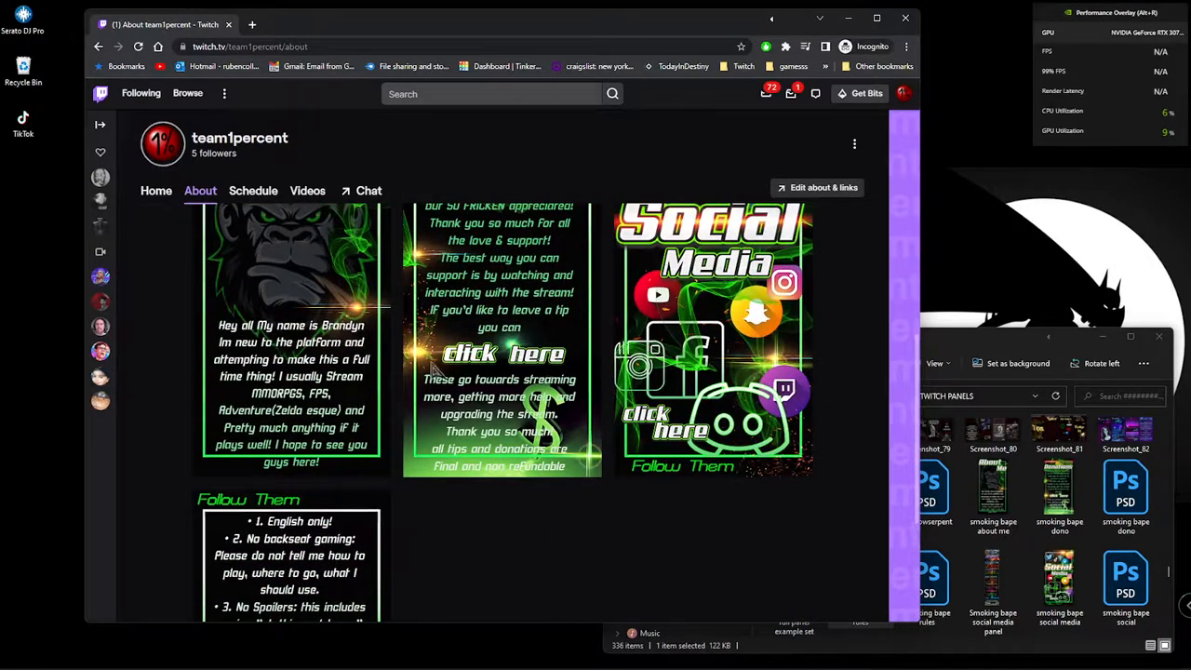
scroll(down, 3)
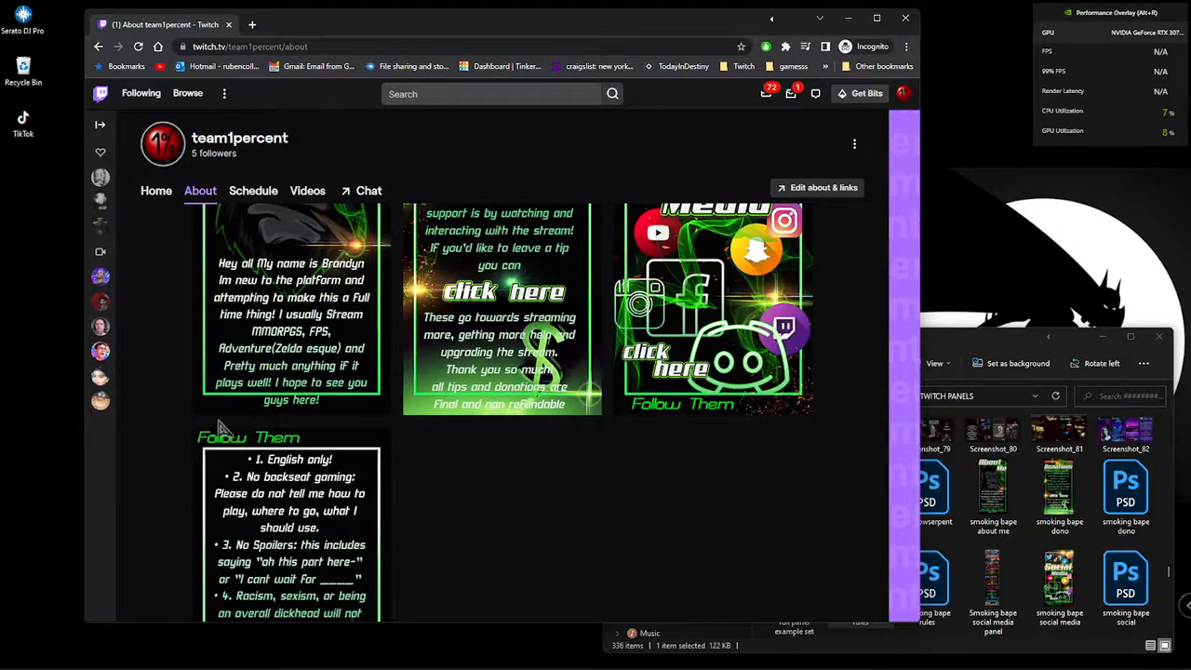
mouse_move(958, 323)
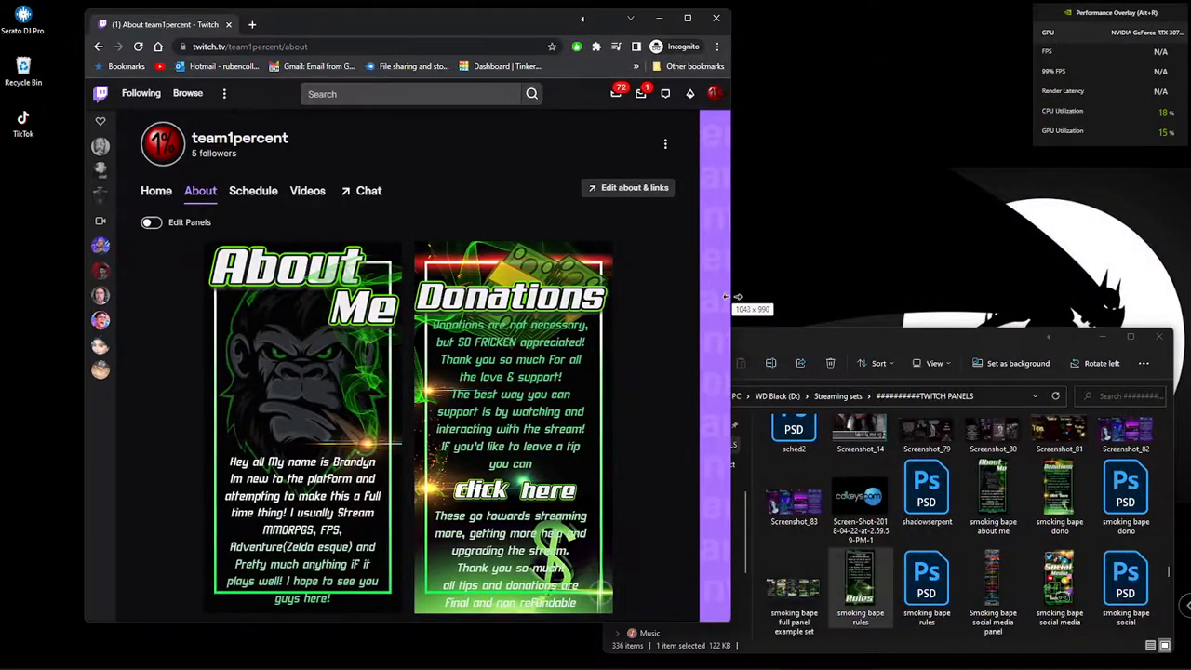
scroll(down, 3)
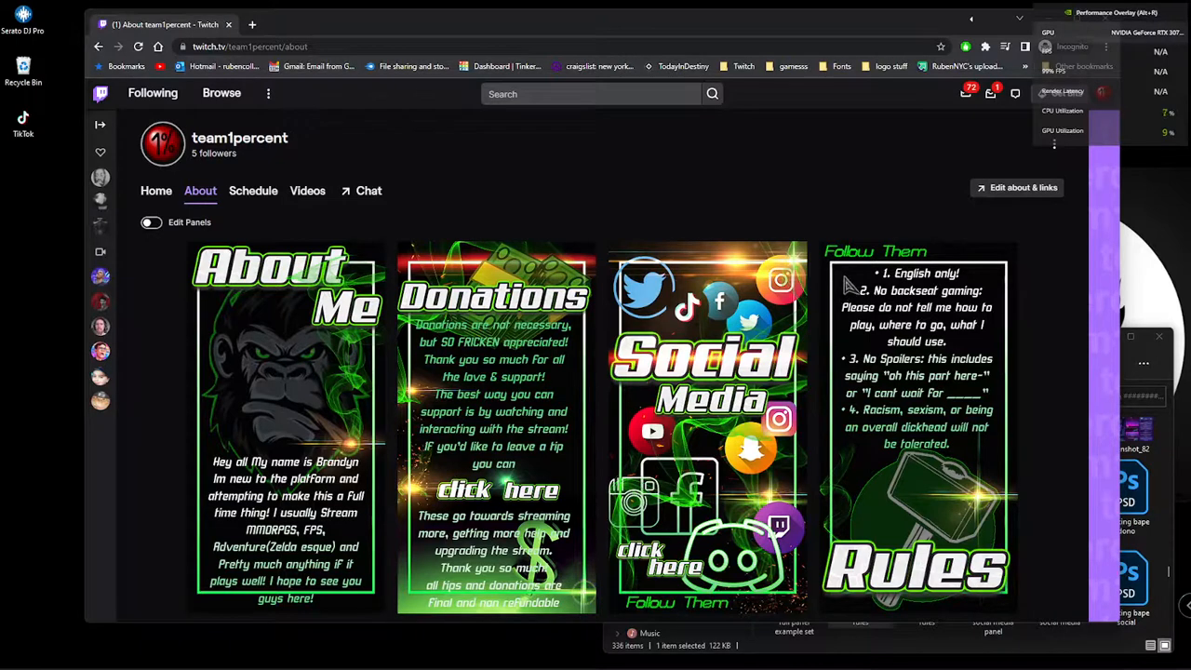
mouse_move(826, 280)
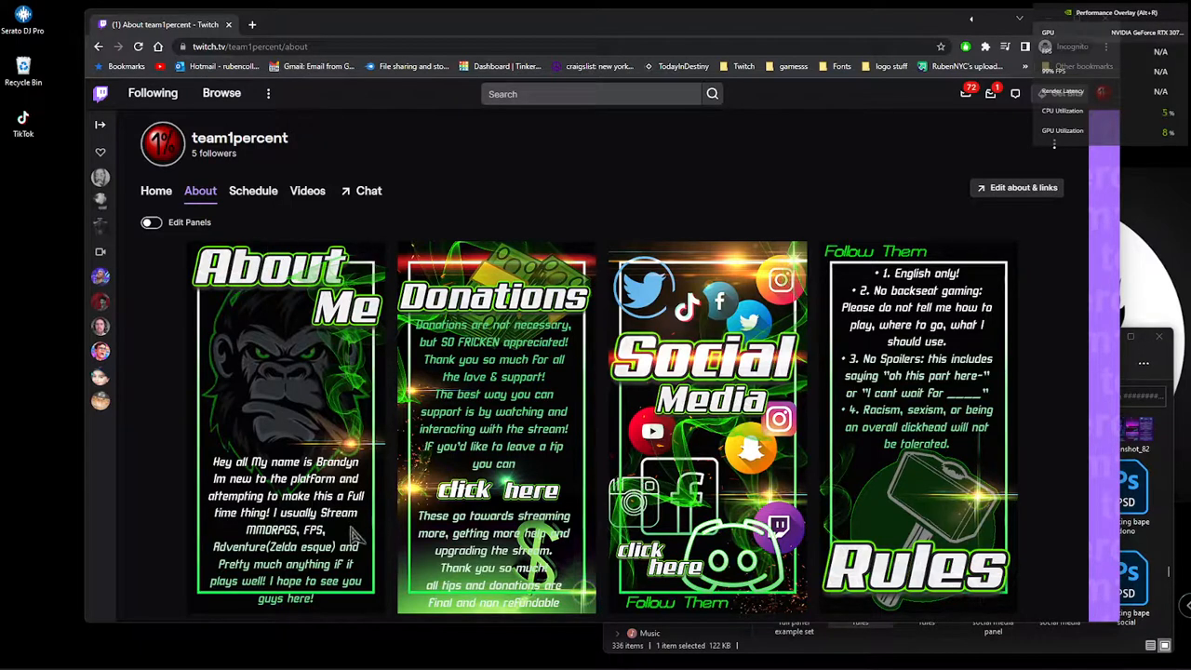
mouse_move(993, 462)
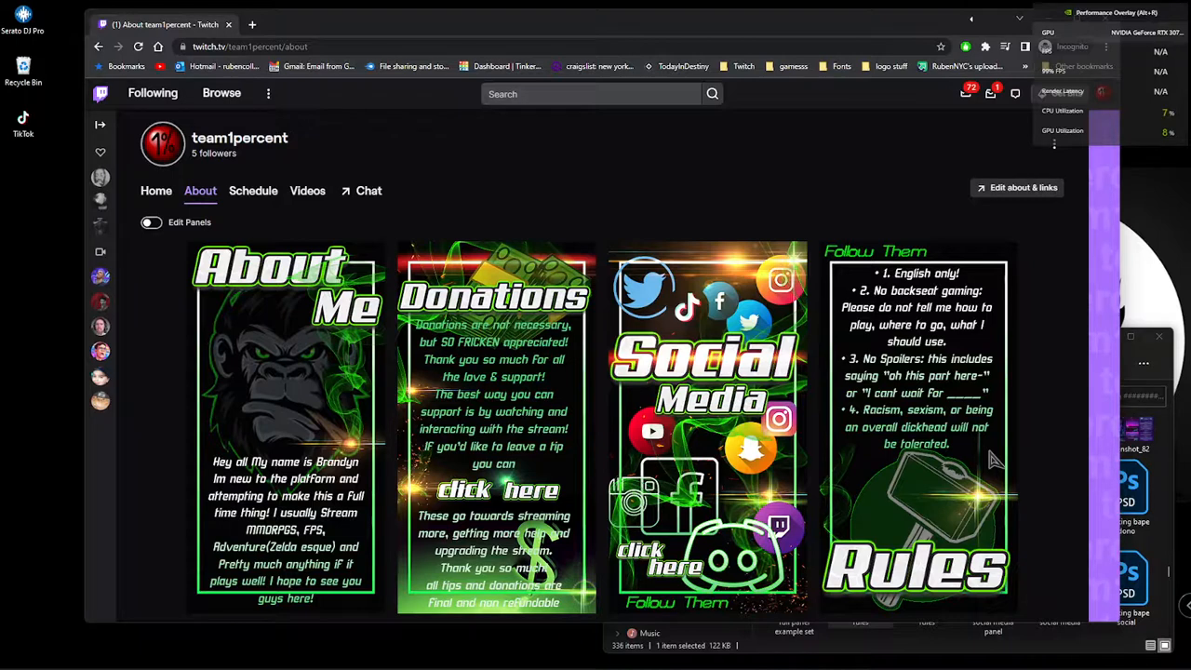
mouse_move(888, 394)
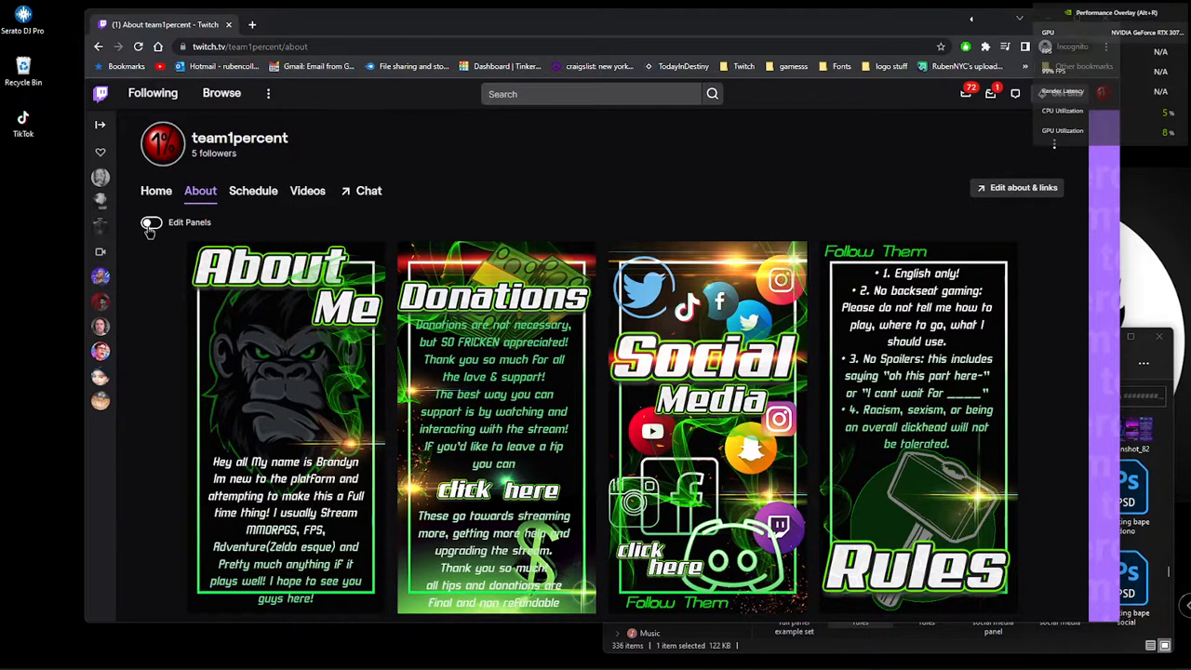
Step: Turn panel editing back on and scroll down to the empty new panels
click(151, 222)
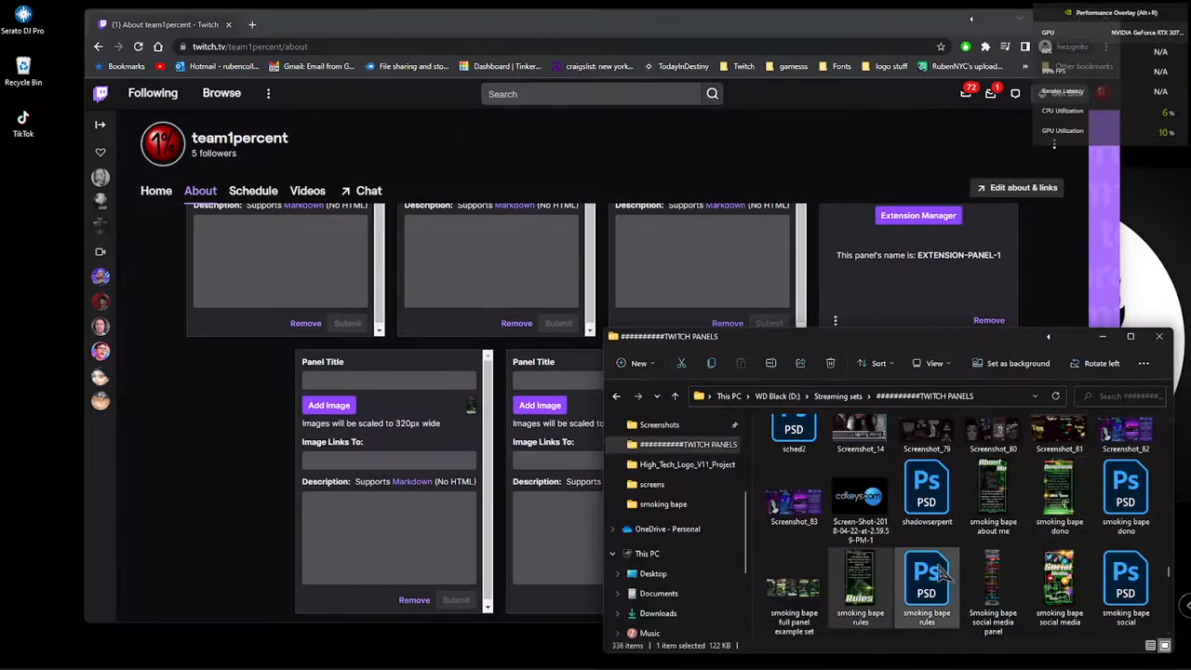
scroll(down, 3)
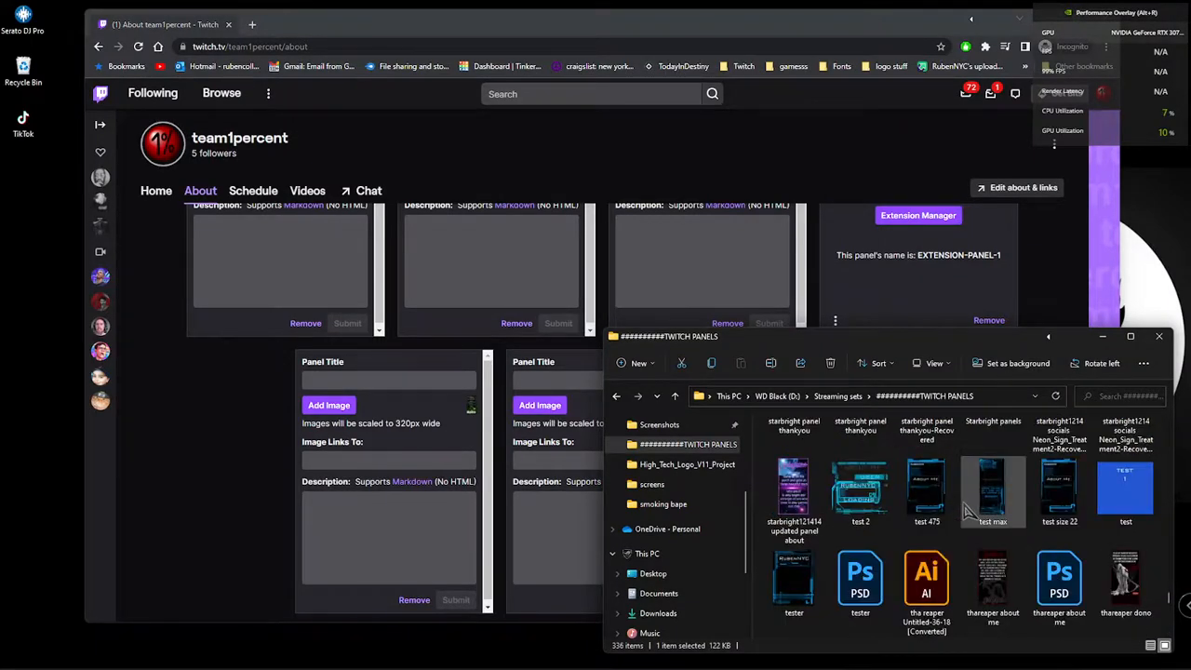
scroll(down, 3)
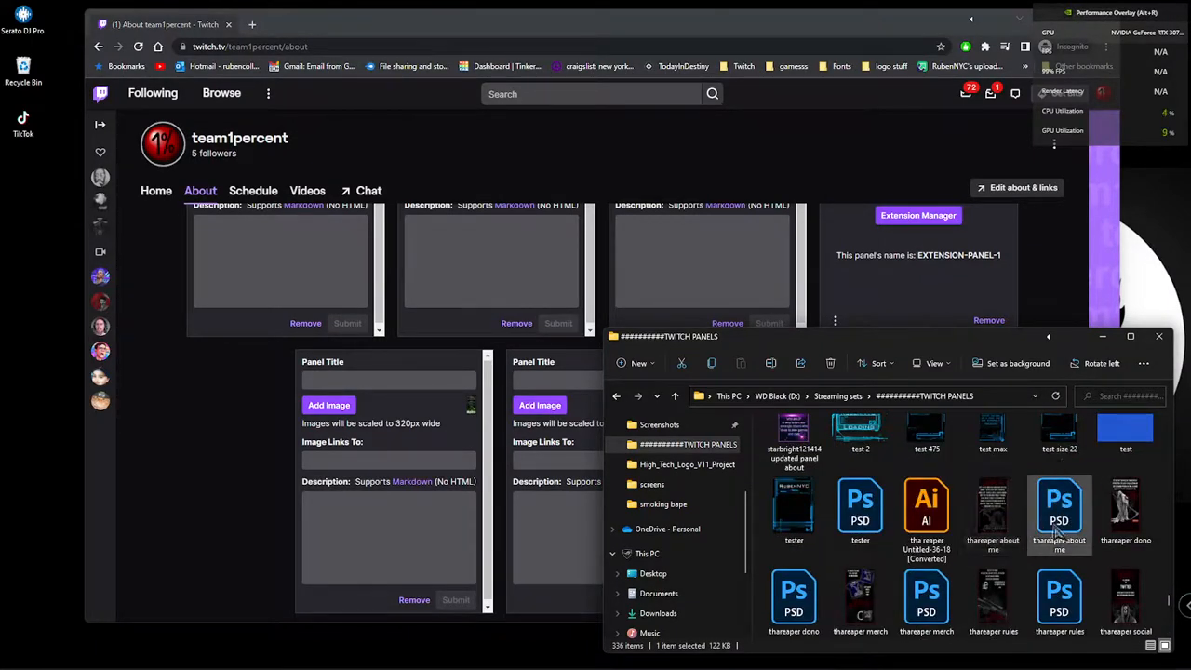
scroll(down, 3)
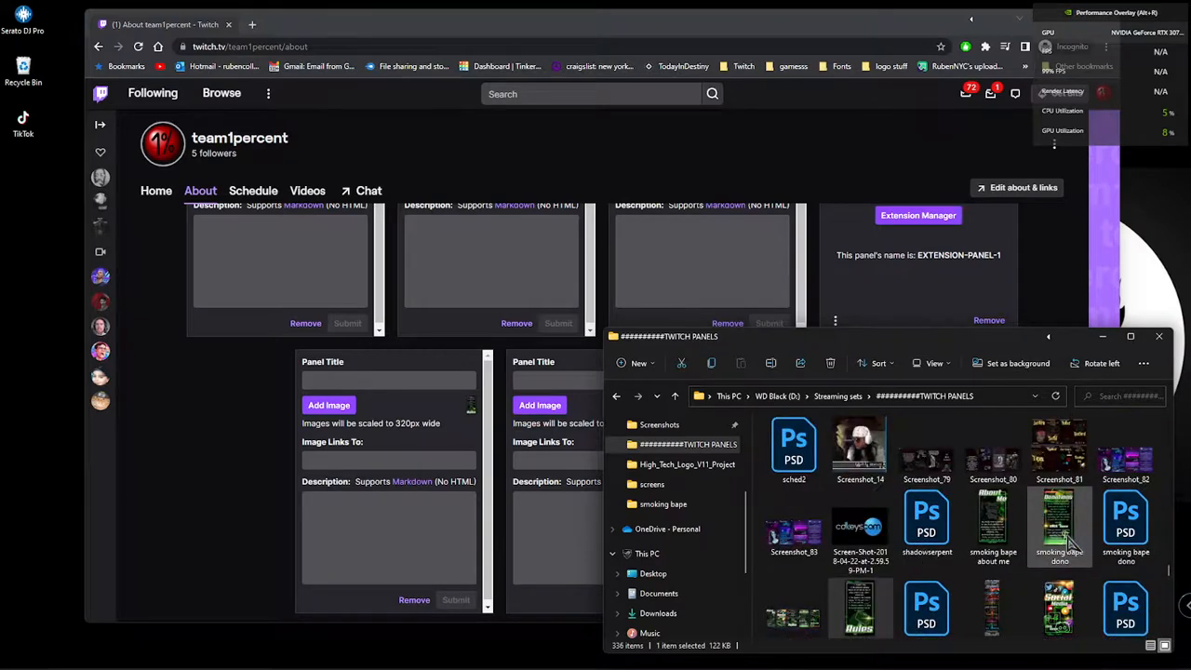
scroll(down, 3)
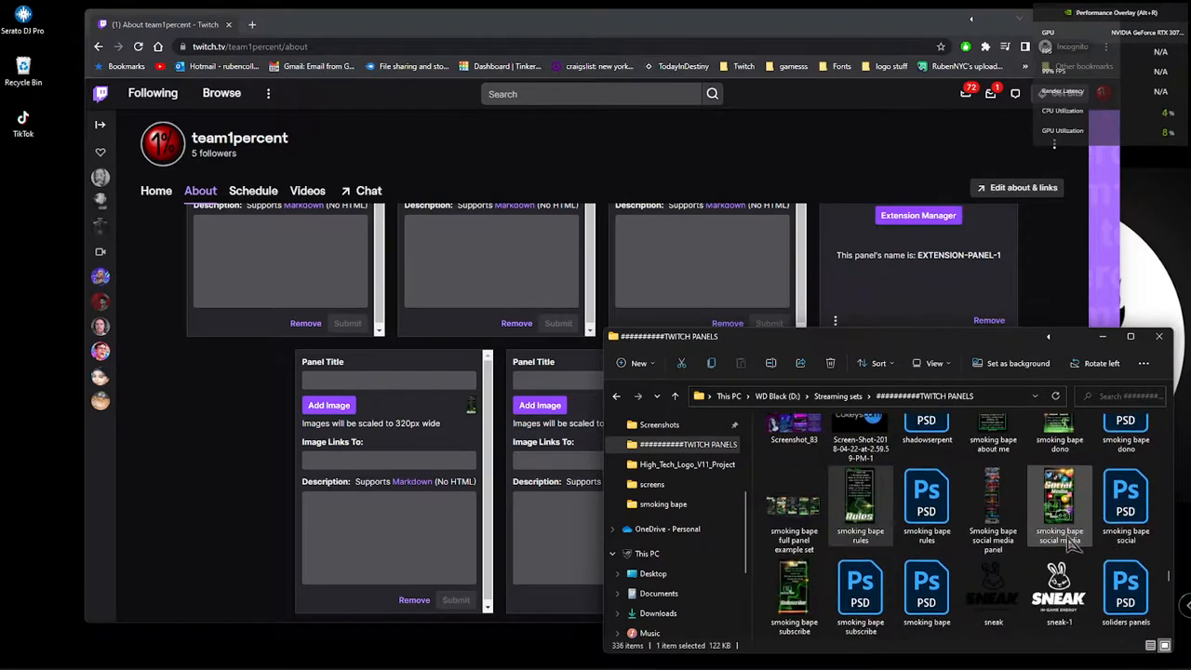
scroll(down, 3)
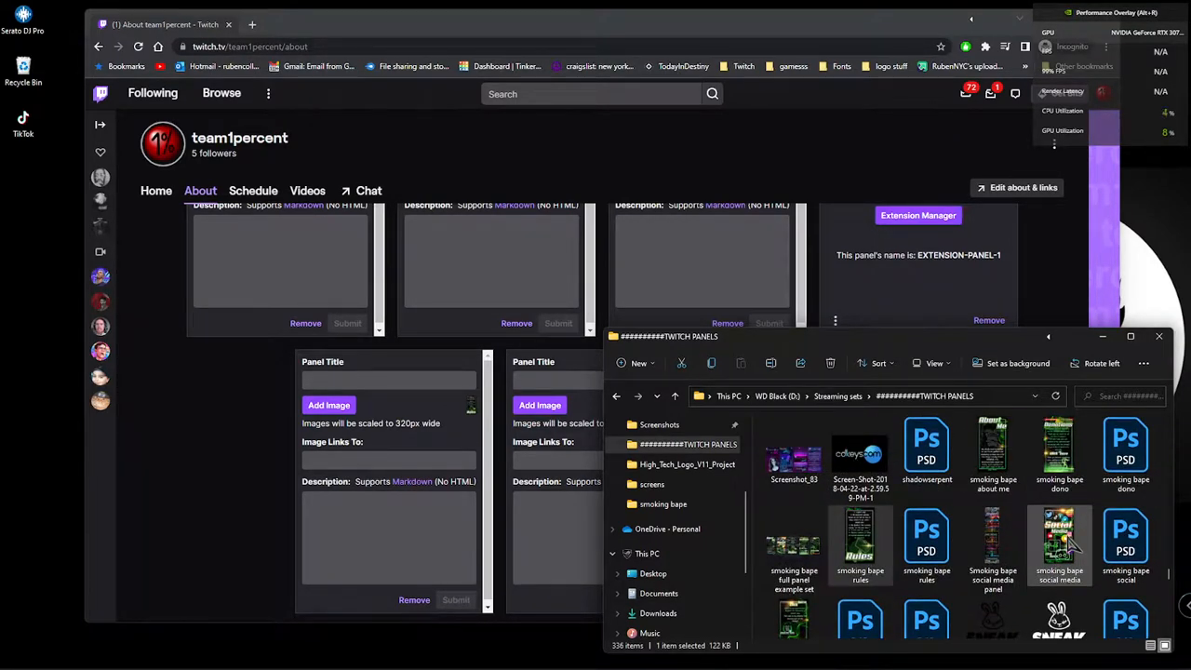
scroll(down, 3)
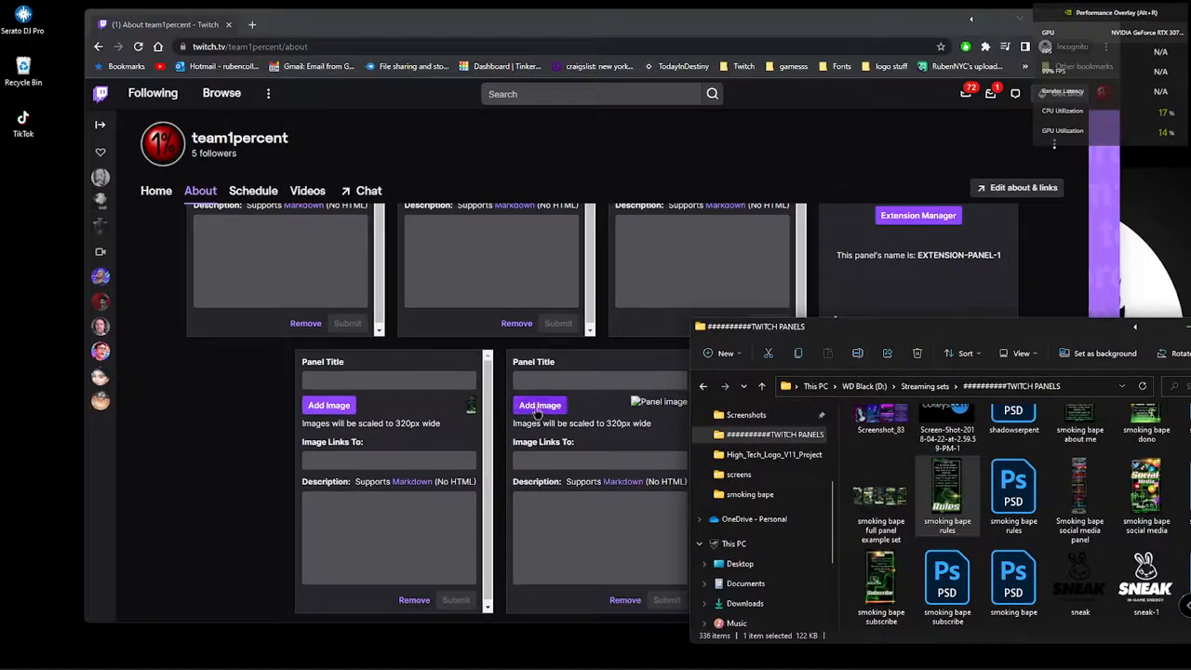
Step: Upload the smoking bape subscribe image to a blank panel and select its title field
click(539, 405)
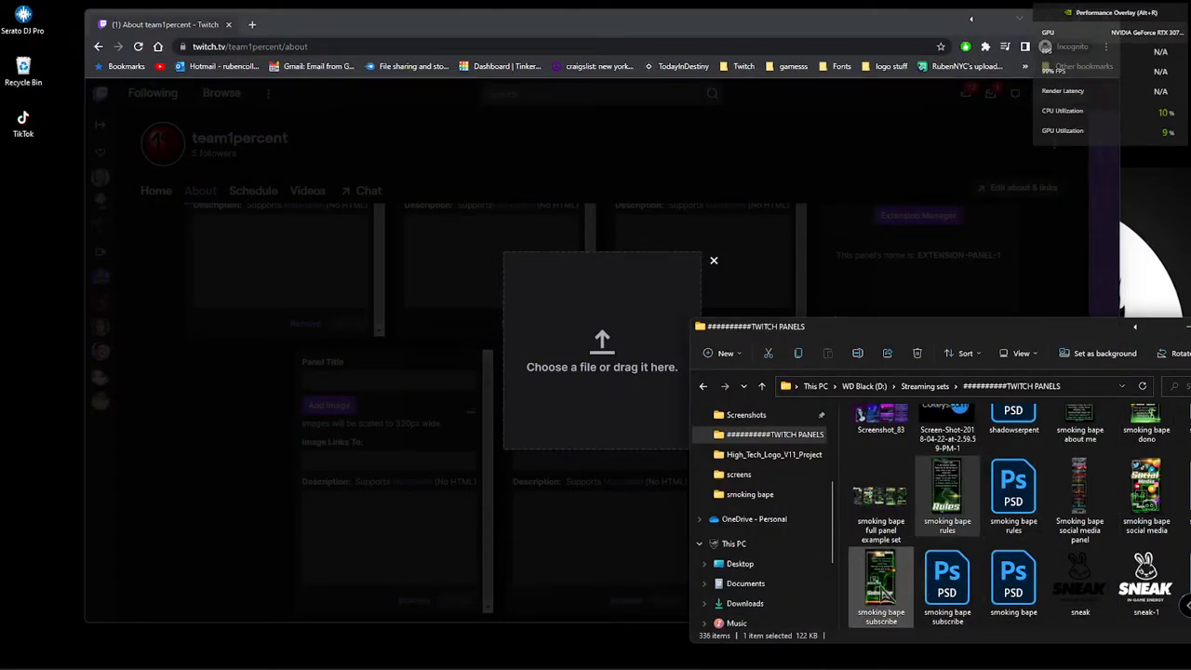
double_click(880, 586)
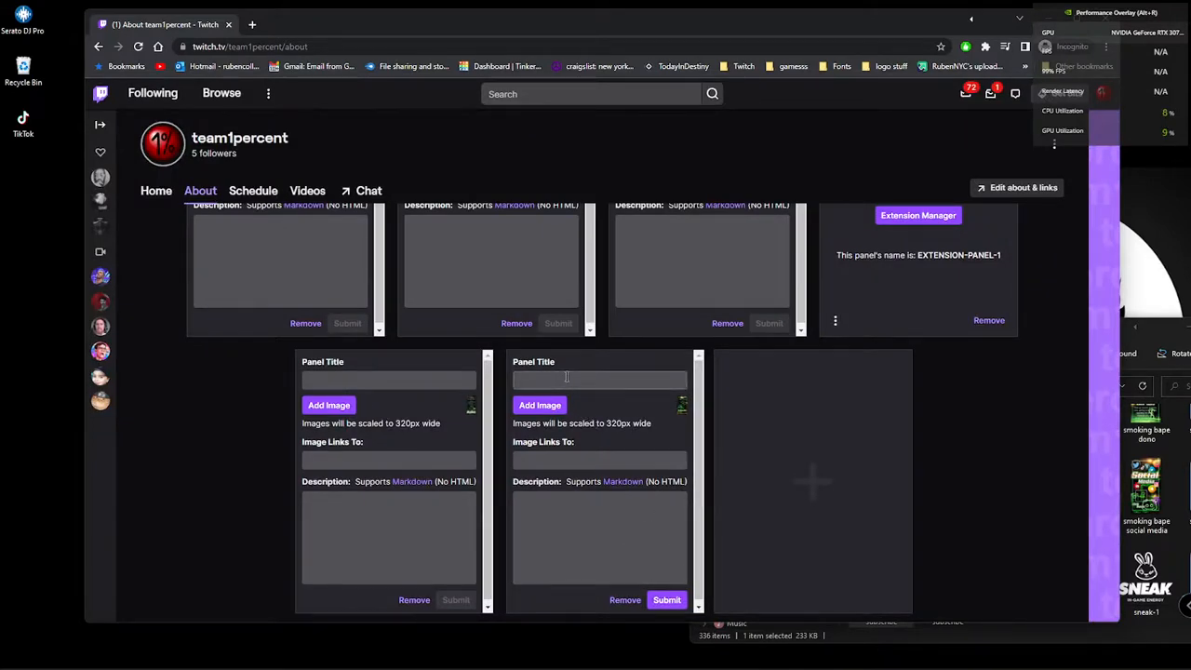
click(666, 600)
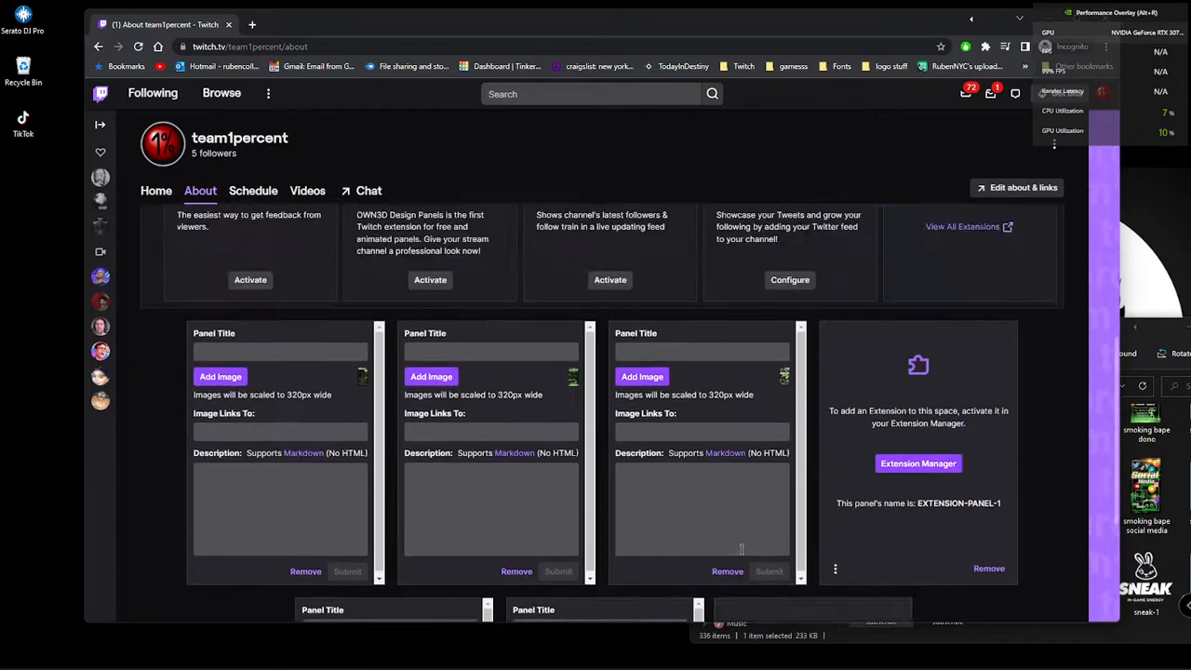
click(492, 350)
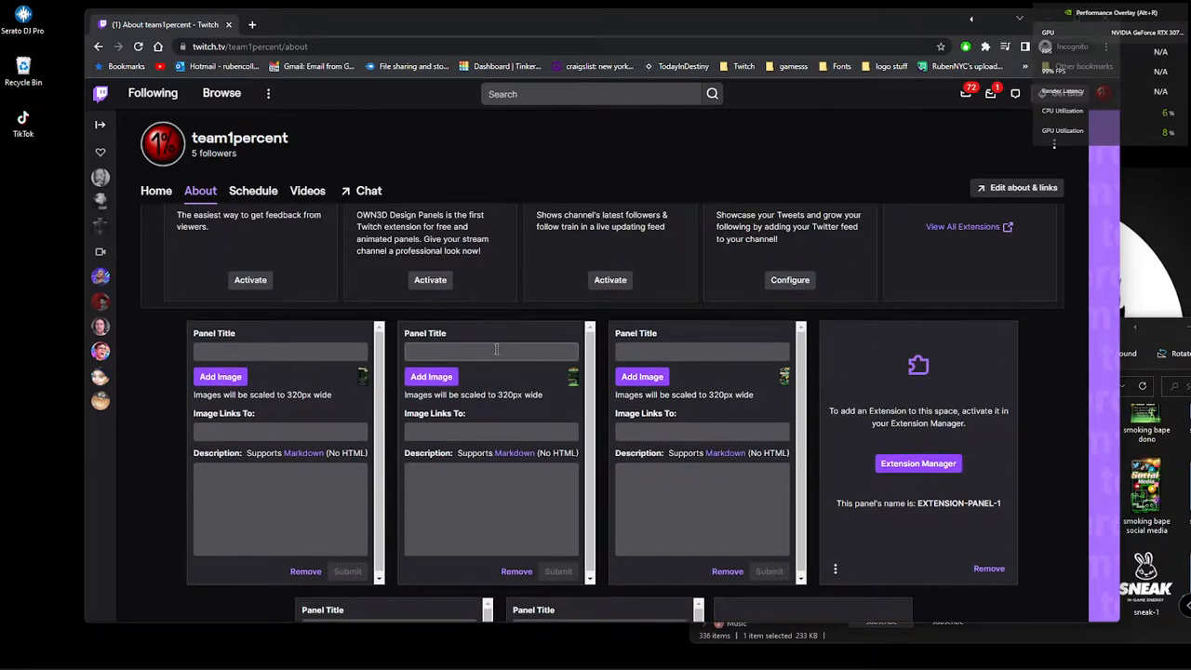
click(490, 351)
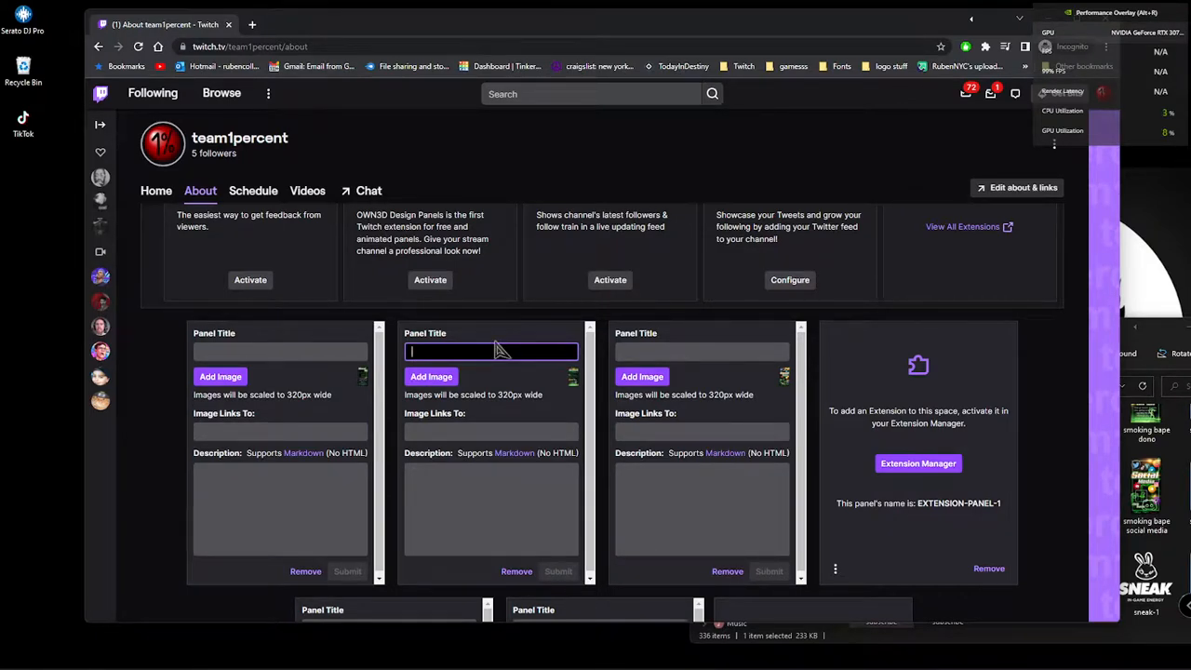
Step: Enter 'follow me' as the panel's title and description, then submit
text(sub)
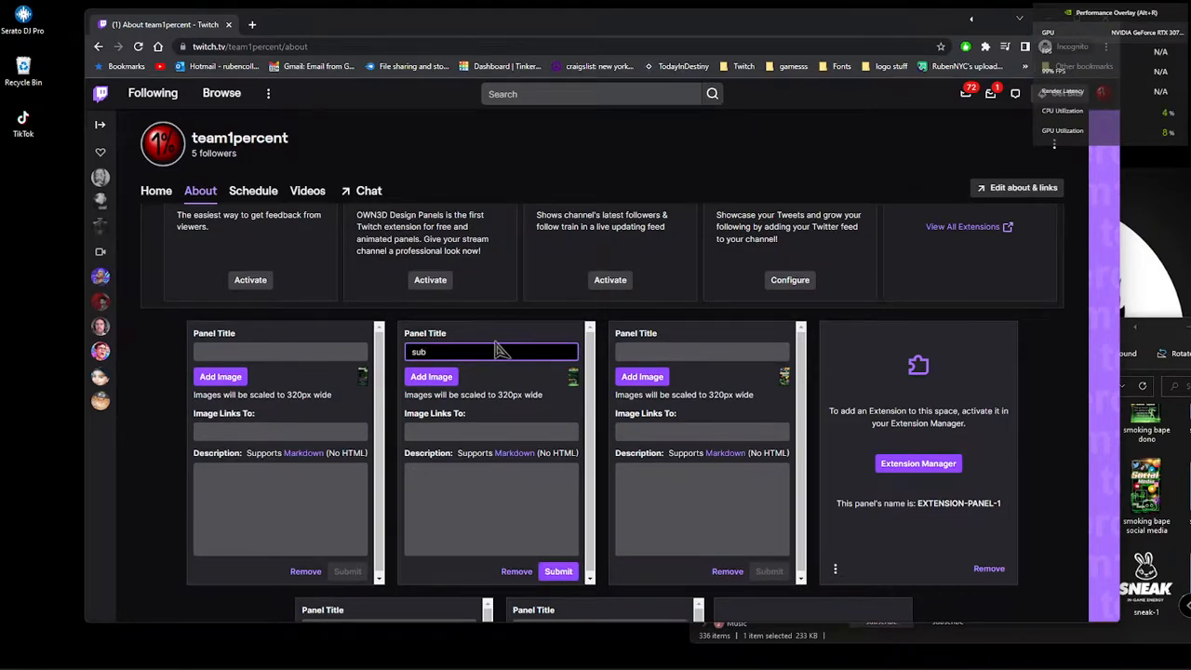
key(Backspace)
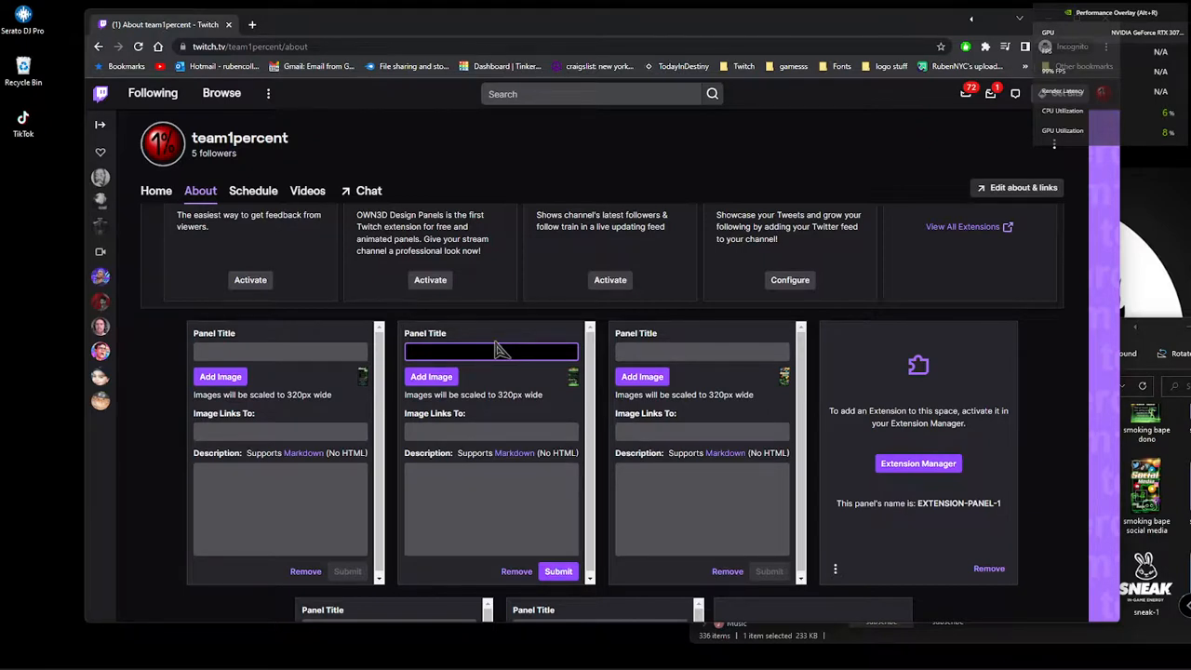
text(follow m)
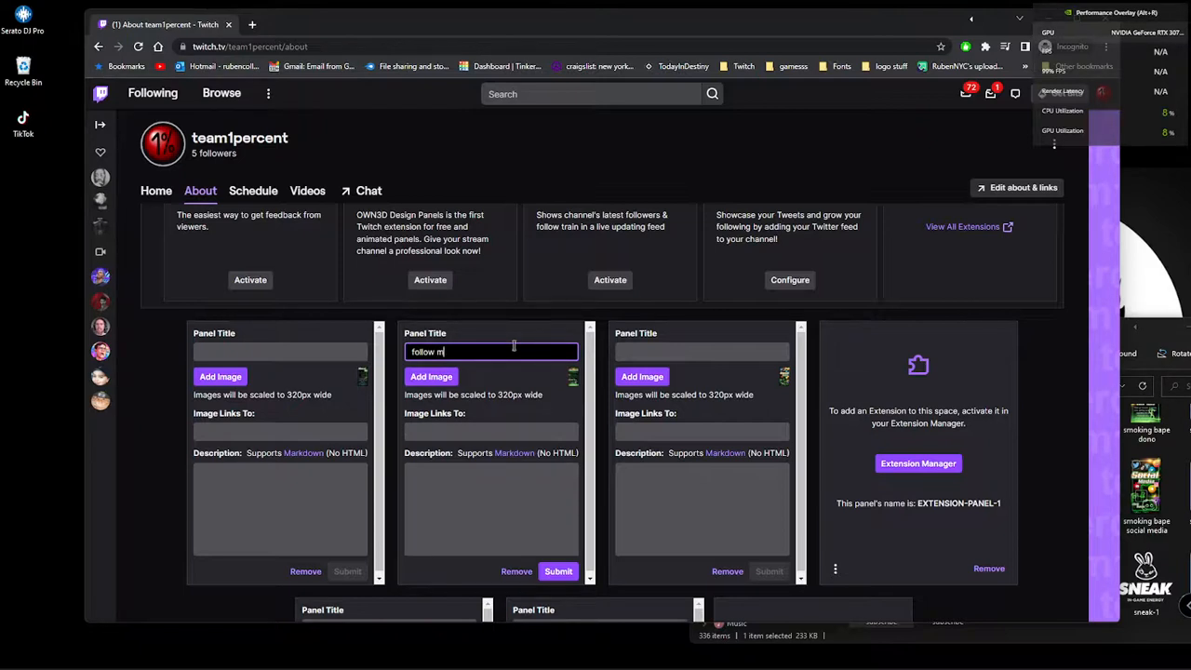
click(491, 507)
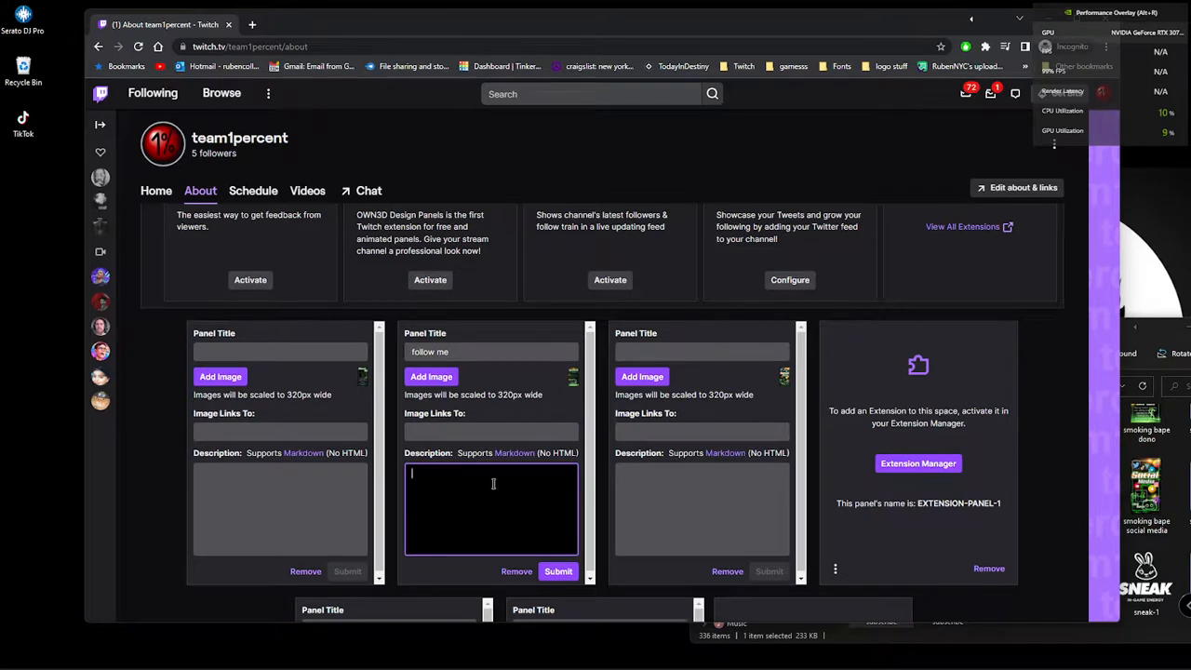
text(follow me)
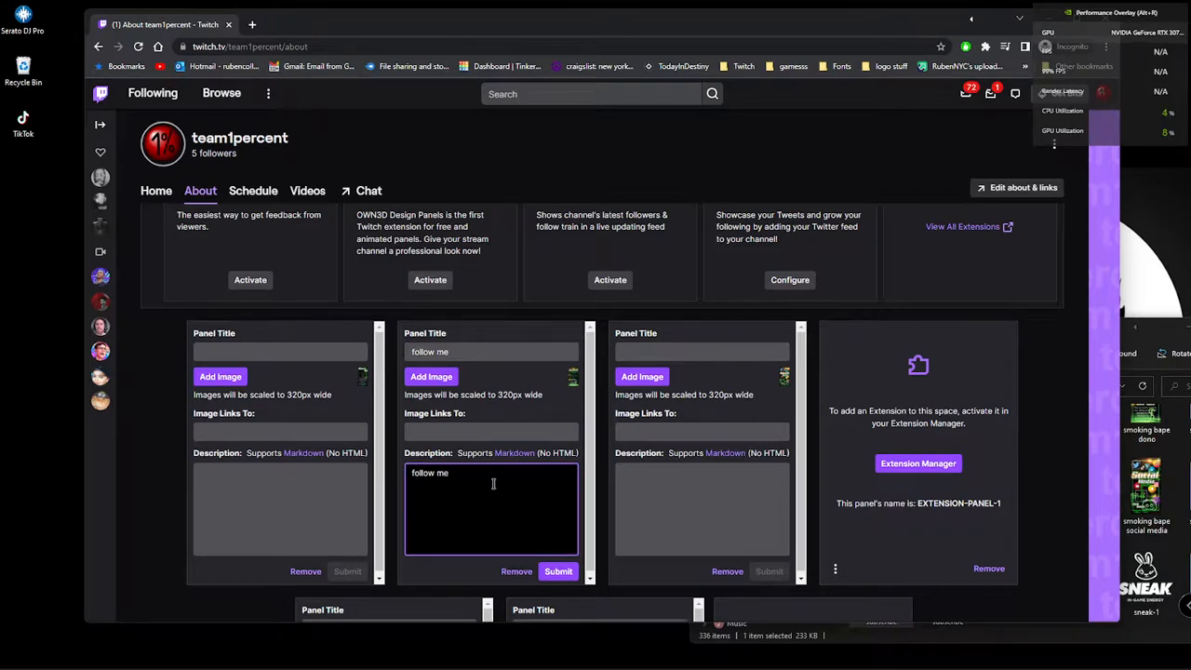
click(558, 572)
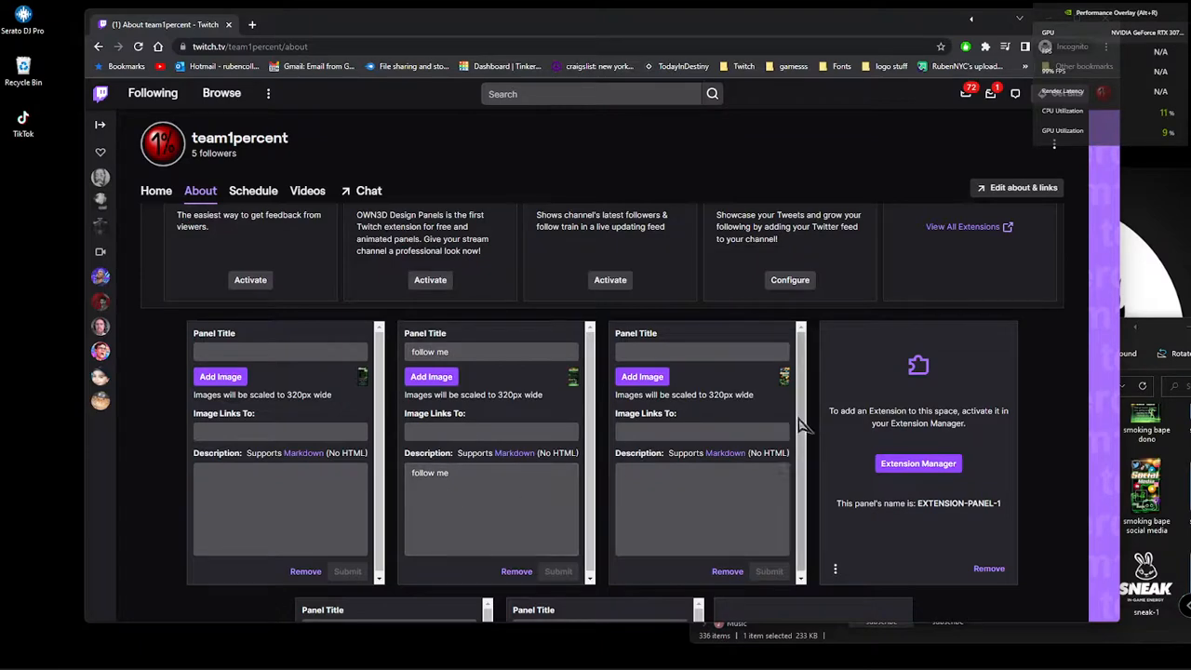
click(152, 322)
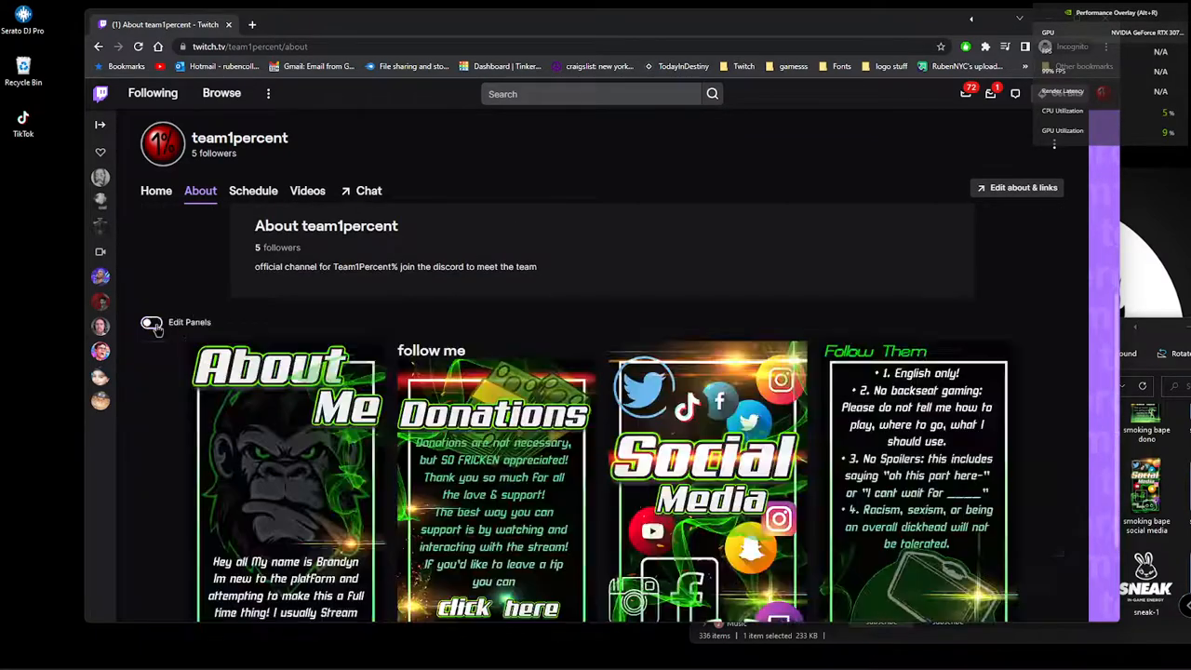
scroll(down, 3)
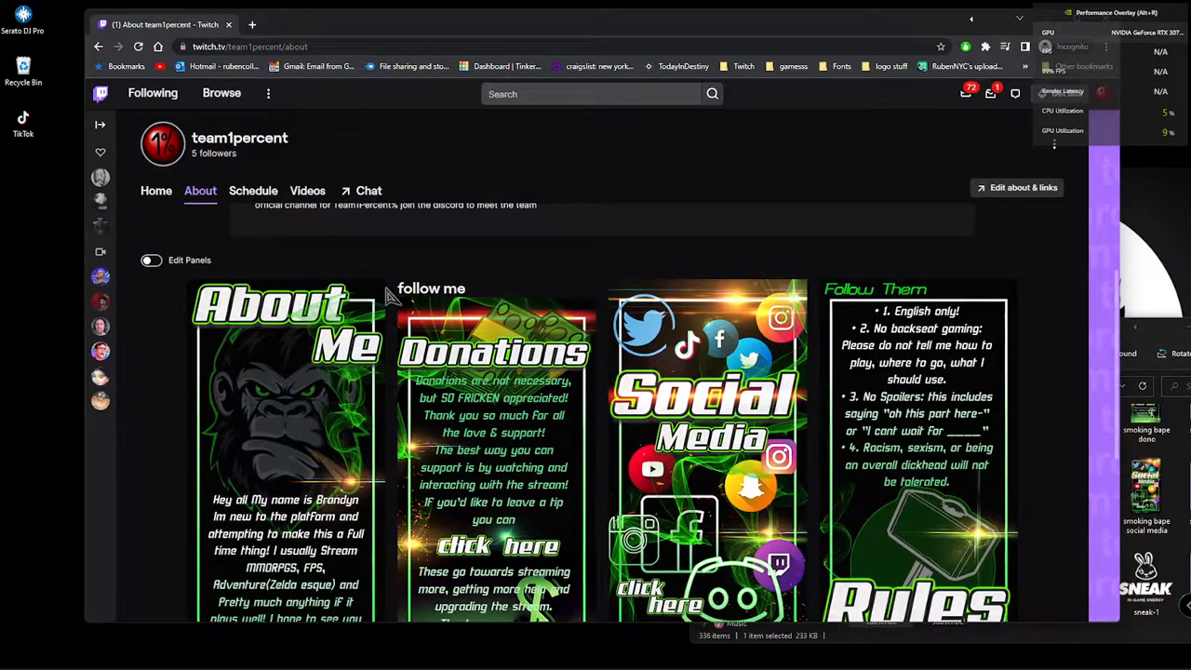
scroll(down, 3)
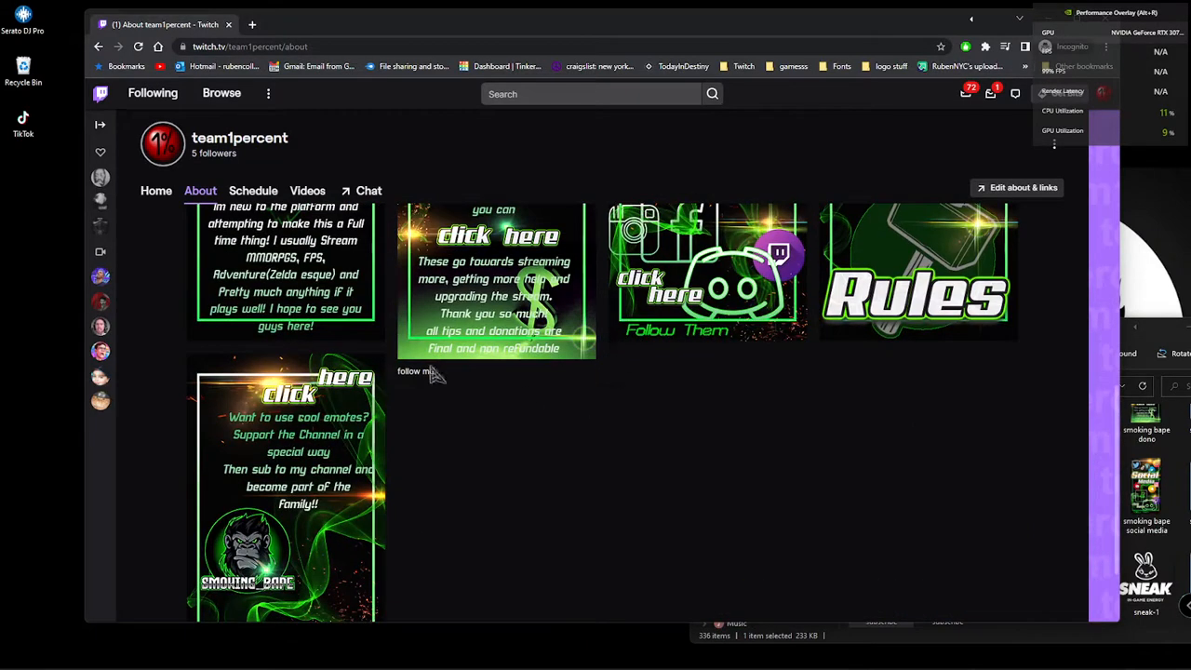
mouse_move(593, 344)
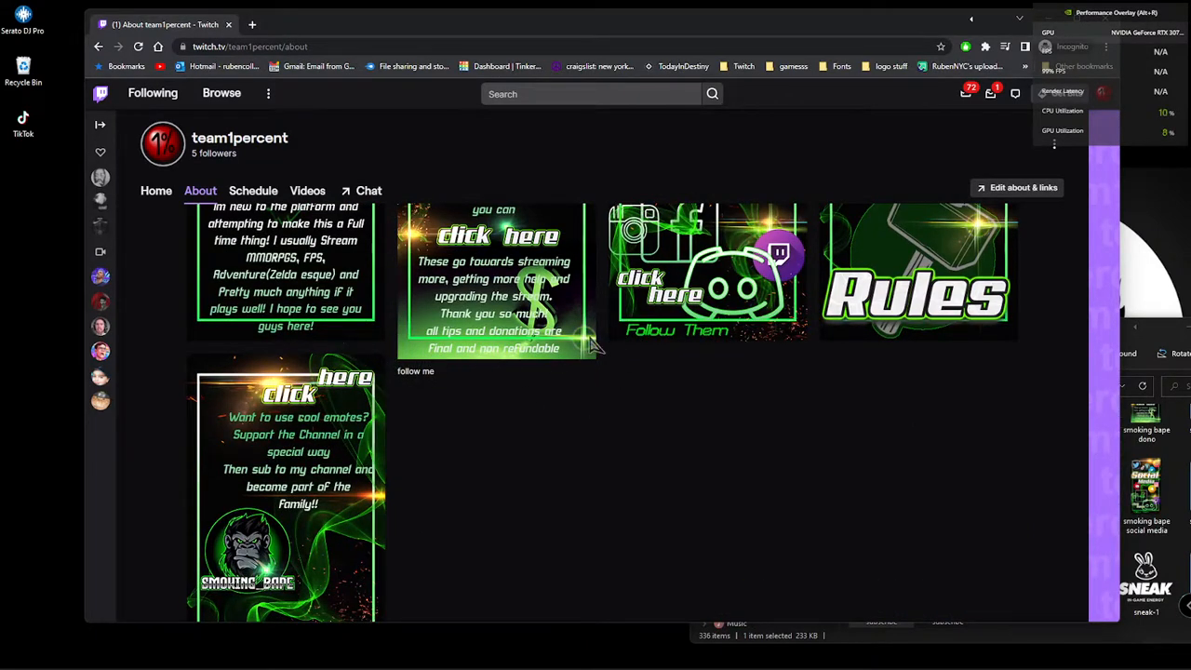
scroll(up, 3)
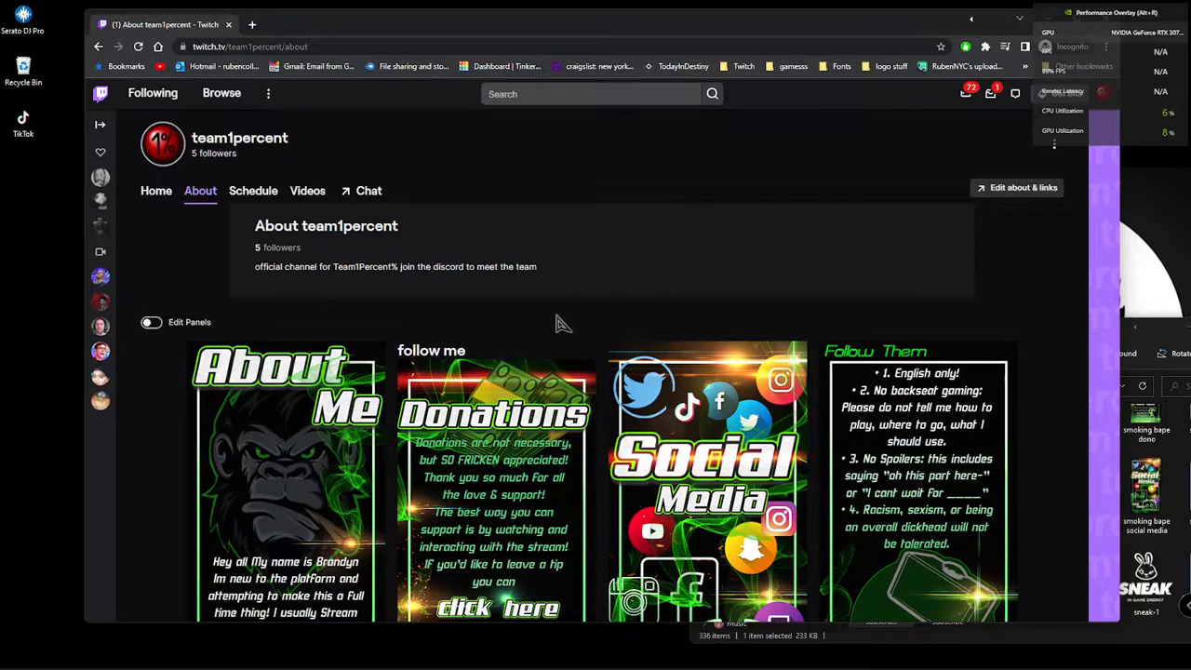
scroll(down, 3)
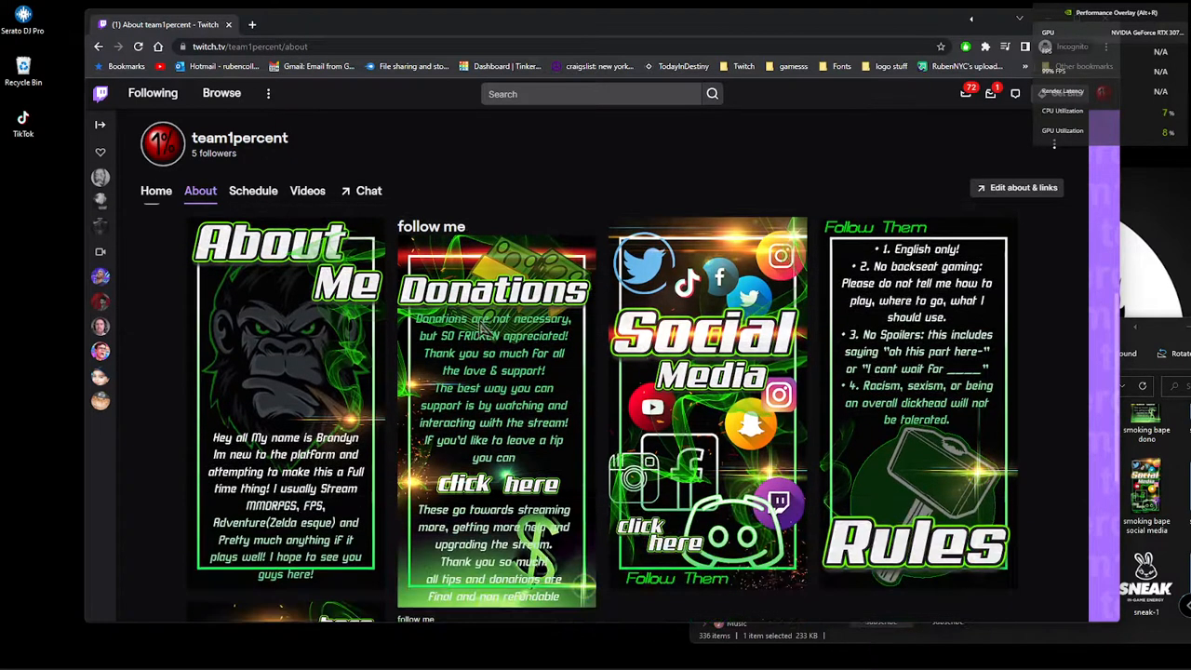
scroll(down, 3)
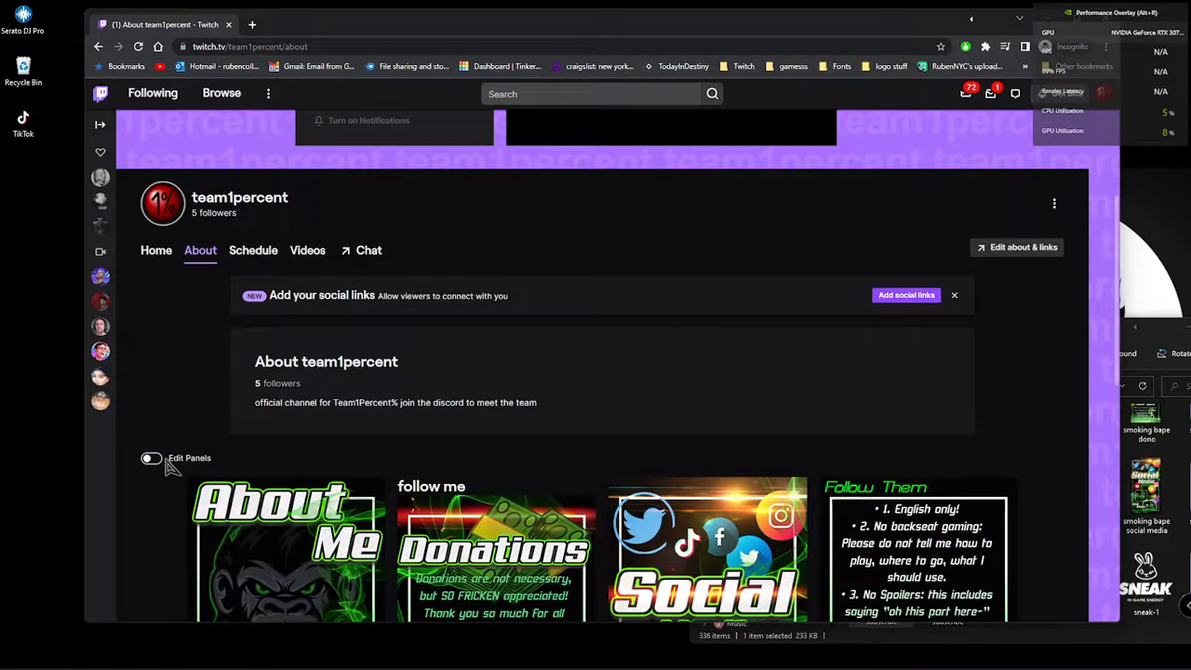
Step: Add and submit a text panel reading 'come check out my new pc specs below' plus filler text
click(150, 458)
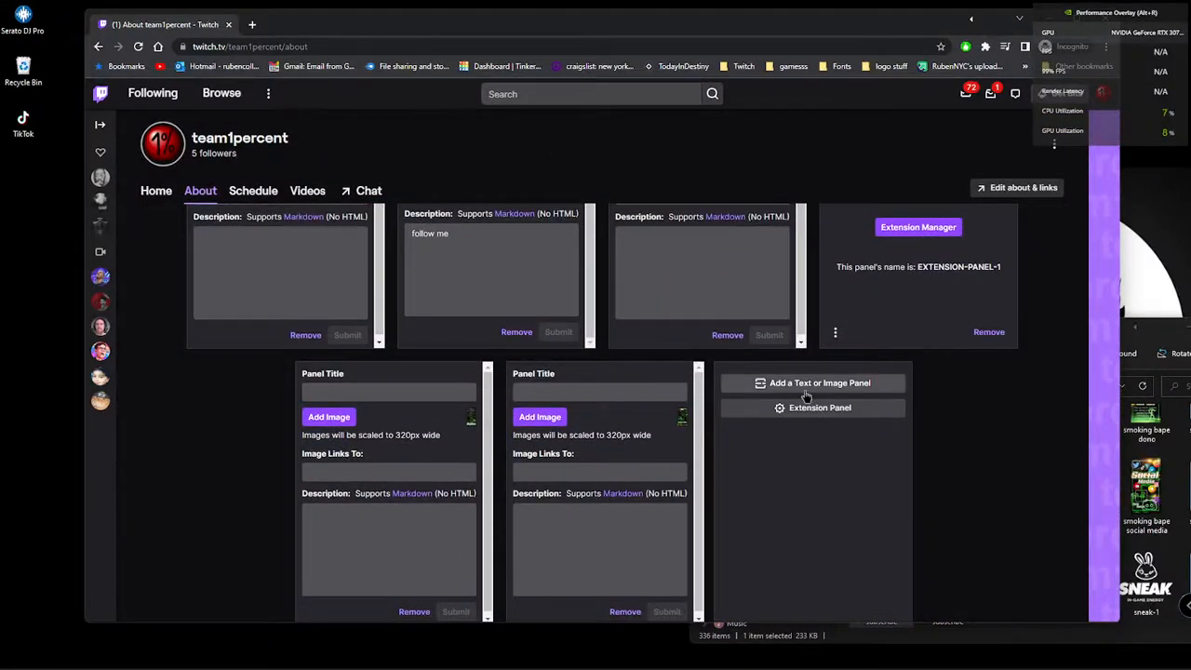
click(813, 383)
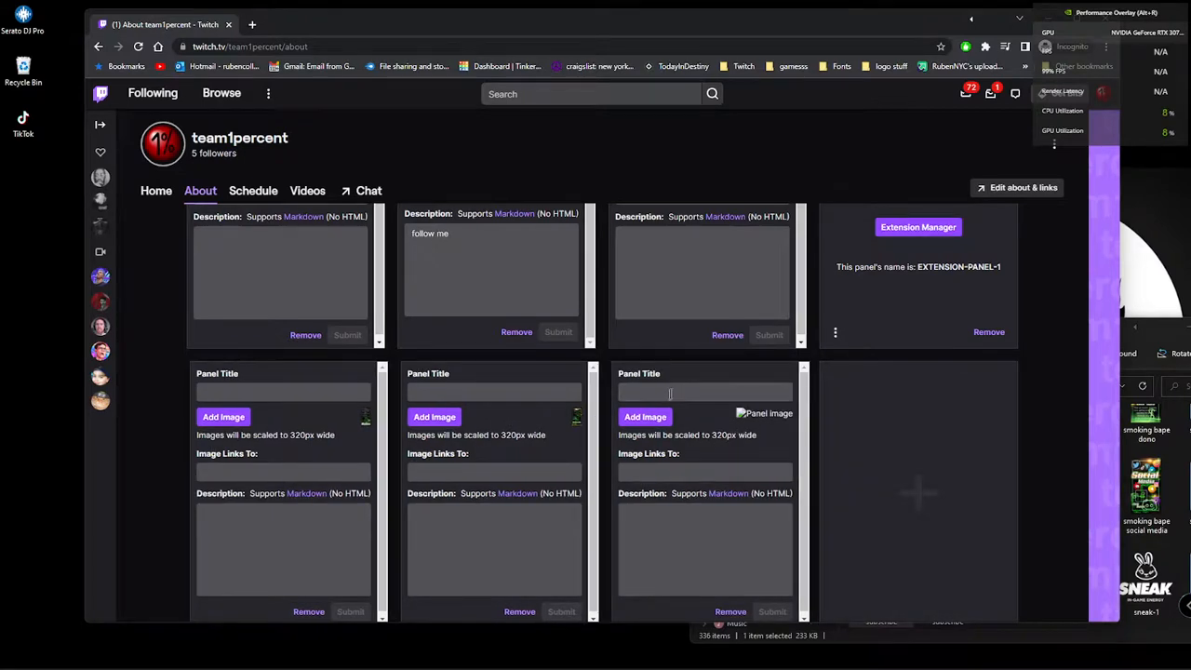
click(705, 392)
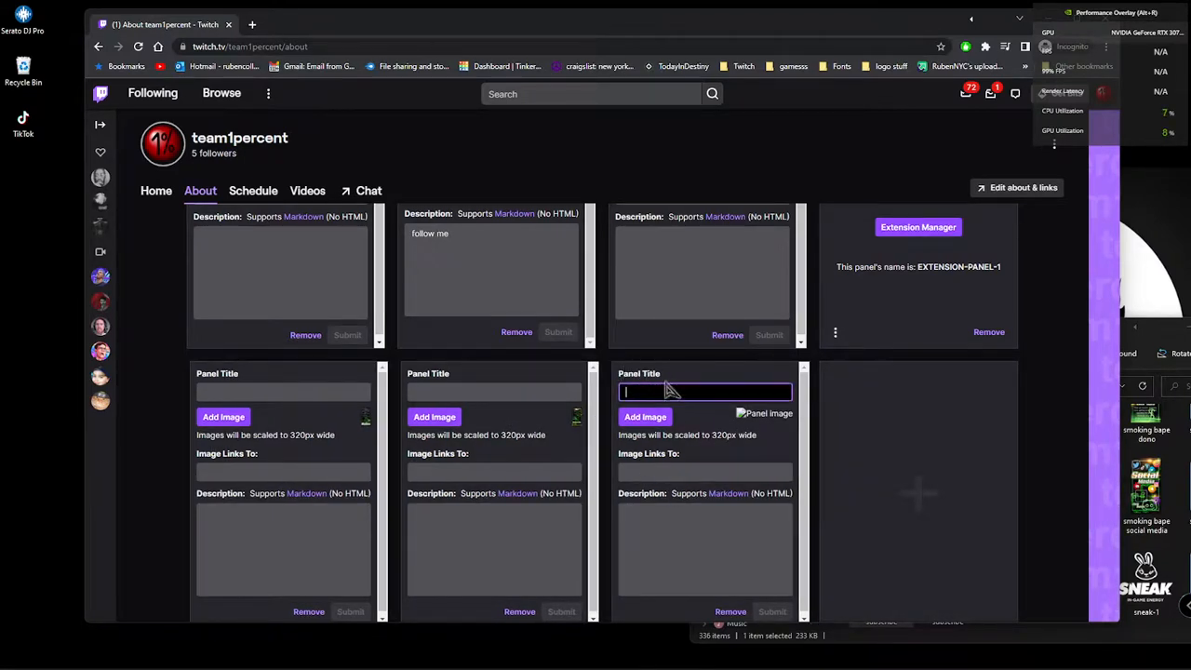
click(704, 549)
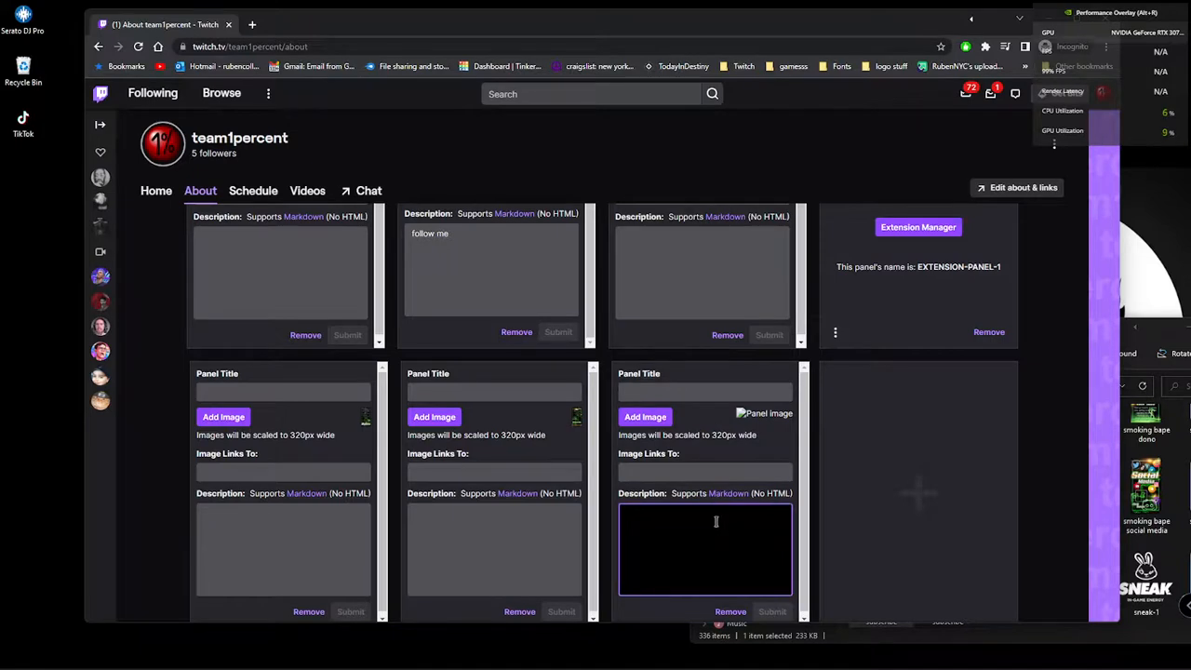
text(come)
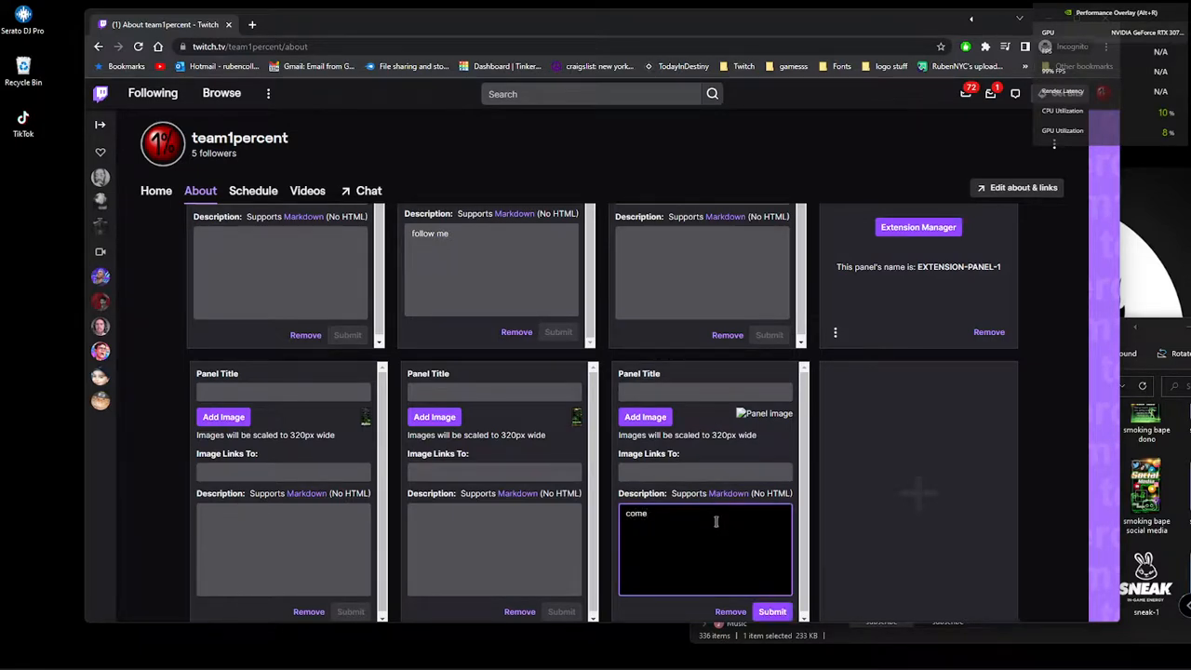
text(check)
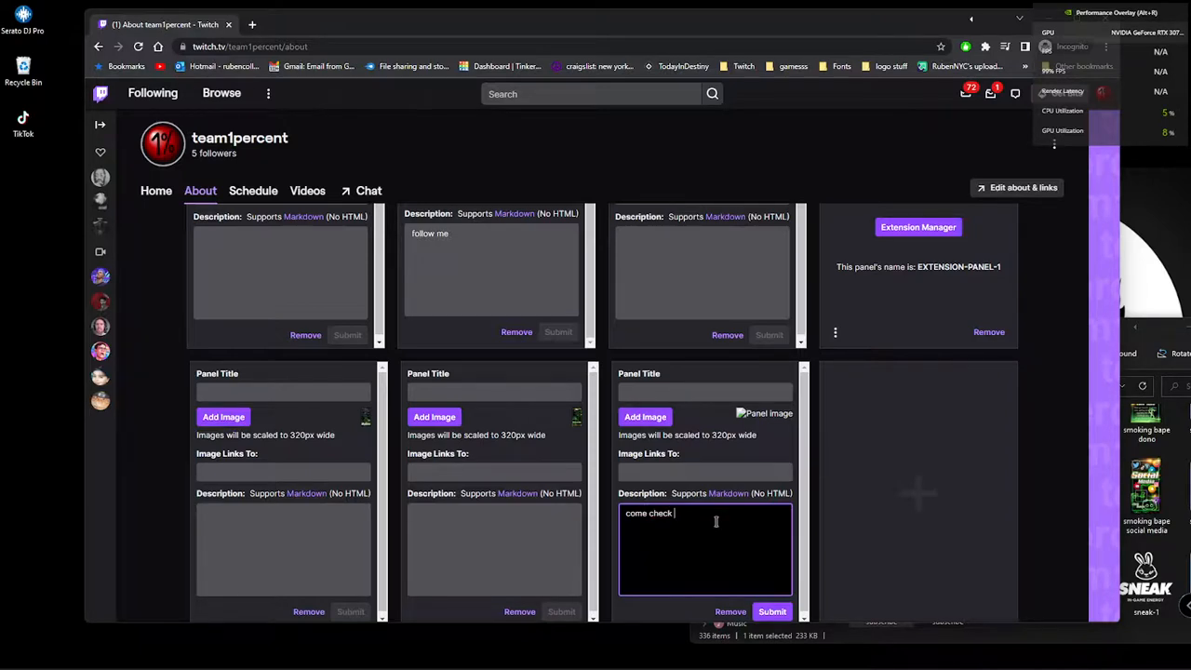
text(out my)
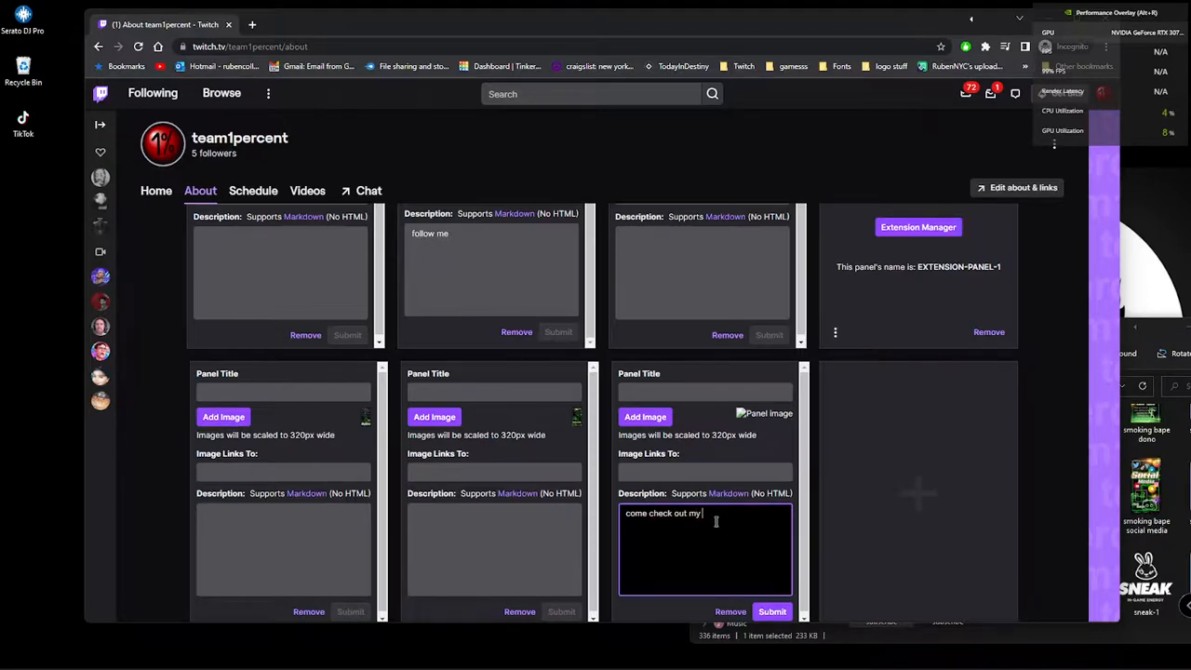
text(new pc)
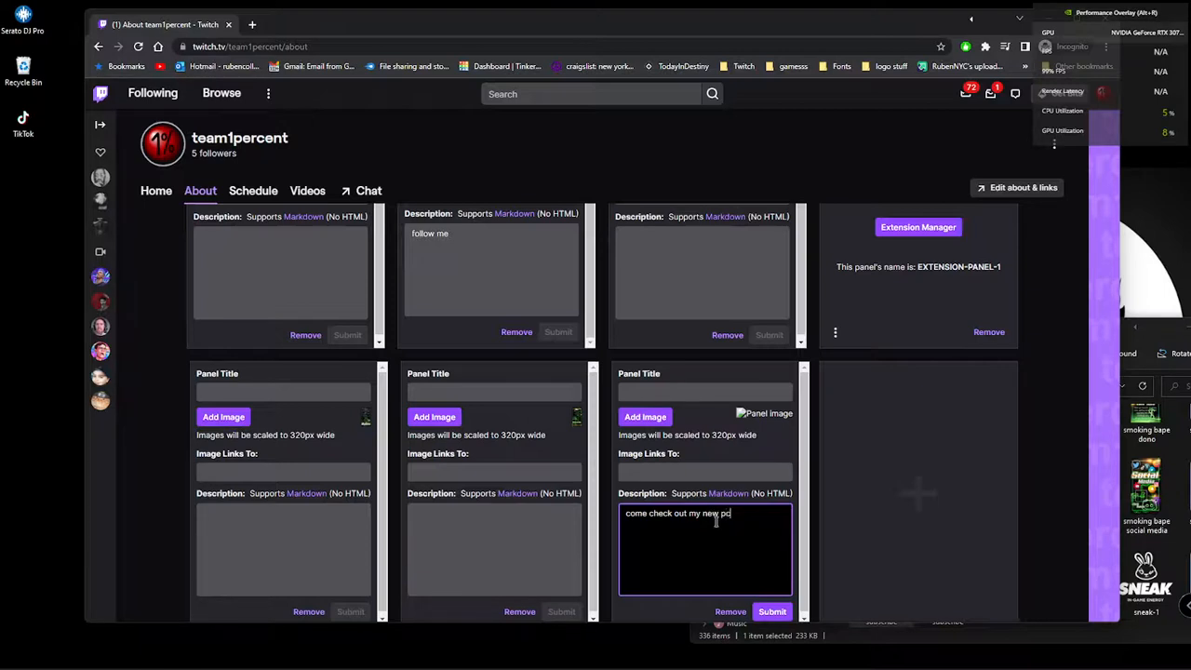
text(specs below)
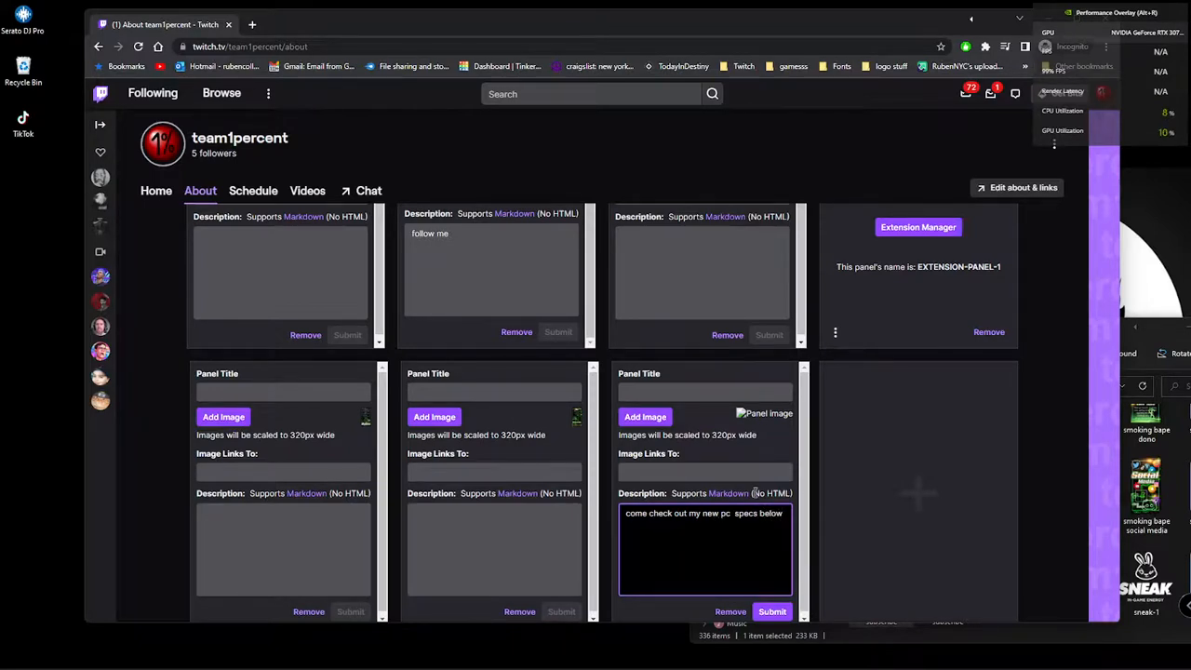
text(hgiojsahgfiodshifjdhasfkjdhskvjhdsfjkhdsjkvchdskjfhdskjhfkjdshfjkdshfjkdshfjkdsdhfjksdhjkfhdsjkfhdskjfhsdkjfhjksdf)
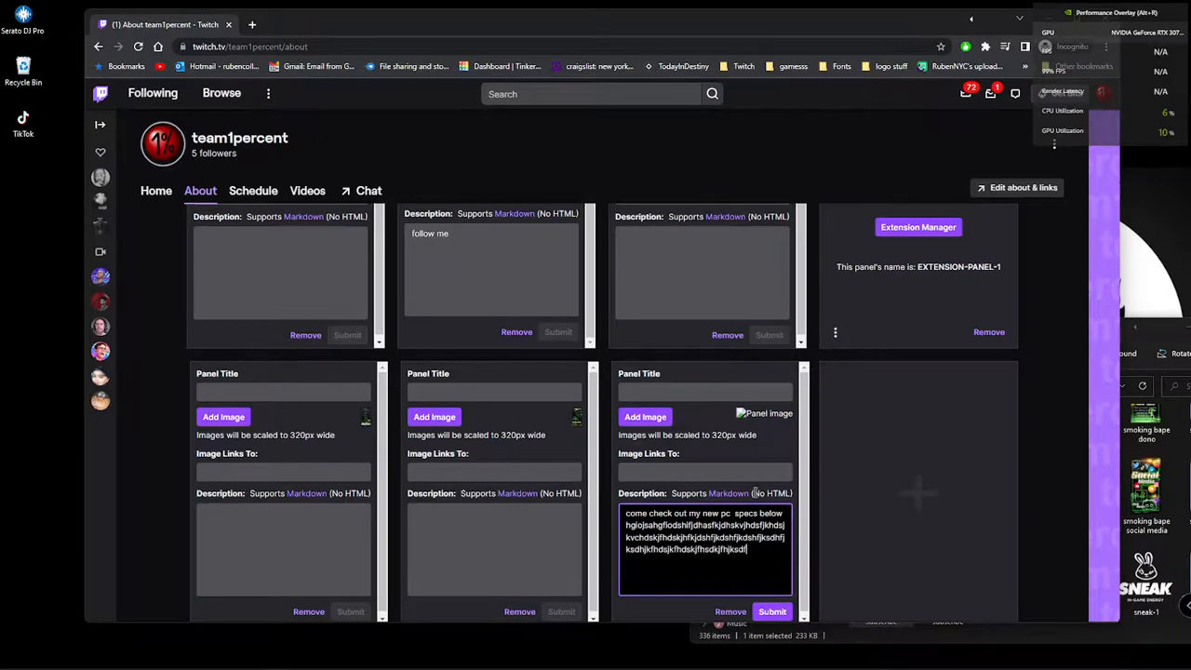
click(771, 610)
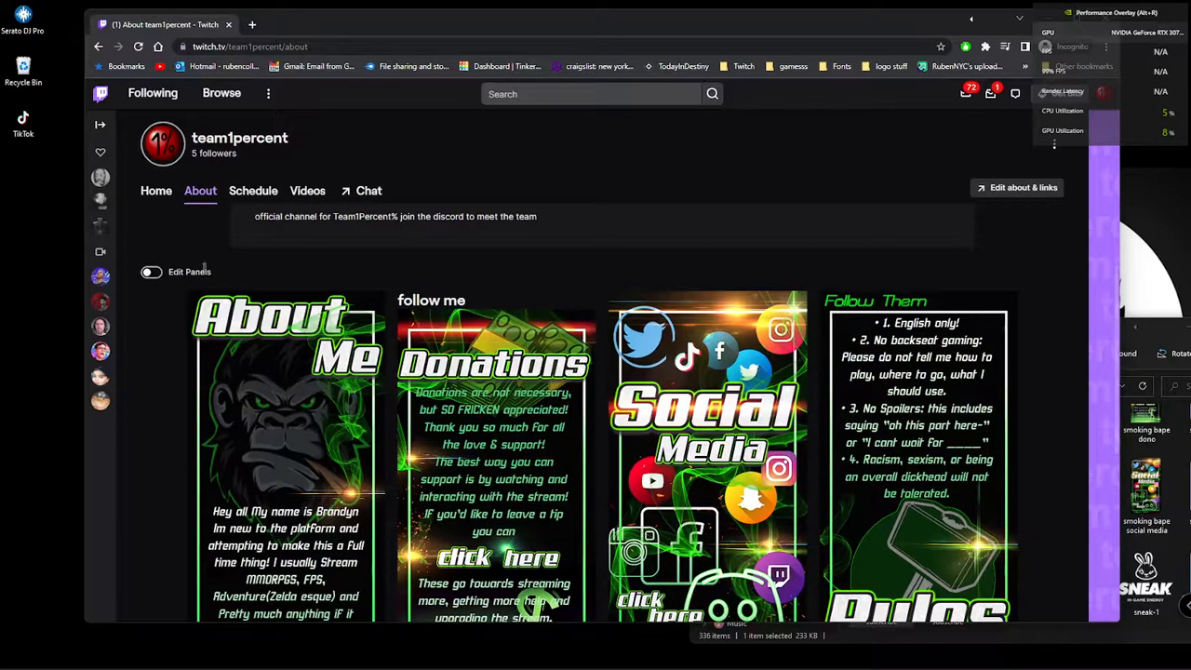
click(151, 272)
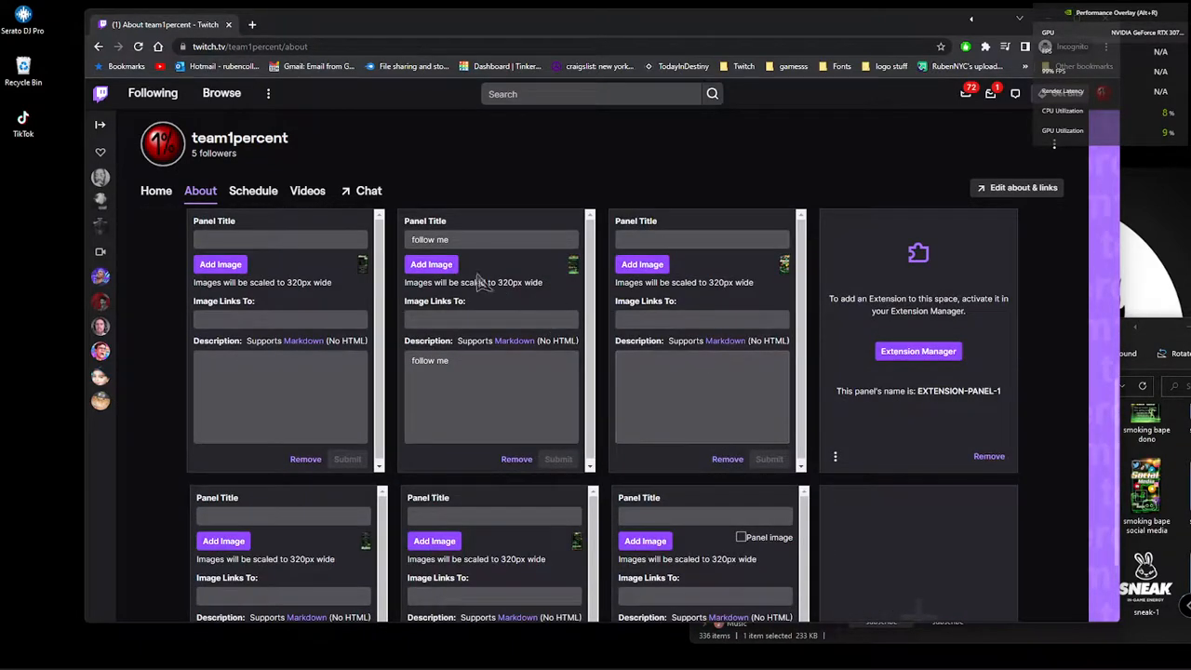
click(491, 239)
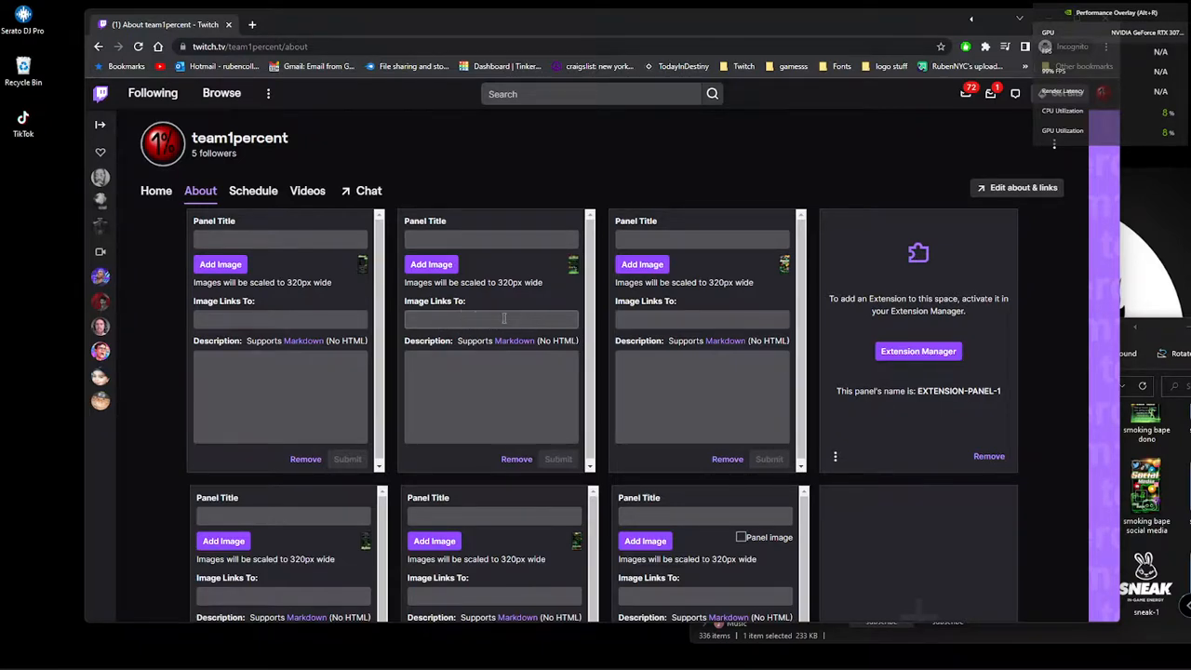
click(491, 319)
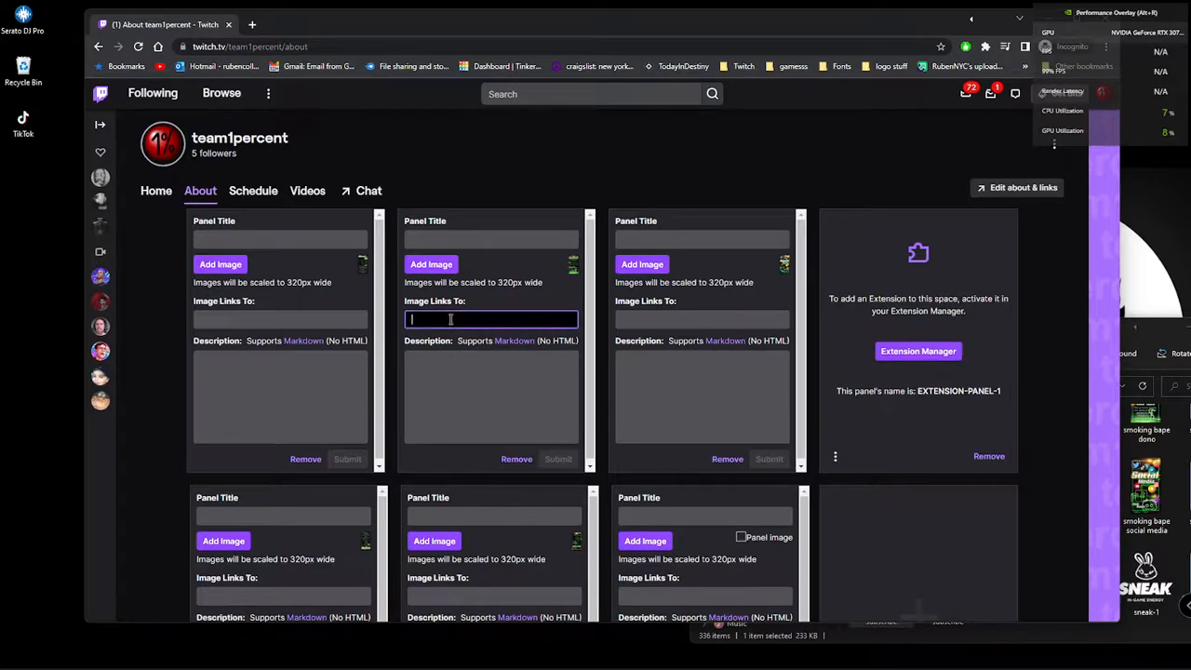
text(www)
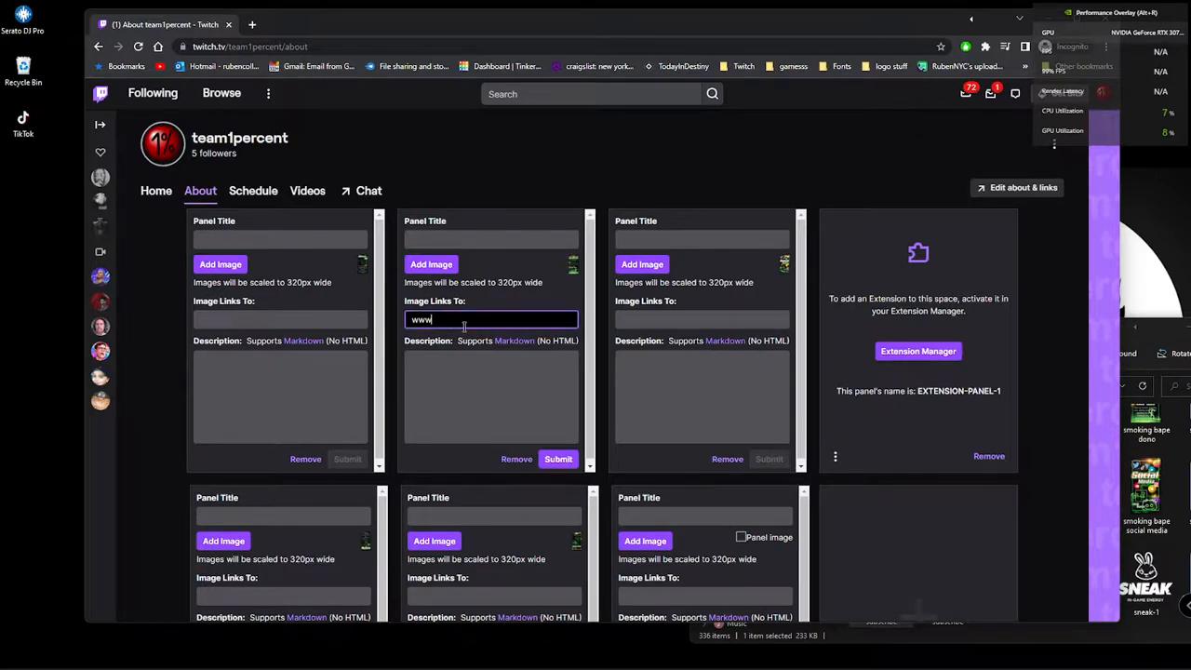
text(.goog)
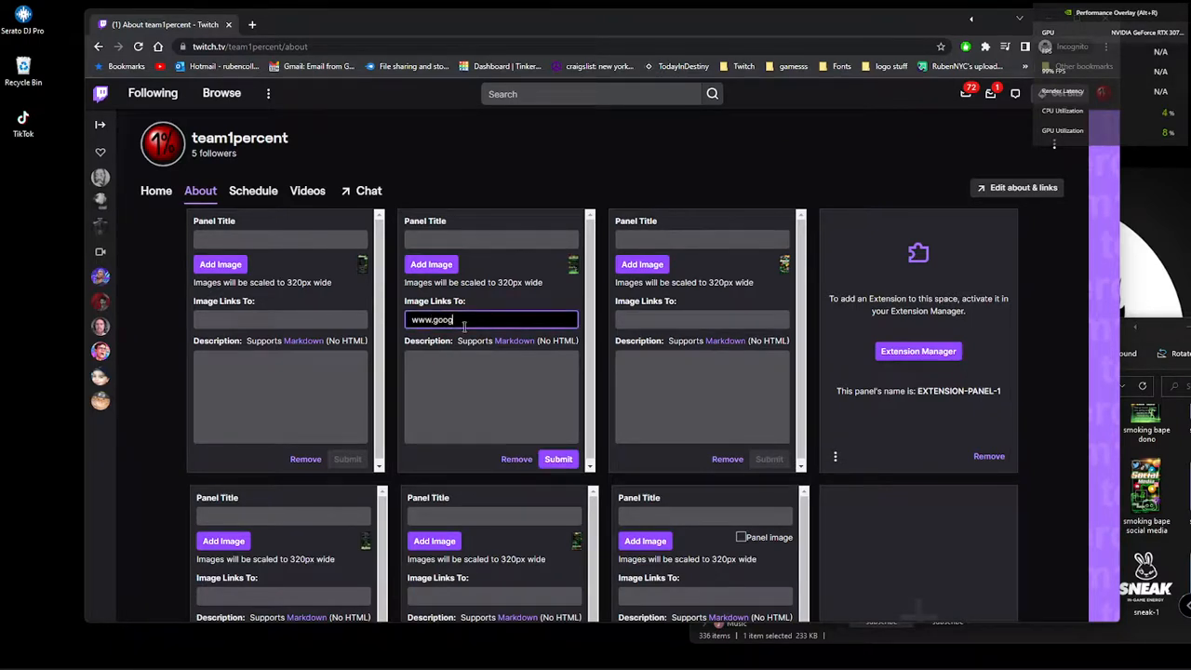
text(le.com)
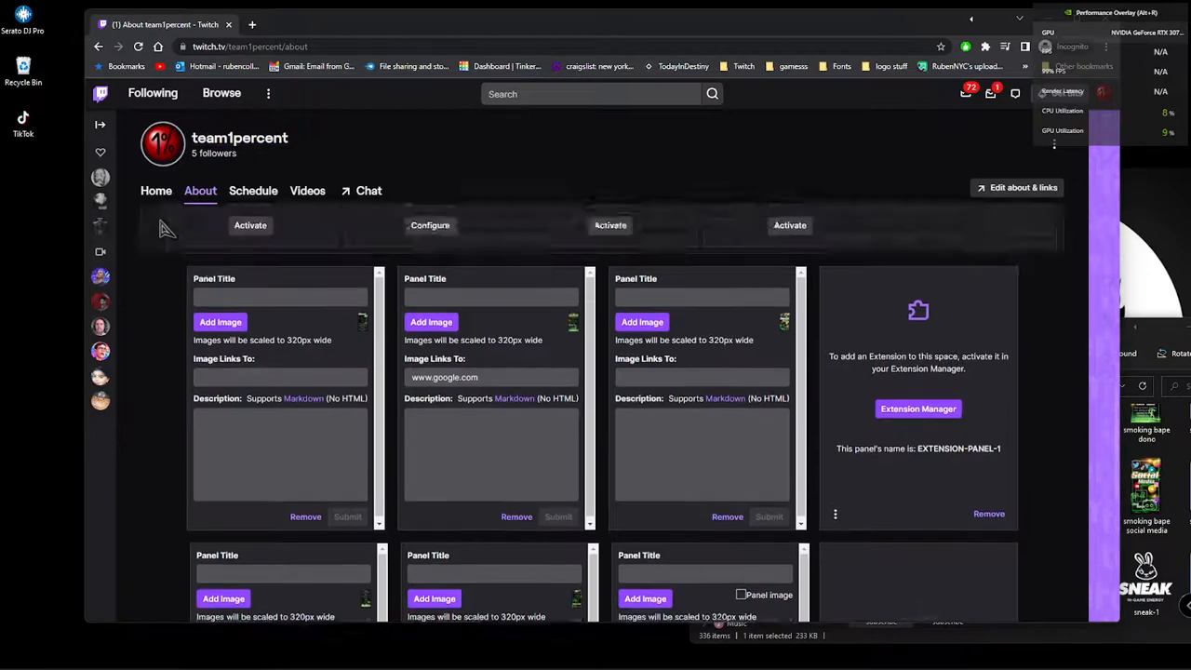
Step: Turn panel editing off and scroll down to review the finished About panels
click(150, 242)
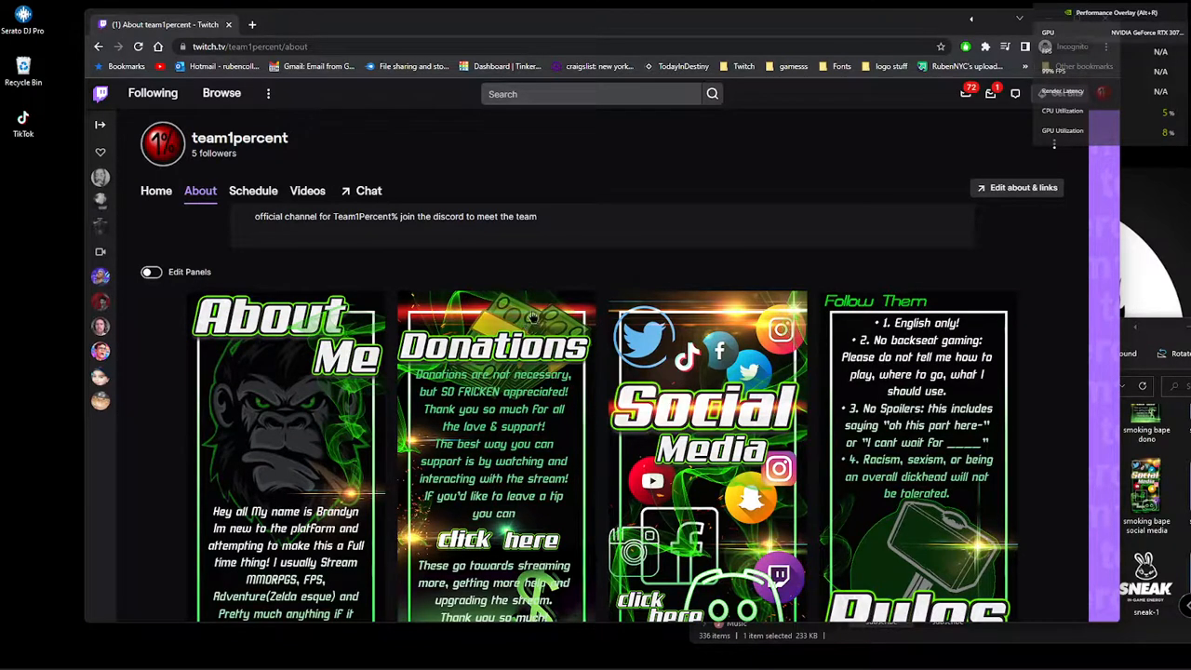
mouse_move(245, 621)
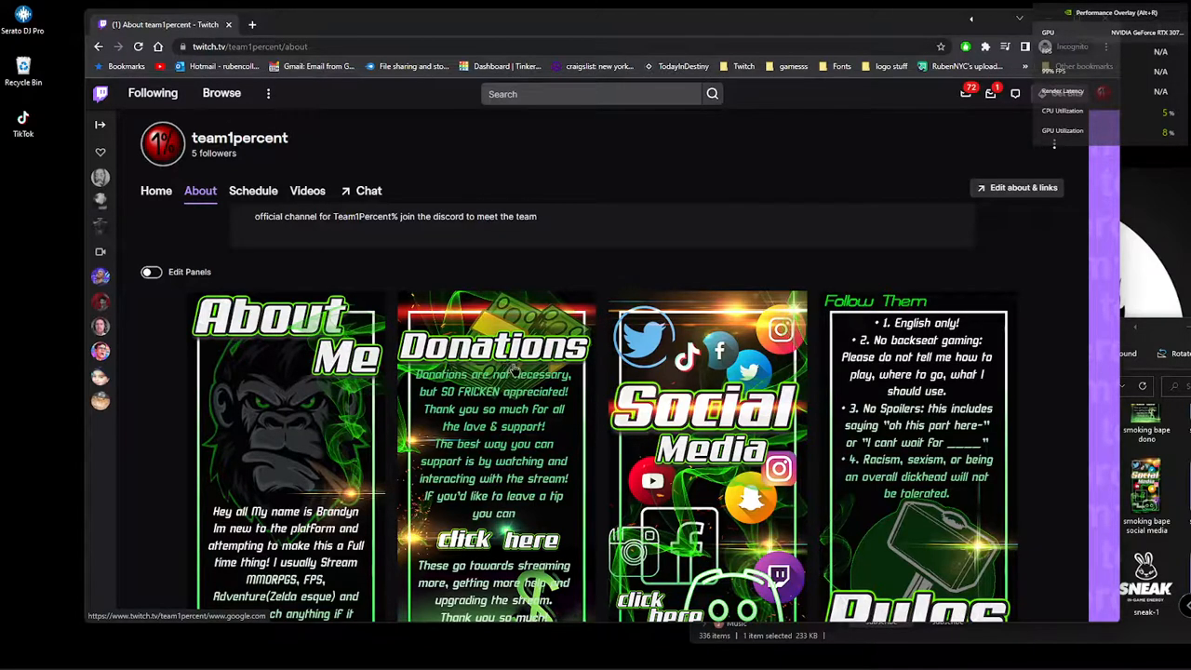
mouse_move(814, 330)
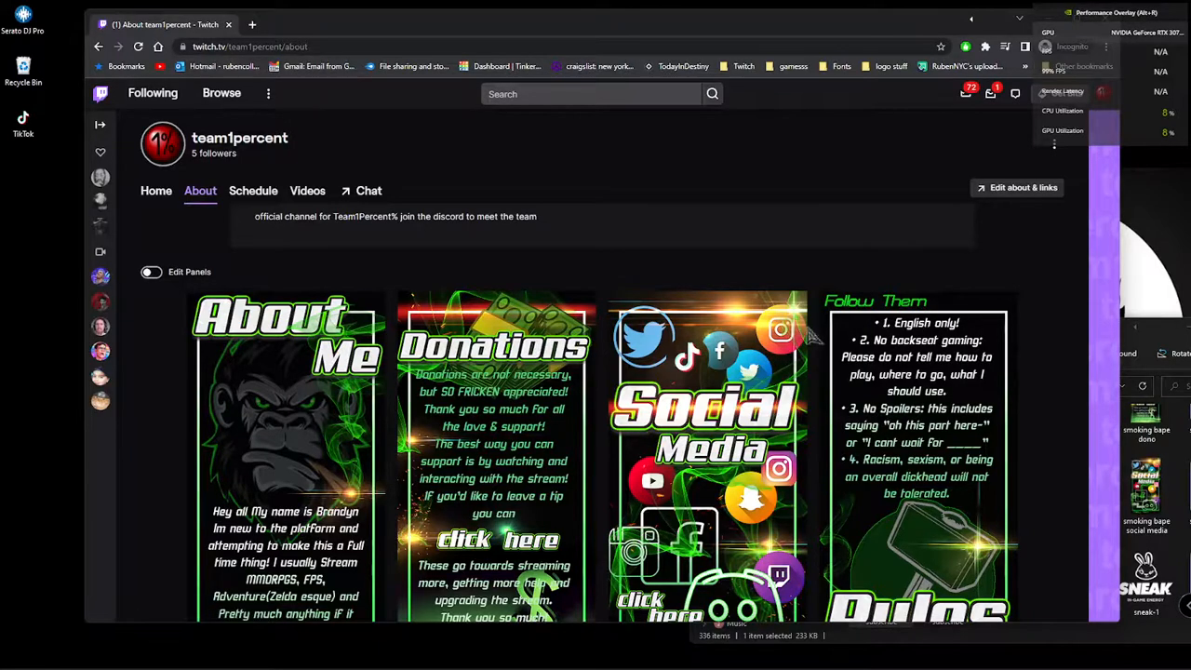
scroll(down, 3)
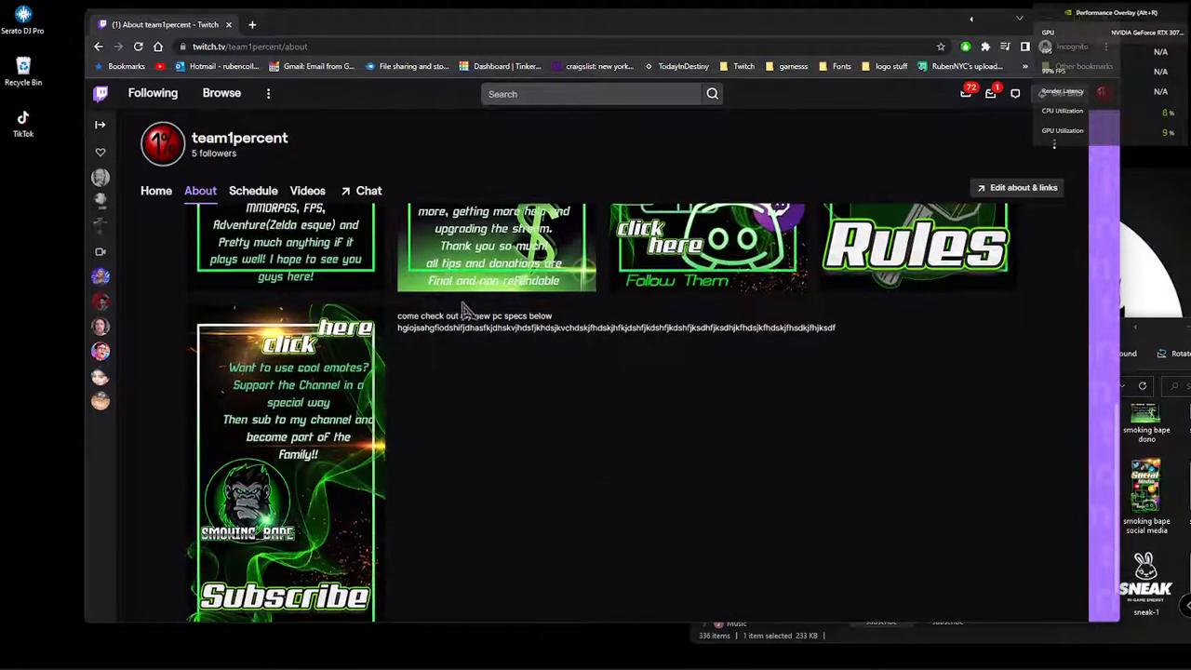